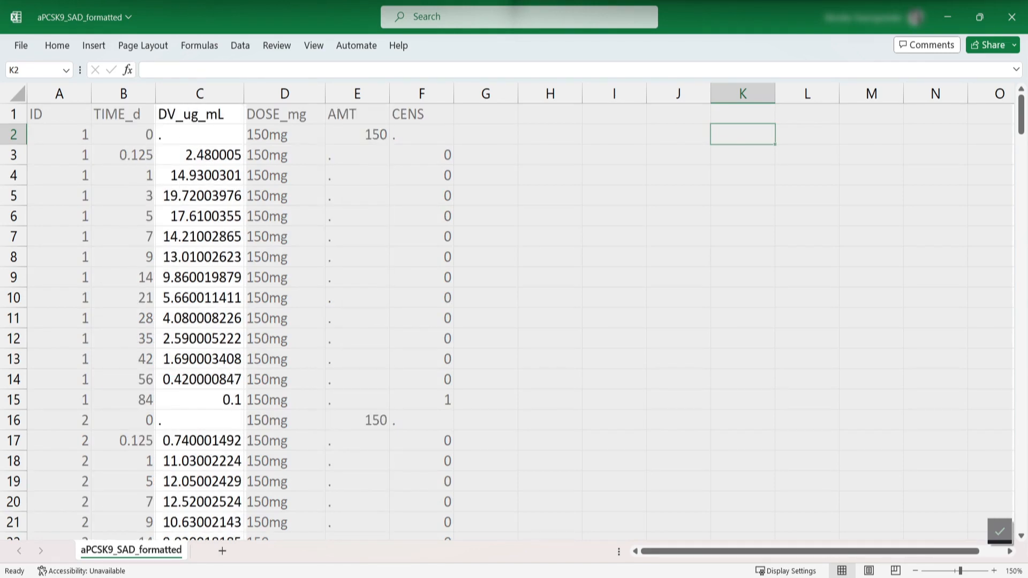
Close the aPCSK9_SAD_formatted spreadsheet in Excel to return to the desktop.
click(199, 399)
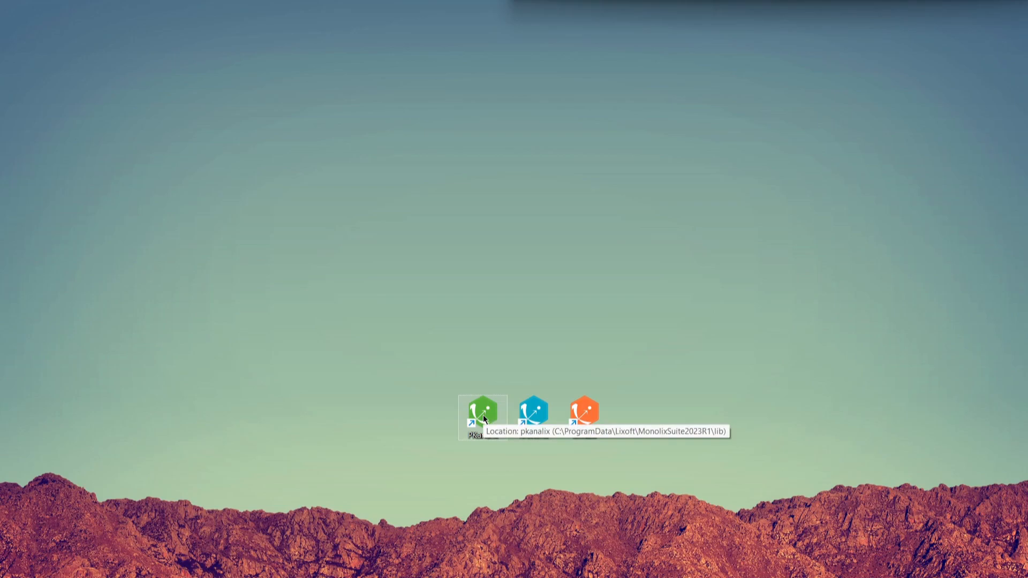
Launch PKanalix and load aPCSK9_SAD_to_format for formatting in a new project, excluding line 2.
double_click(482, 414)
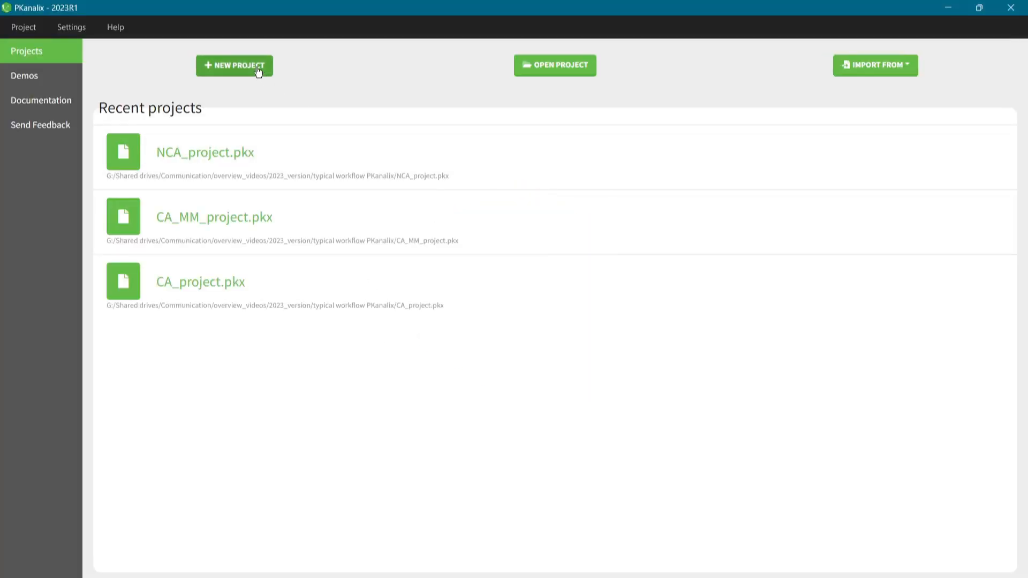
click(234, 65)
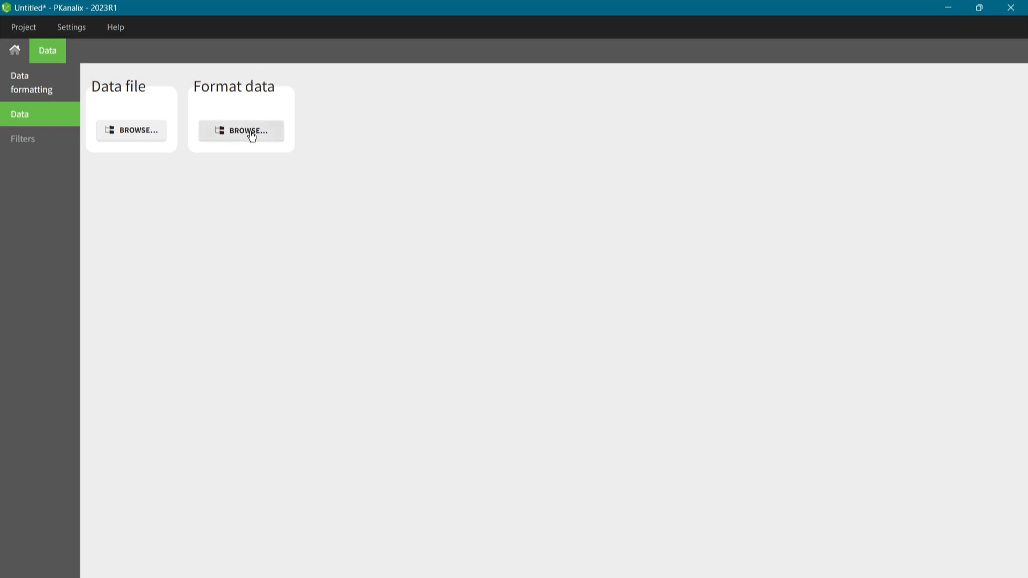
click(241, 130)
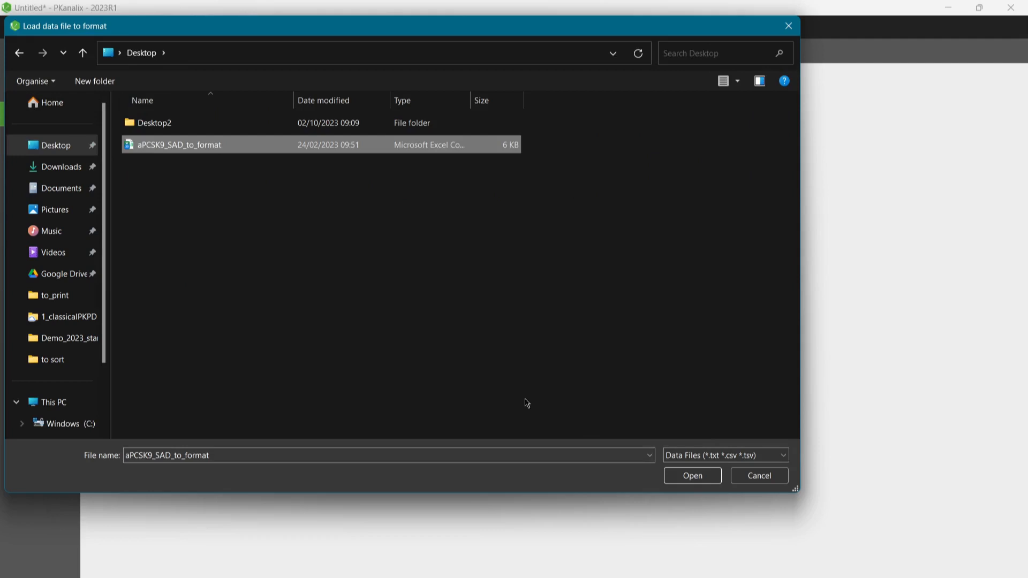
click(691, 476)
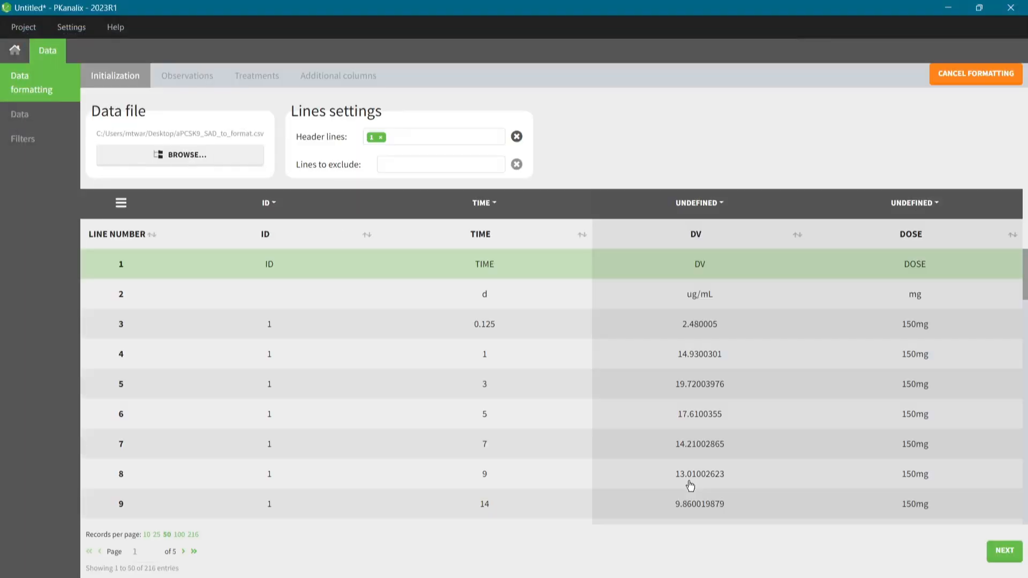
mouse_move(941, 554)
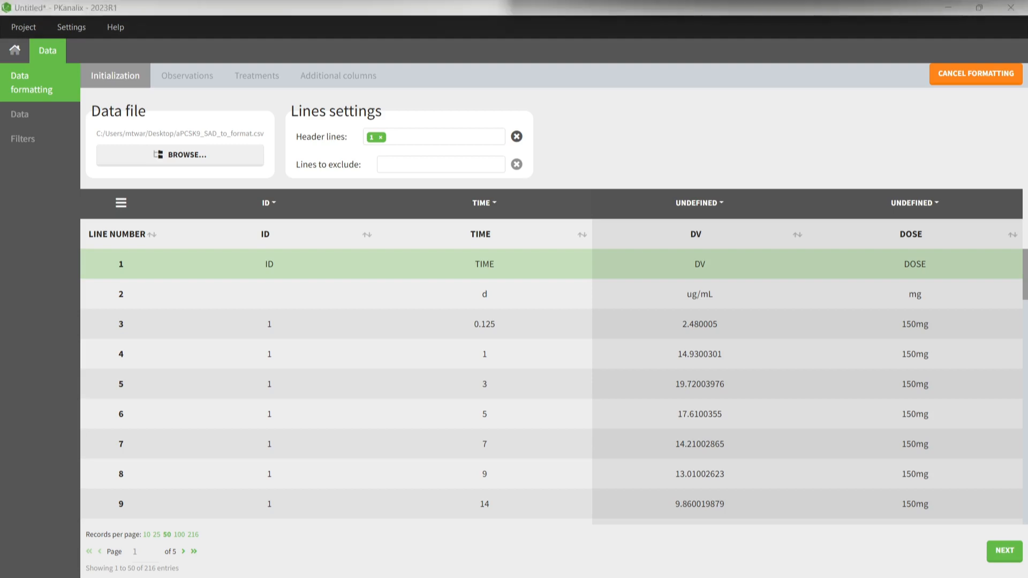
mouse_move(572, 161)
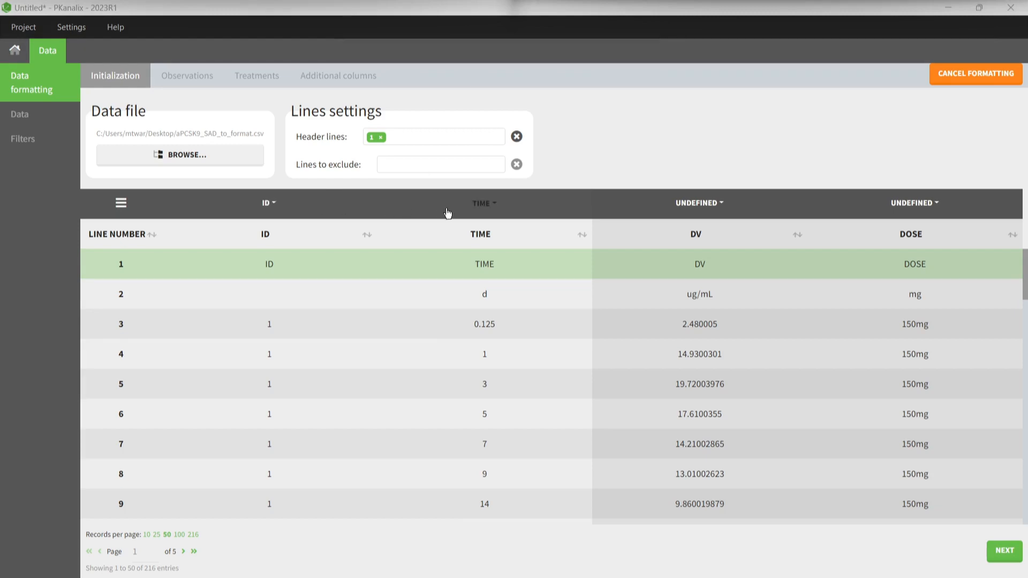
text(2)
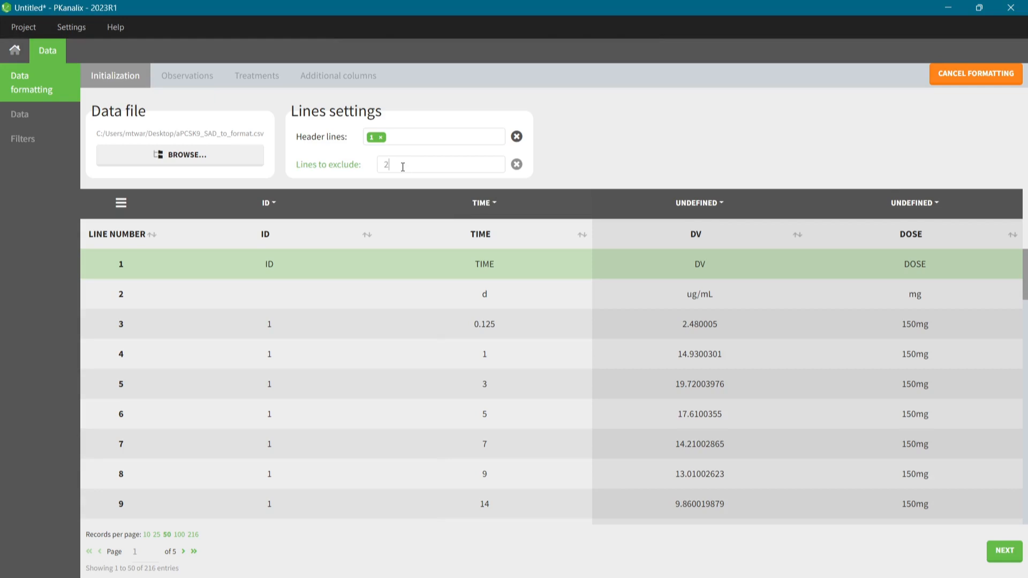
key(Enter)
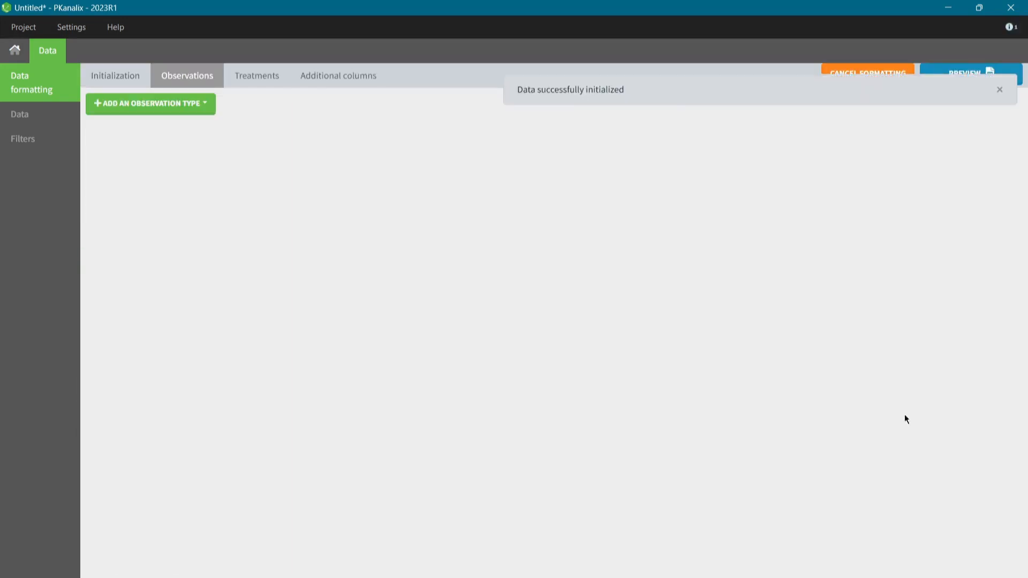
Set DV as observation type with LLOQ left censoring read from the DV column.
click(150, 104)
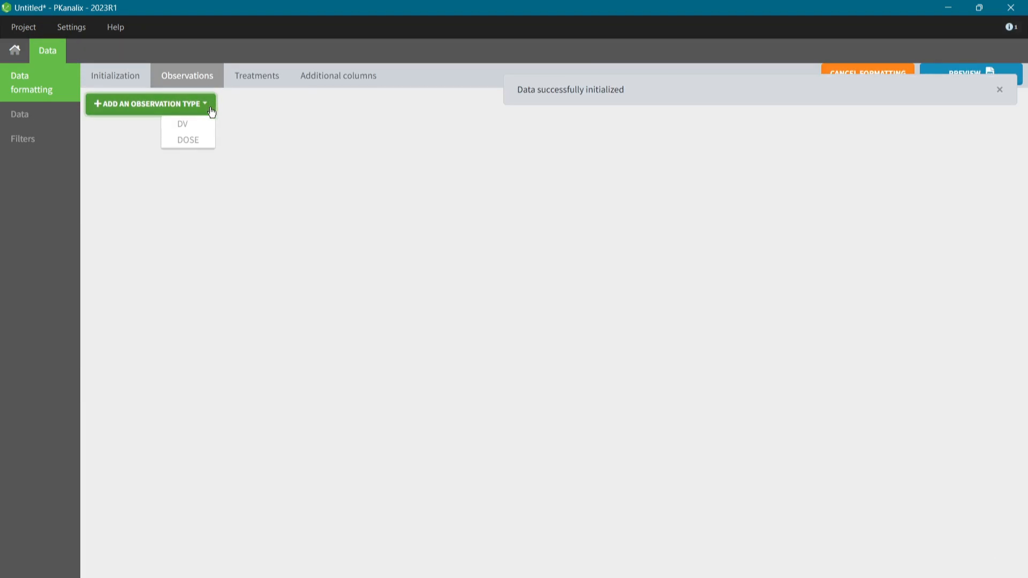
click(182, 124)
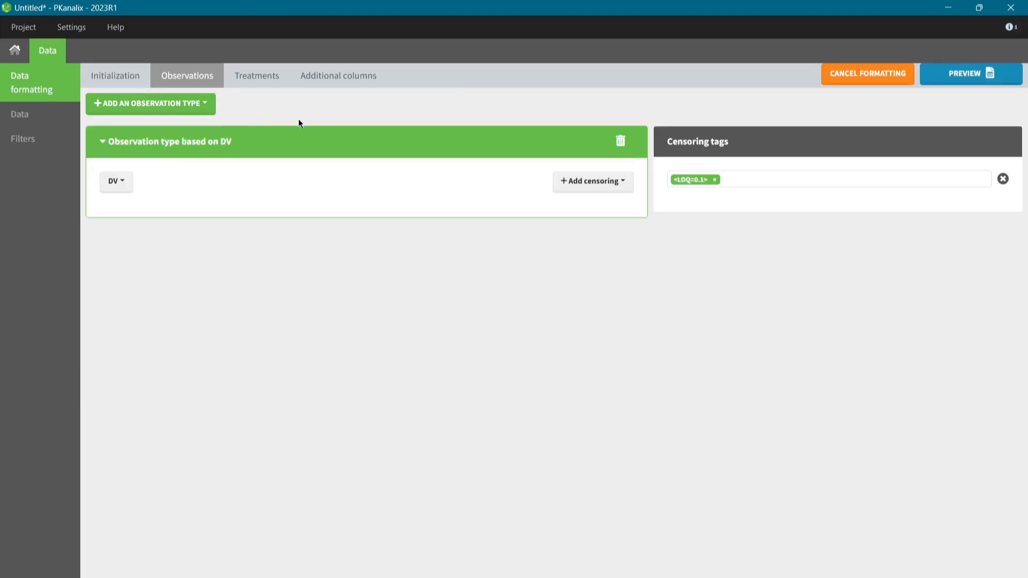
mouse_move(609, 199)
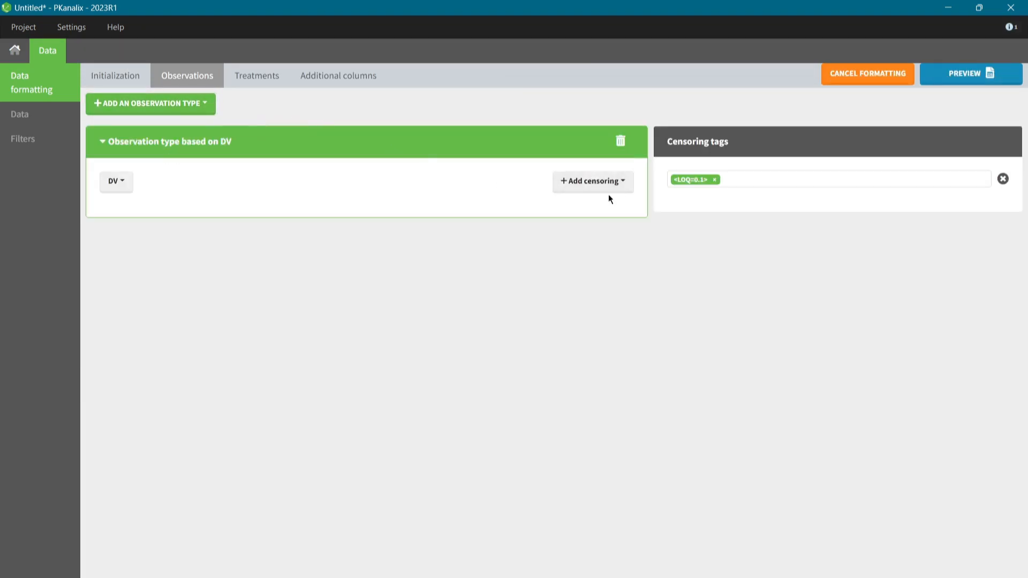
click(592, 181)
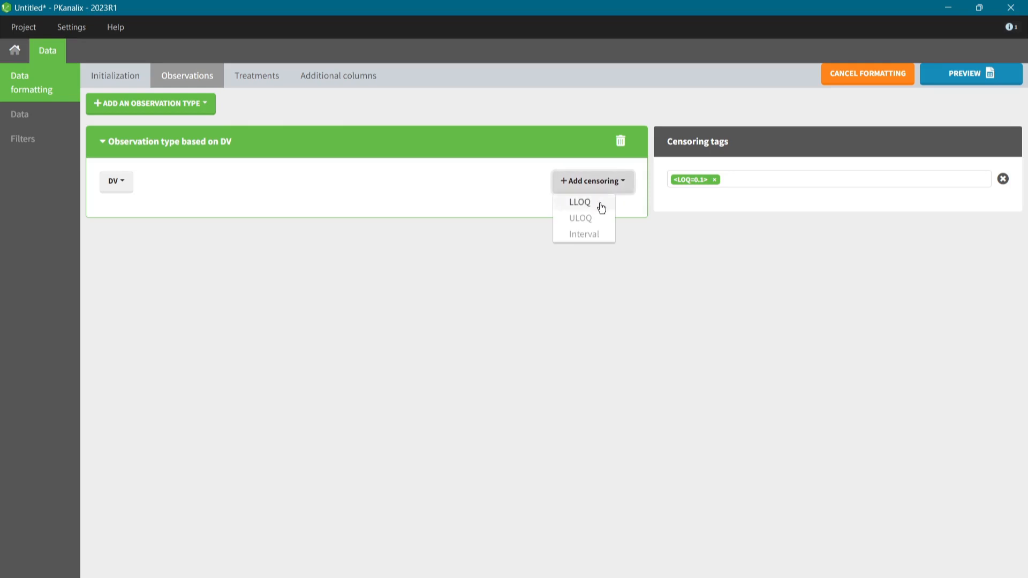
click(579, 203)
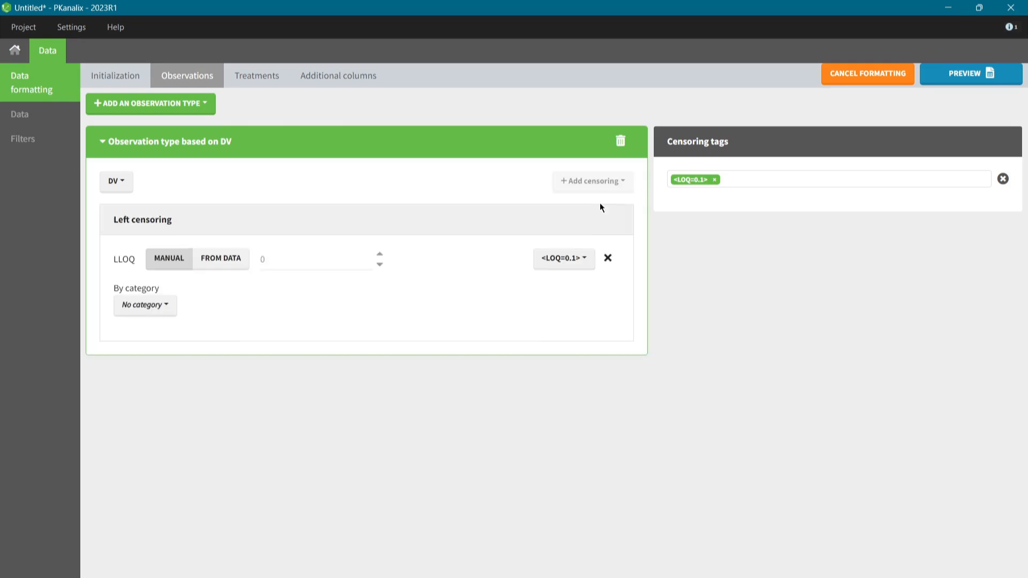
click(220, 258)
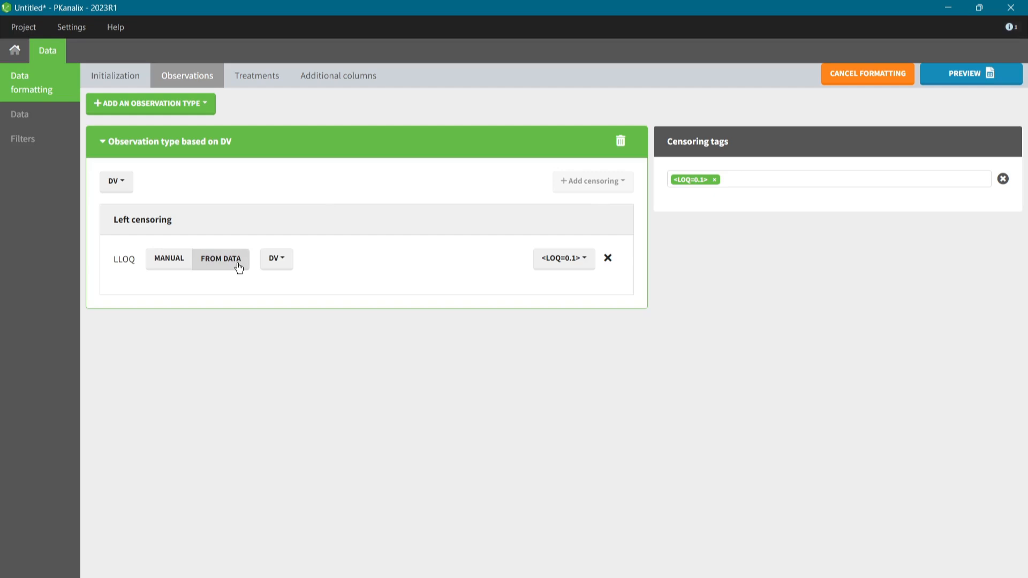
click(276, 259)
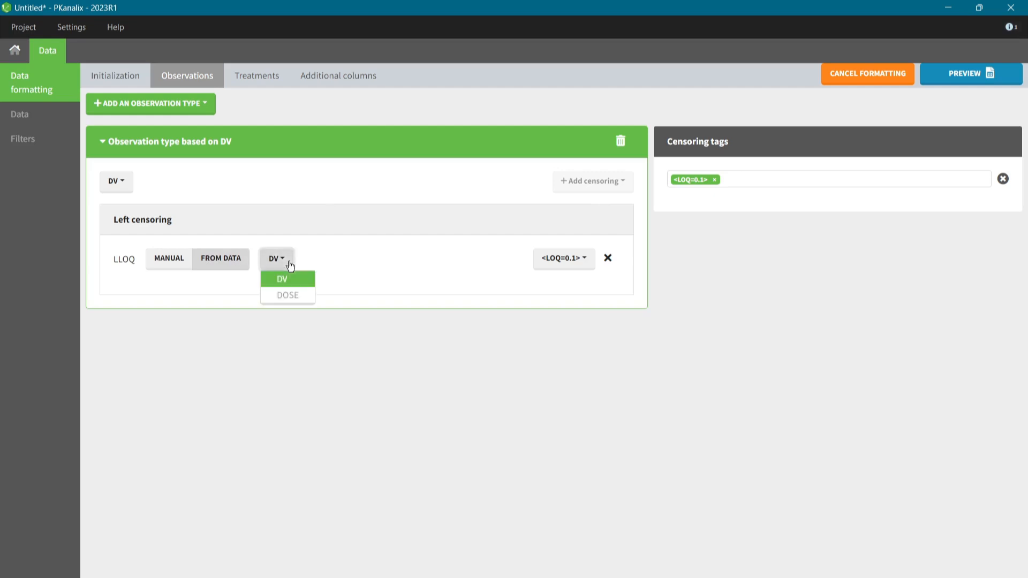
click(282, 279)
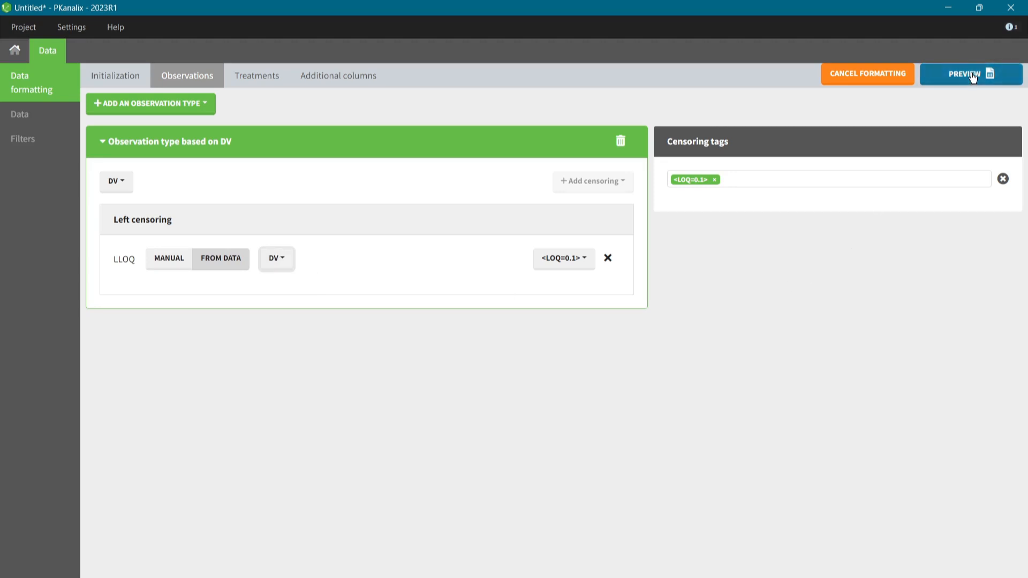
Preview the formatted data and scroll to the CENS flag on the 0.1 concentration.
click(971, 74)
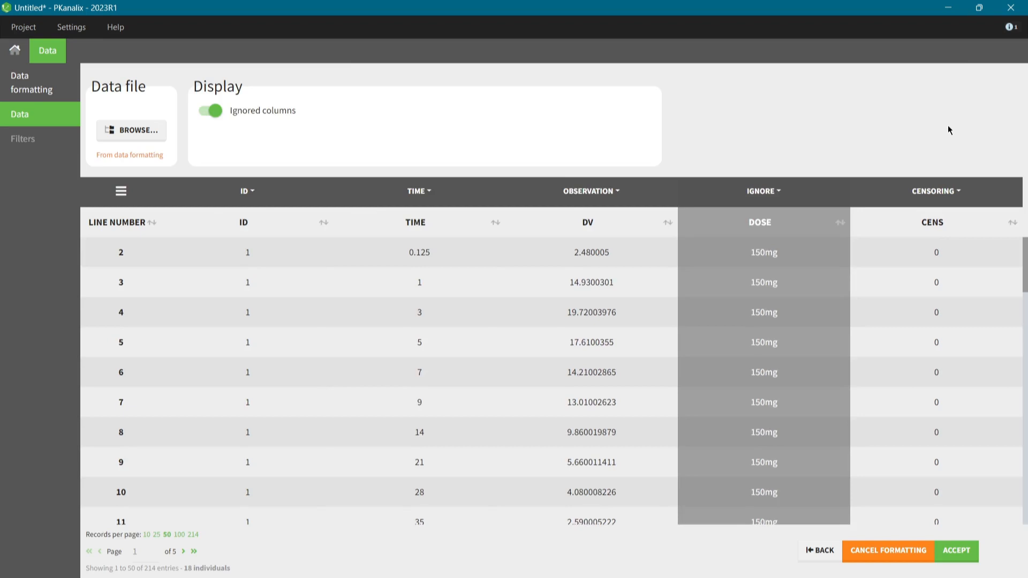
mouse_move(982, 259)
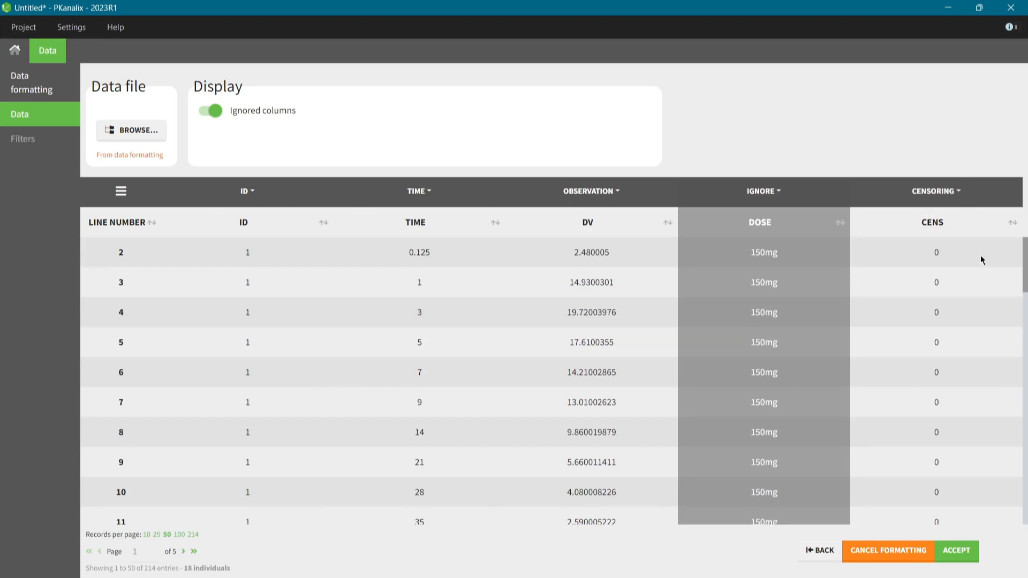
scroll(down, 3)
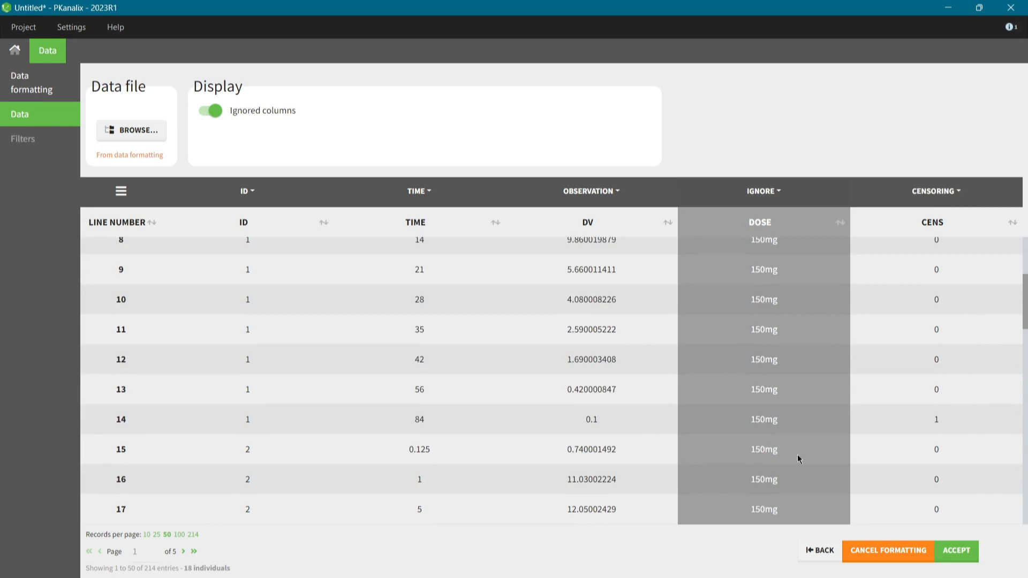
mouse_move(606, 426)
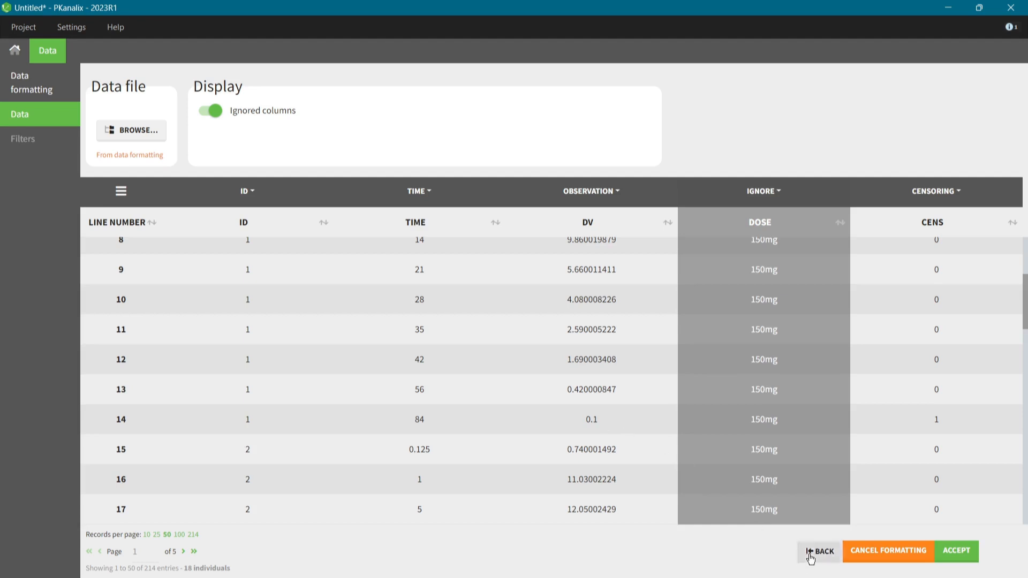
Add a manual-time treatment with amount from the DOSE column and preview the AMT column.
click(819, 551)
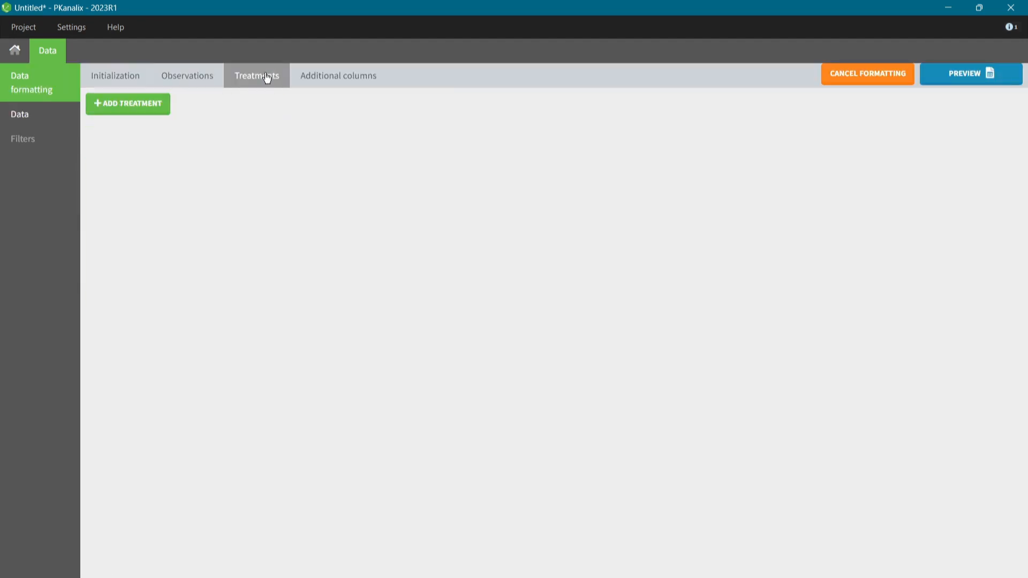
click(127, 104)
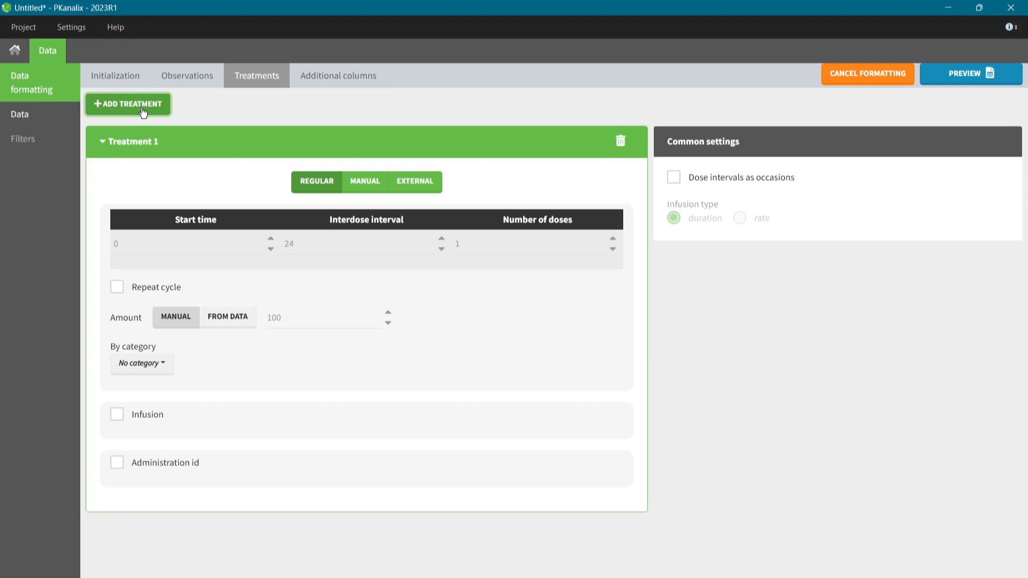
click(364, 182)
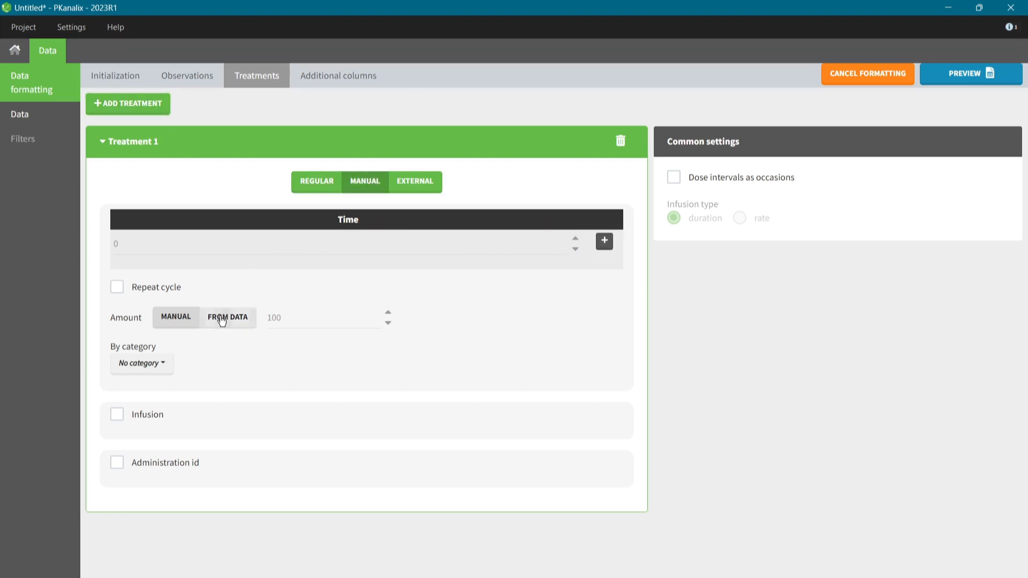
click(227, 317)
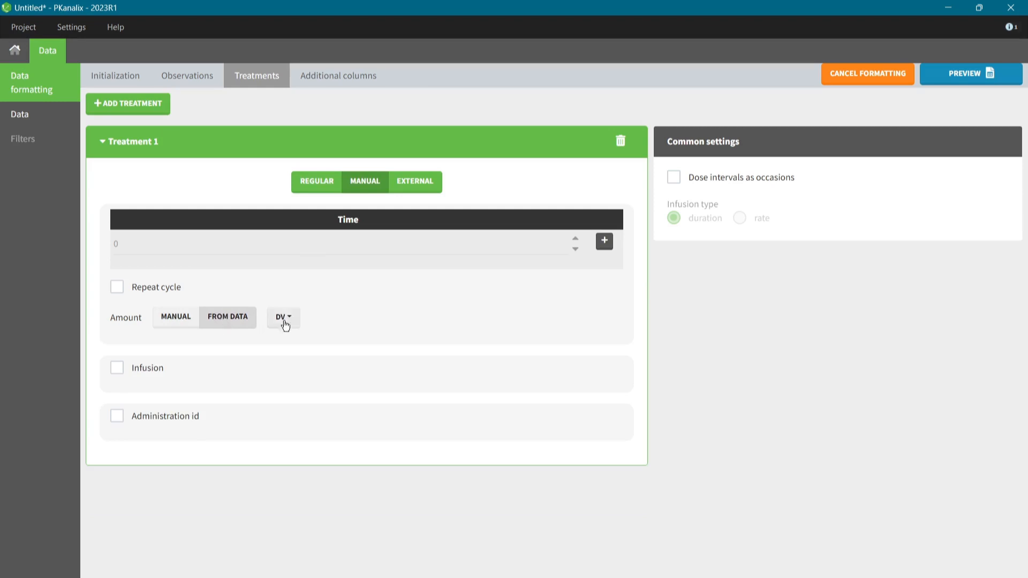
click(283, 318)
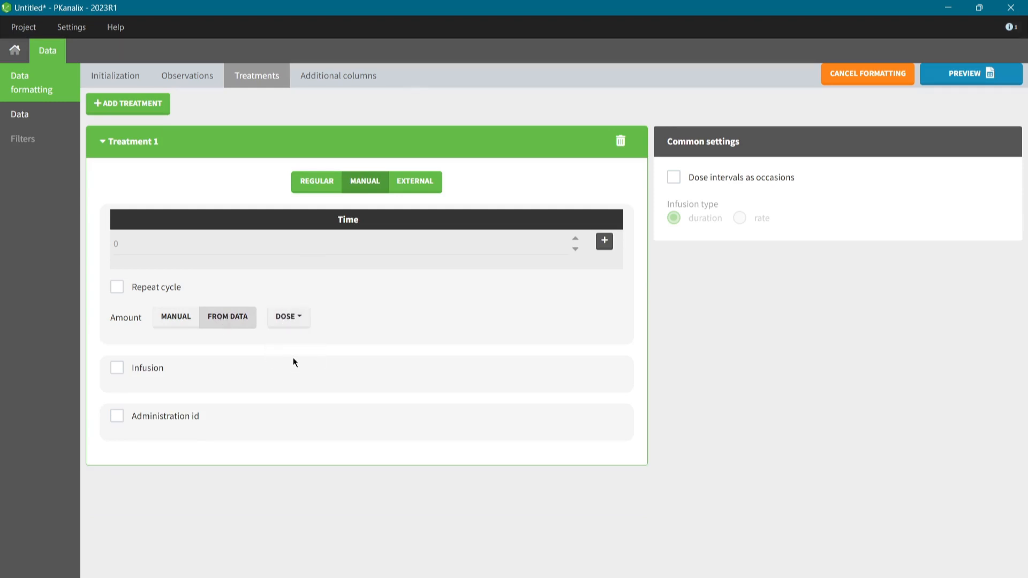
click(972, 74)
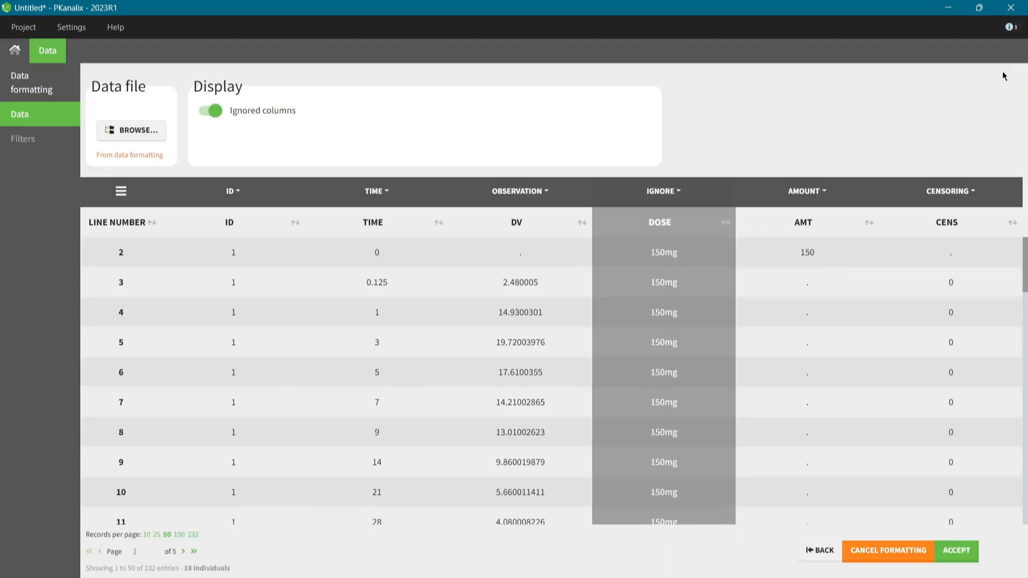
mouse_move(866, 183)
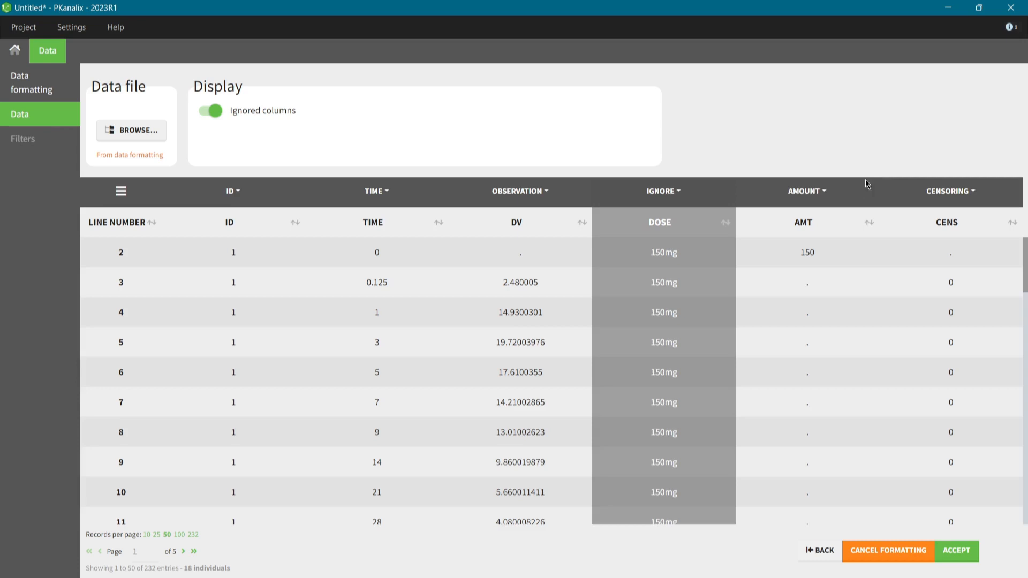
mouse_move(846, 198)
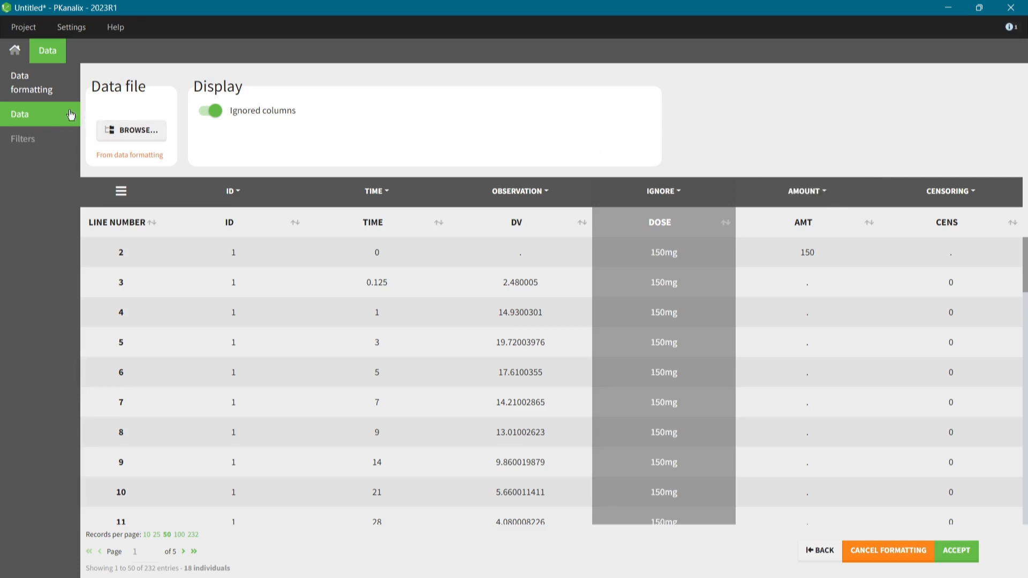
mouse_move(58, 117)
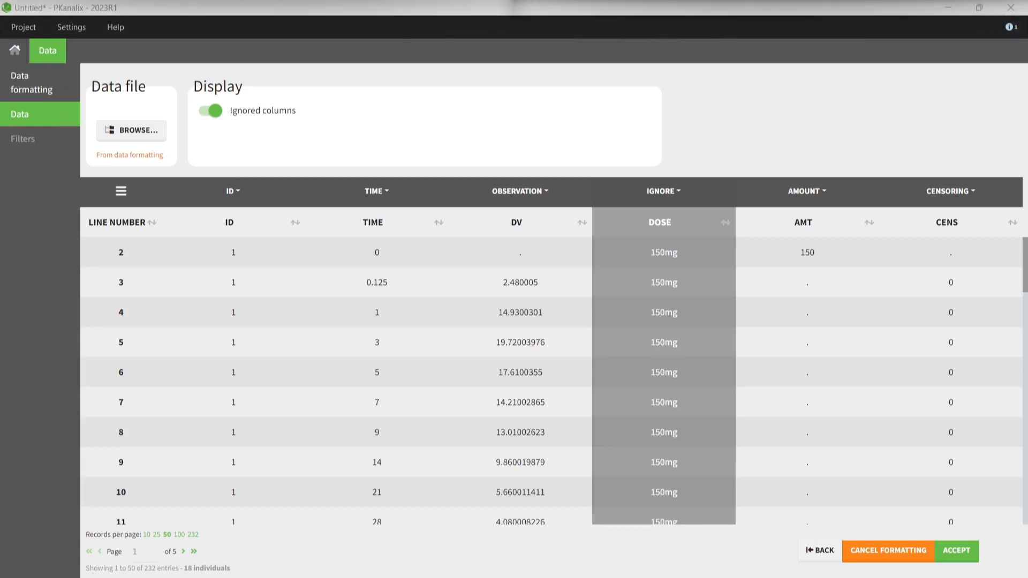
mouse_move(740, 163)
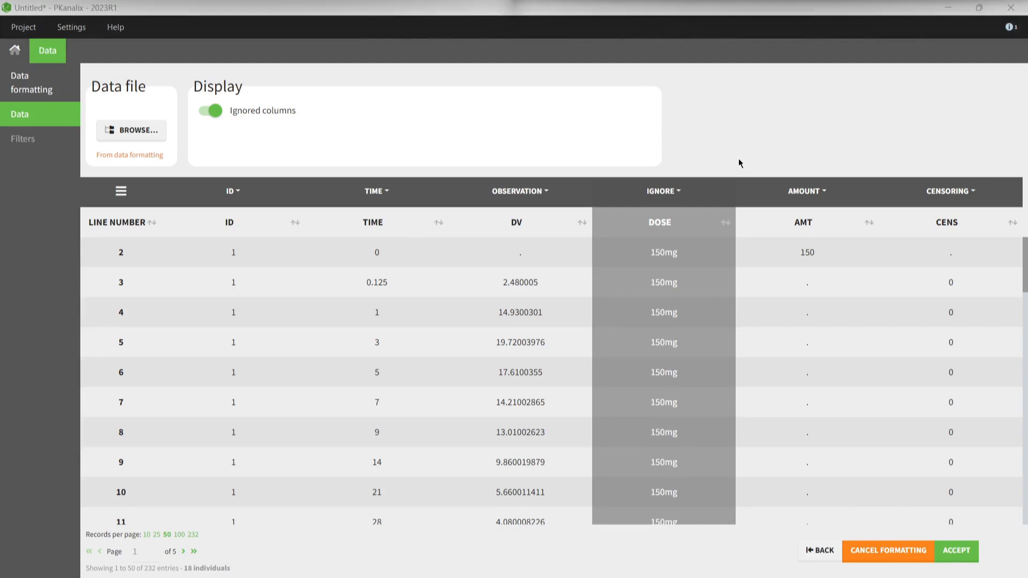
mouse_move(507, 182)
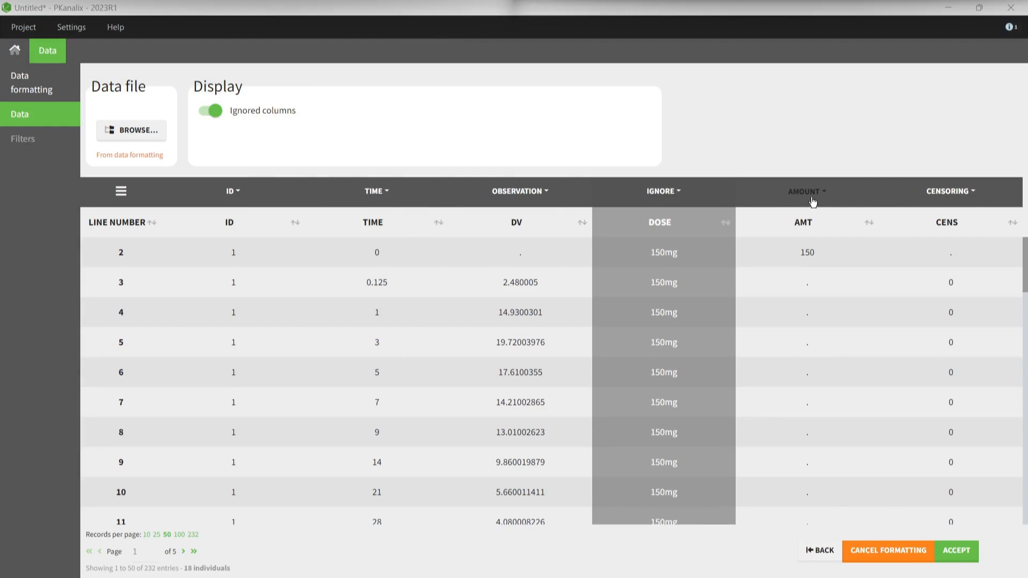
mouse_move(950, 200)
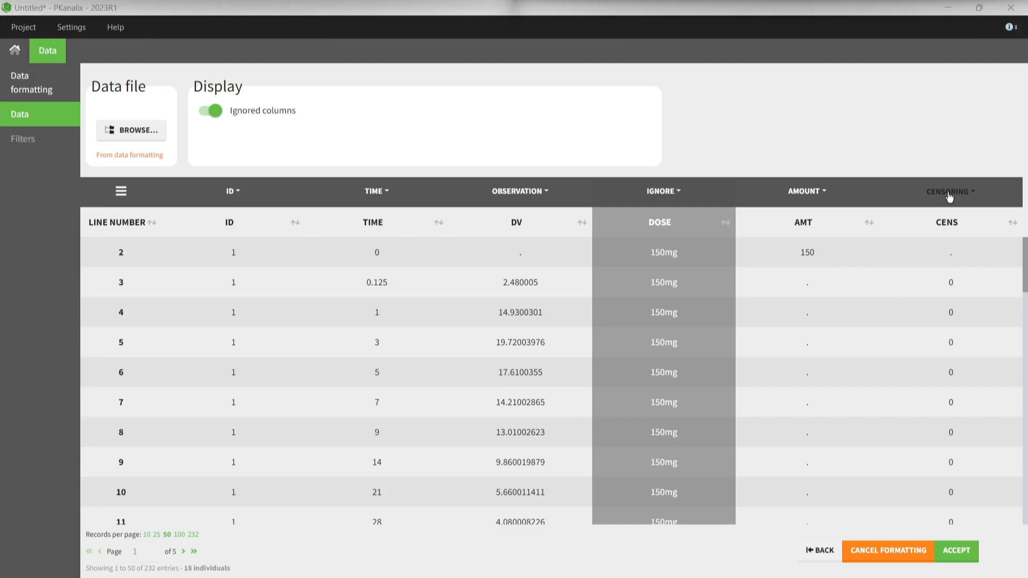
Change the DOSE column tag from IGNORE to CATEGORICAL COVARIATE.
click(662, 191)
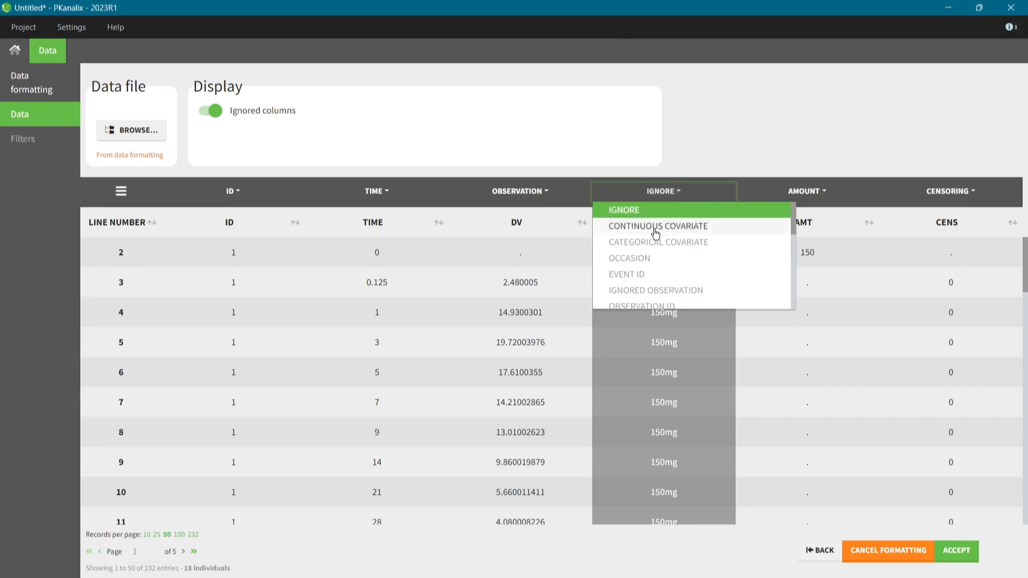
click(659, 243)
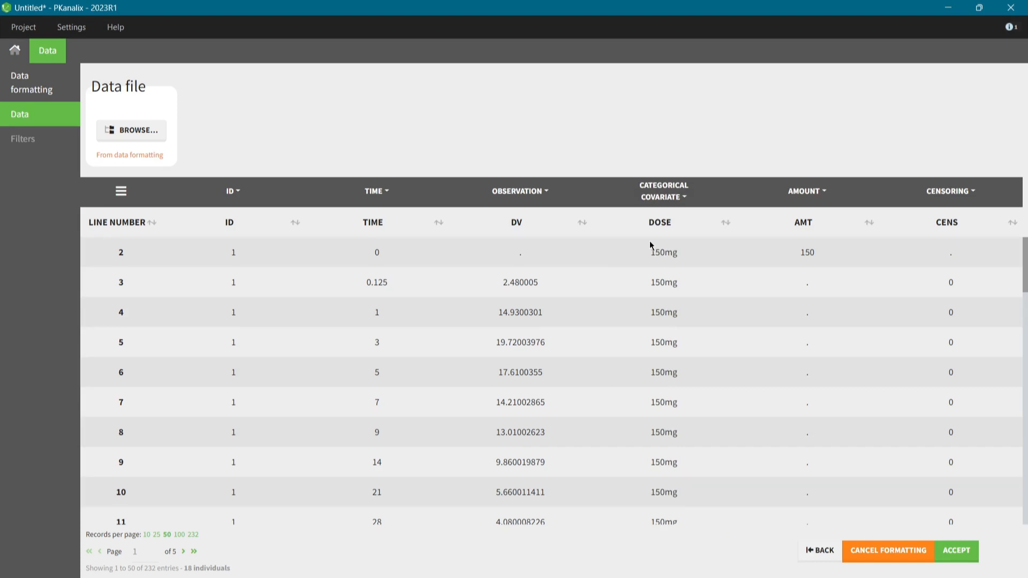
Accept the formatting with units set to day for TIME and milligram/liter for CONC.
click(954, 551)
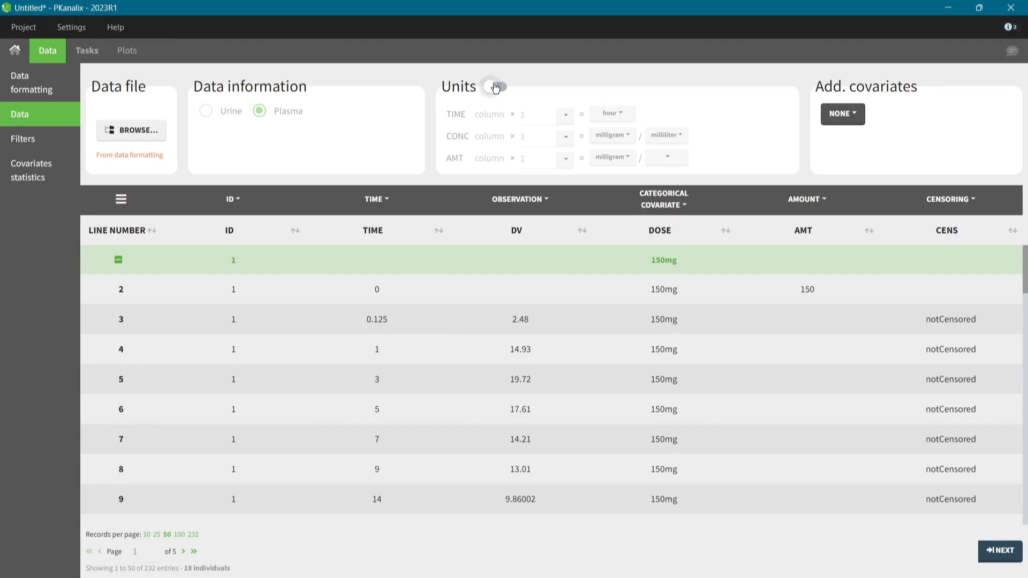
click(495, 86)
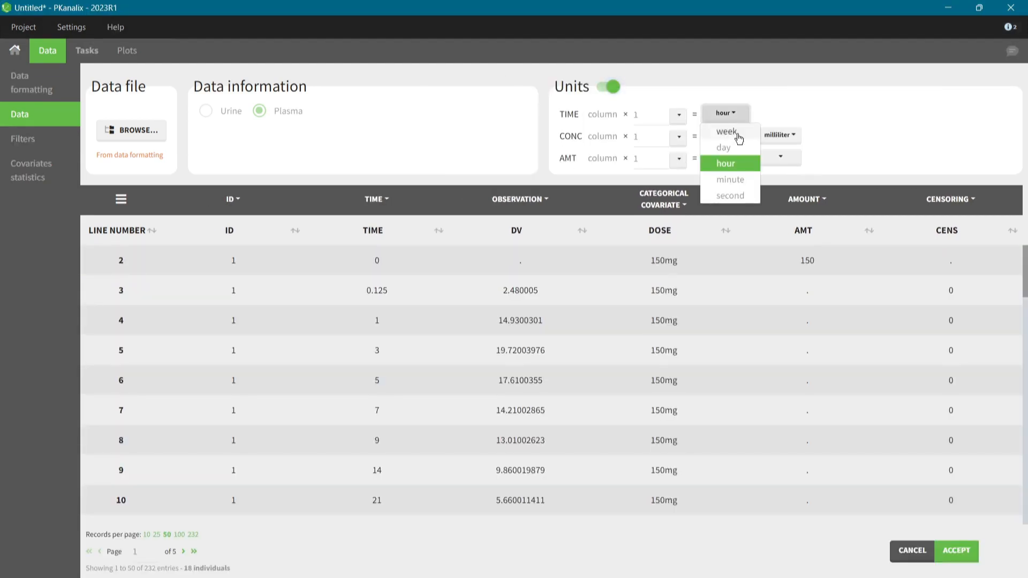
click(723, 146)
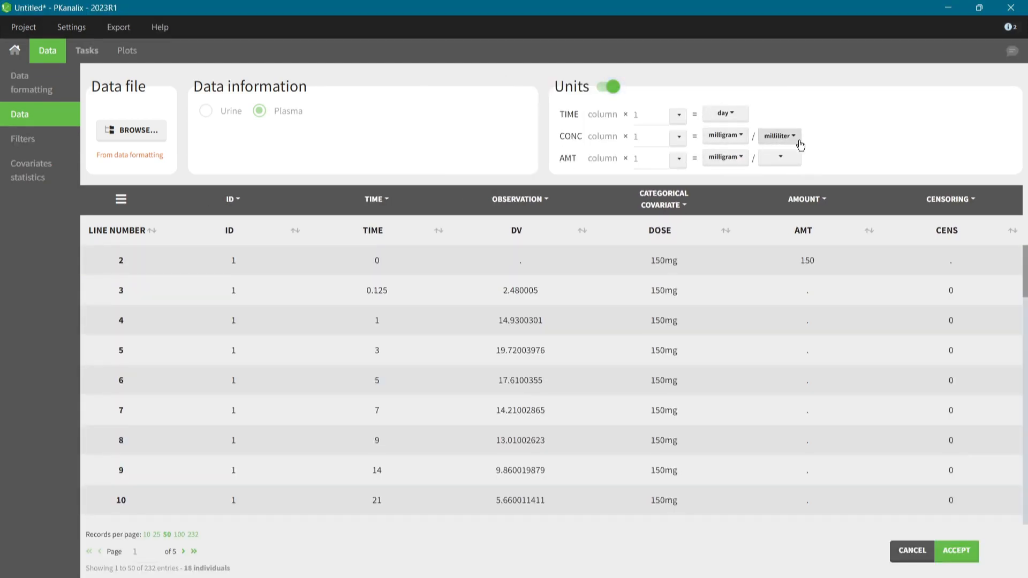
click(779, 136)
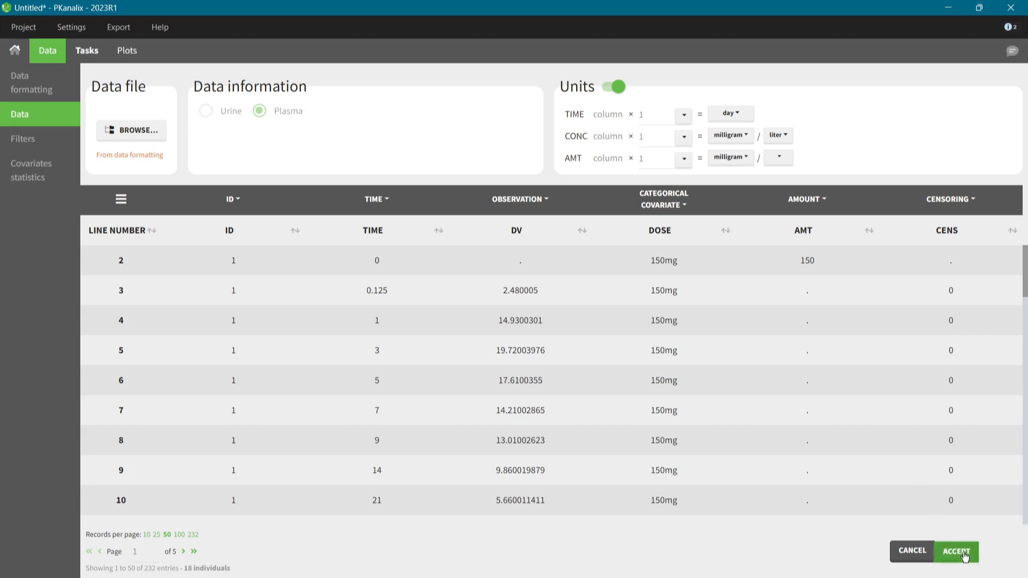
click(955, 550)
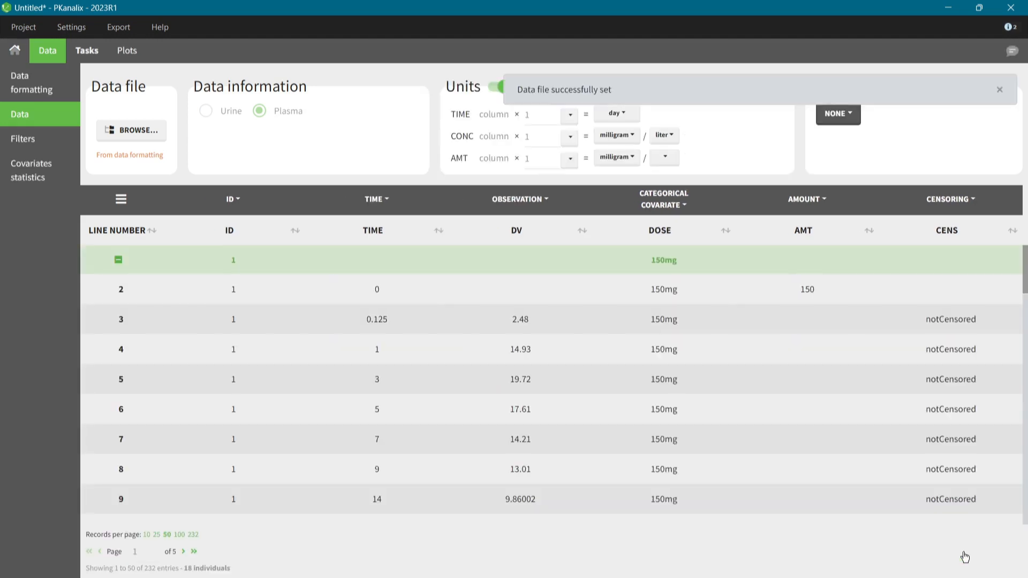
mouse_move(127, 51)
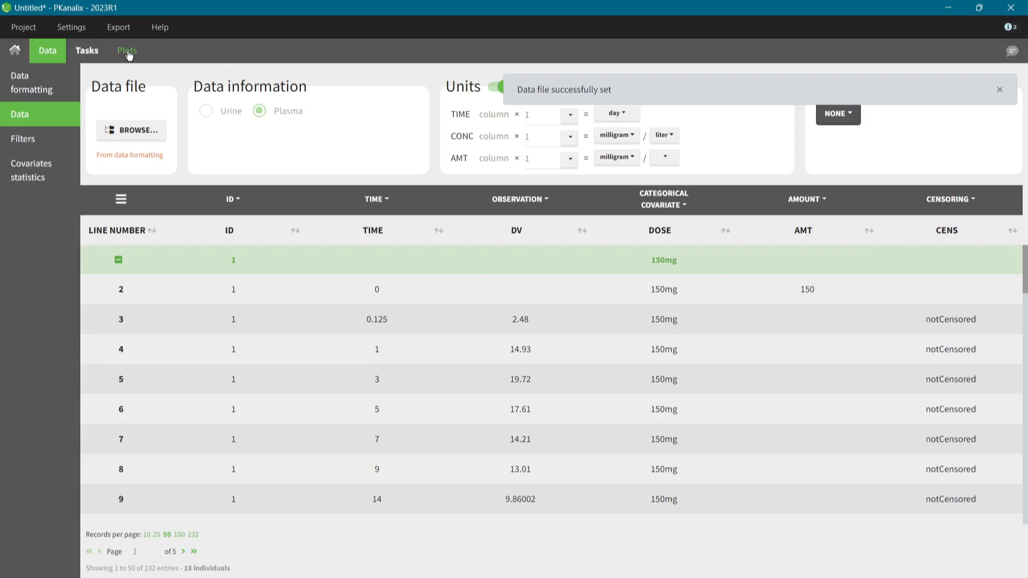
Show the observed data plot without individual lines and with a fixed 15 bins.
click(126, 50)
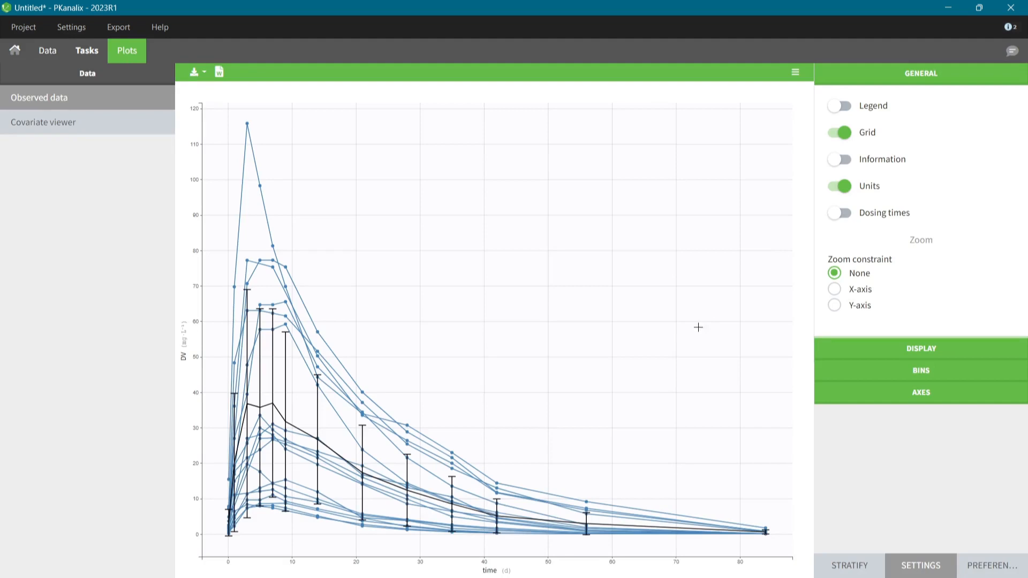
mouse_move(585, 499)
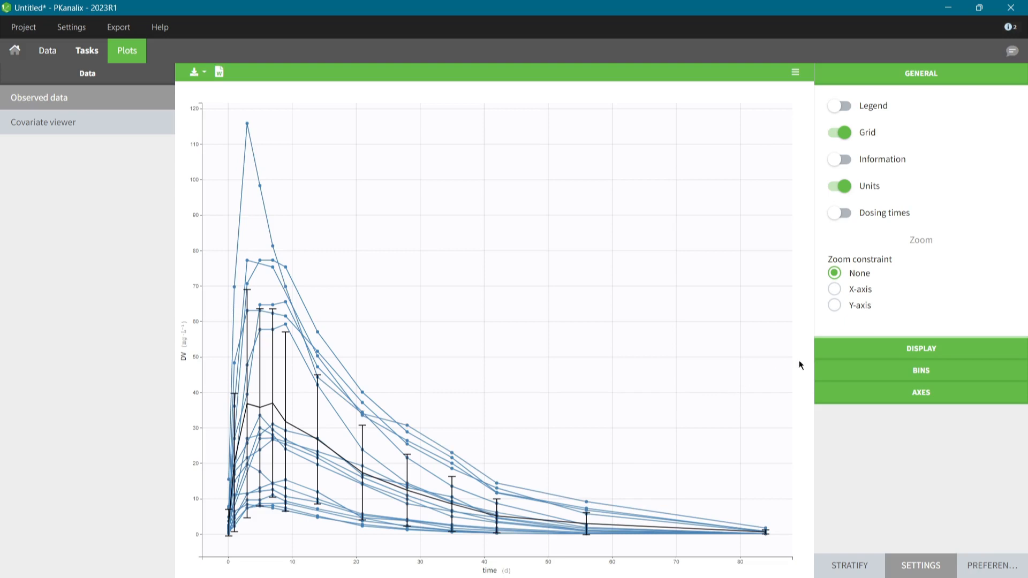
click(920, 348)
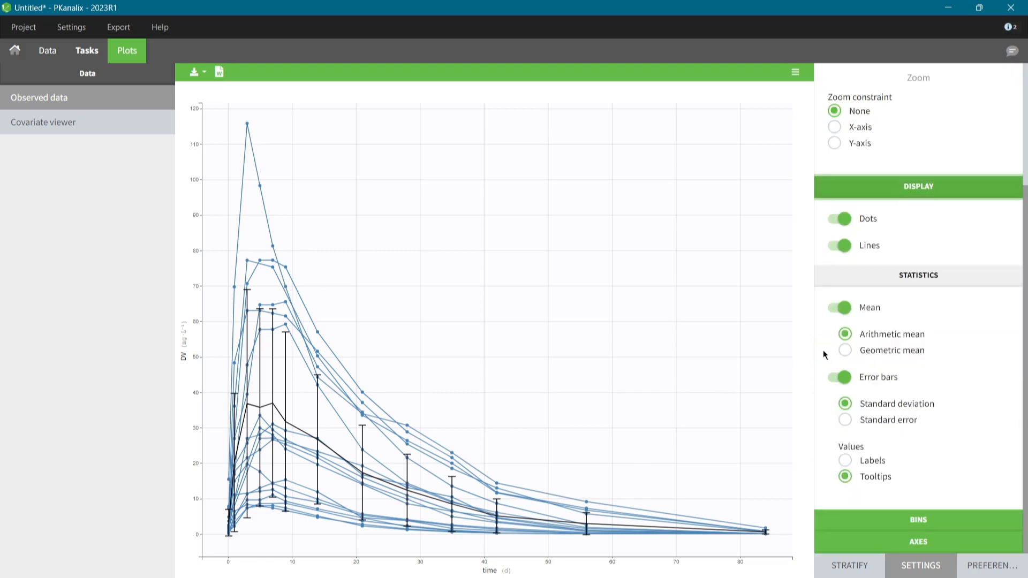
click(837, 245)
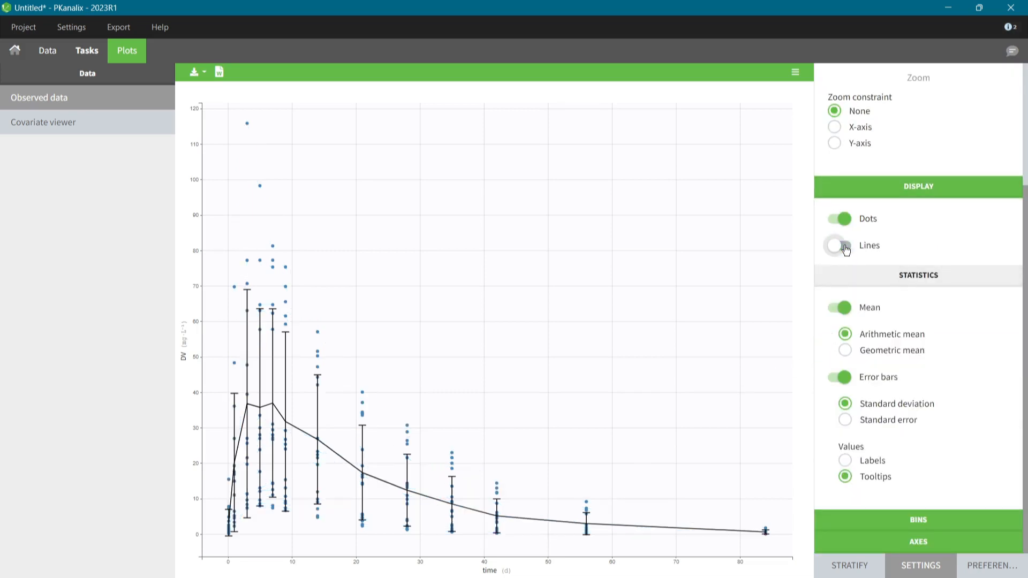
click(921, 73)
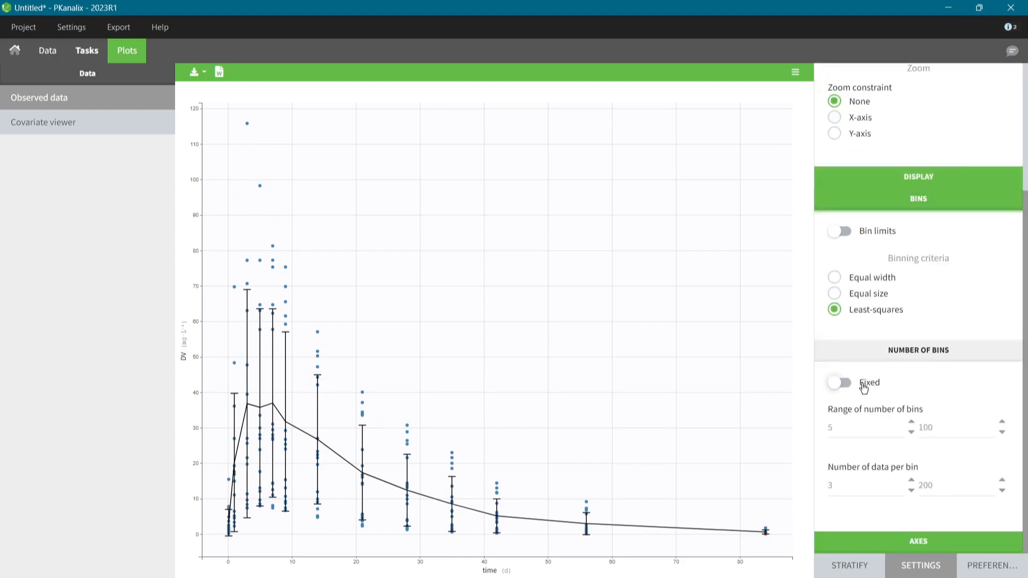
click(838, 383)
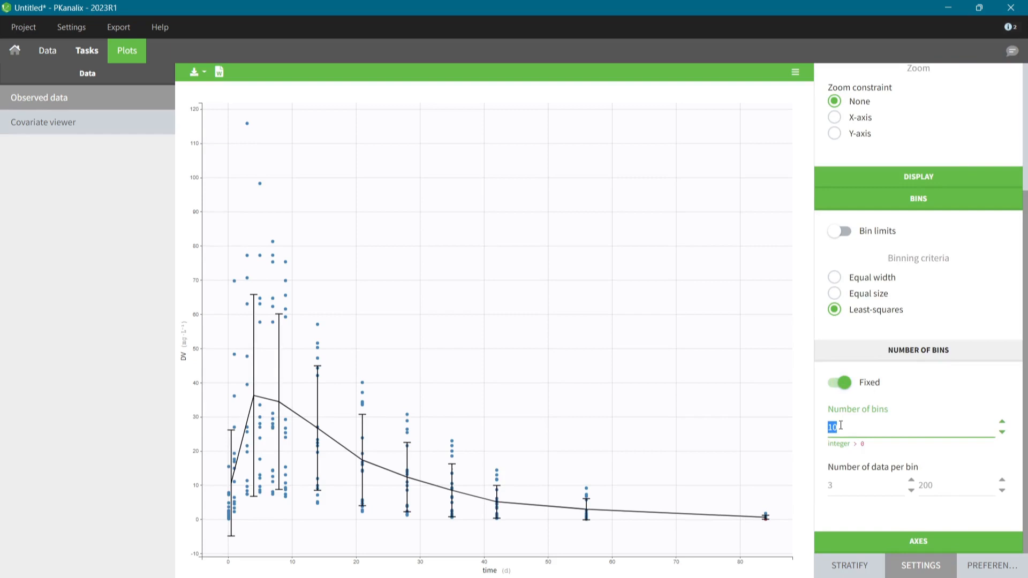
text(15)
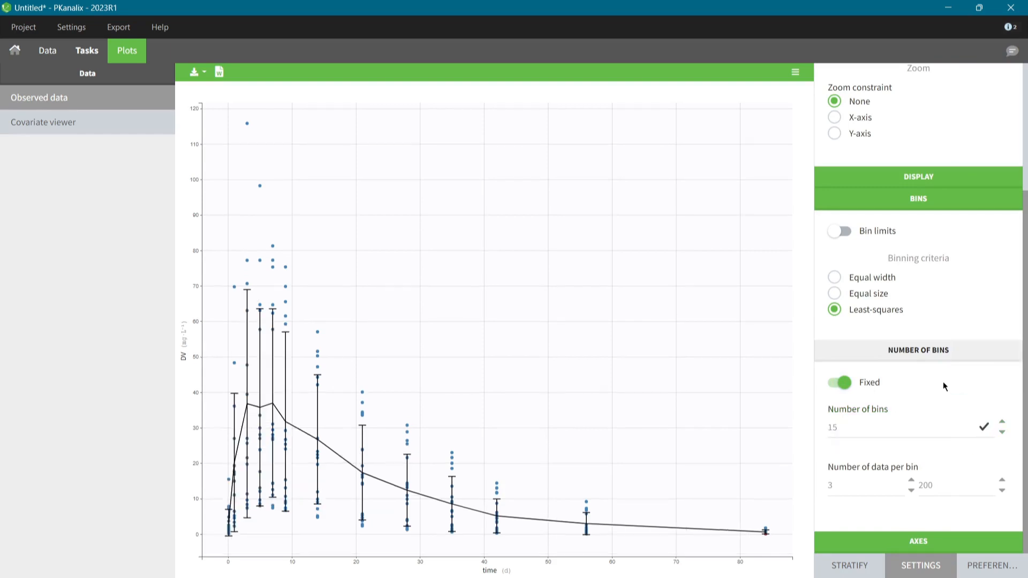
click(849, 566)
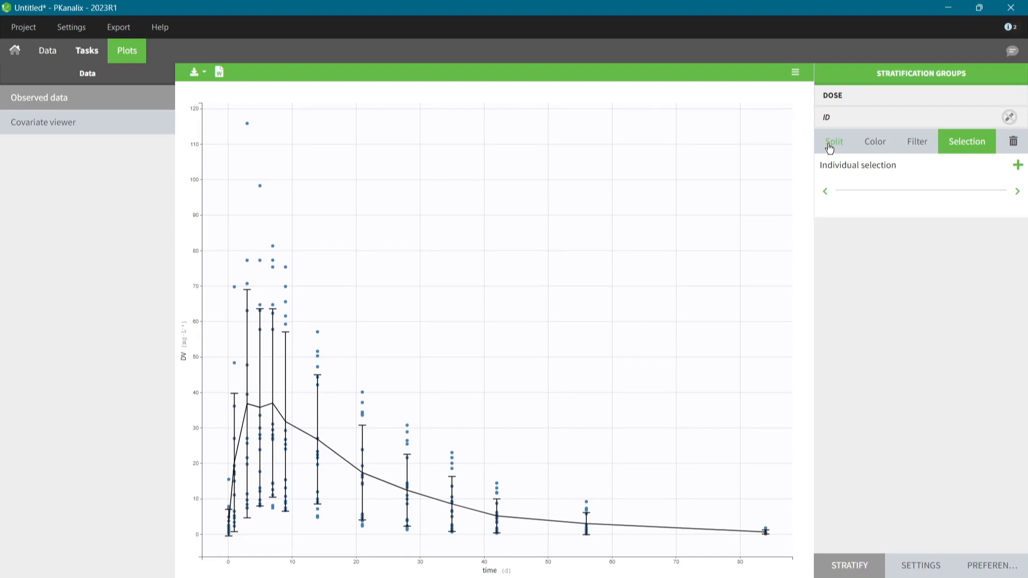
Split the observed data plot by DOSE with the three groups merged in one panel.
click(833, 142)
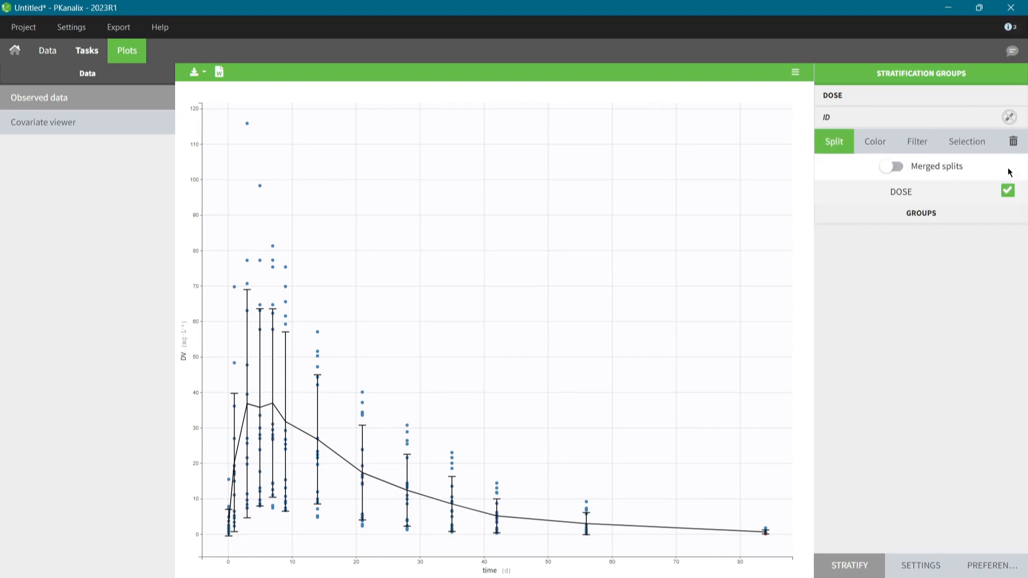
click(892, 166)
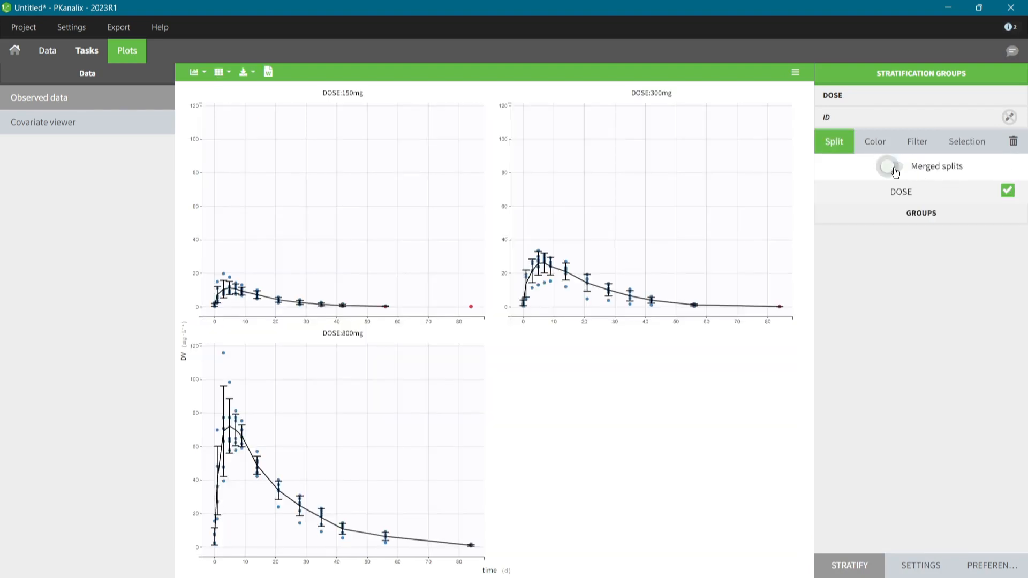
click(889, 166)
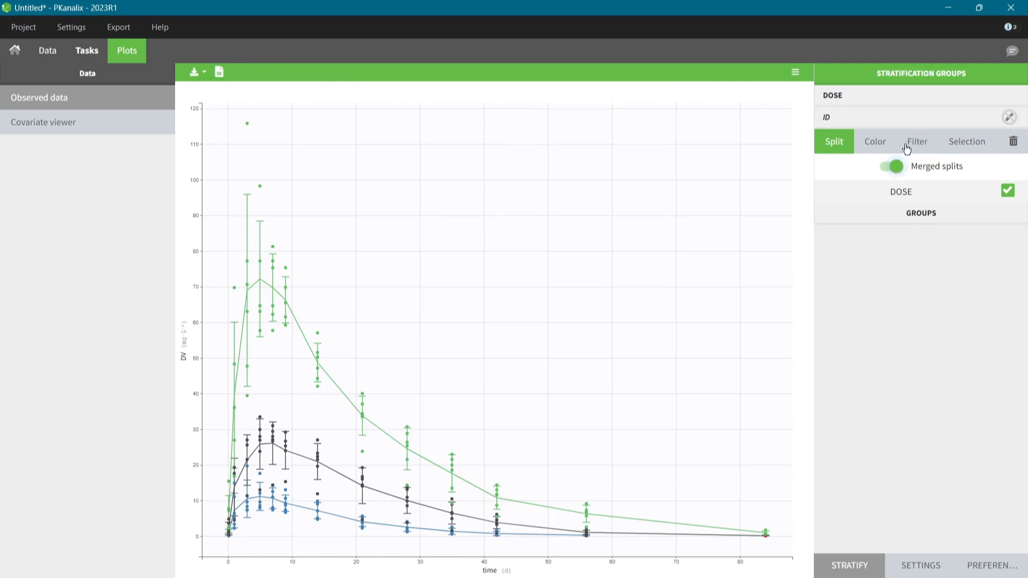
mouse_move(940, 16)
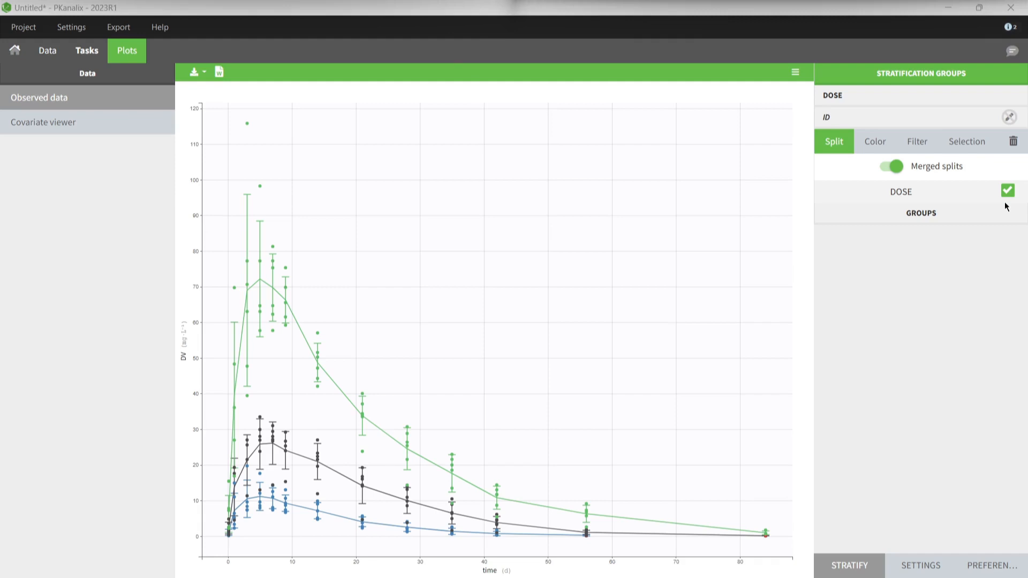
mouse_move(388, 65)
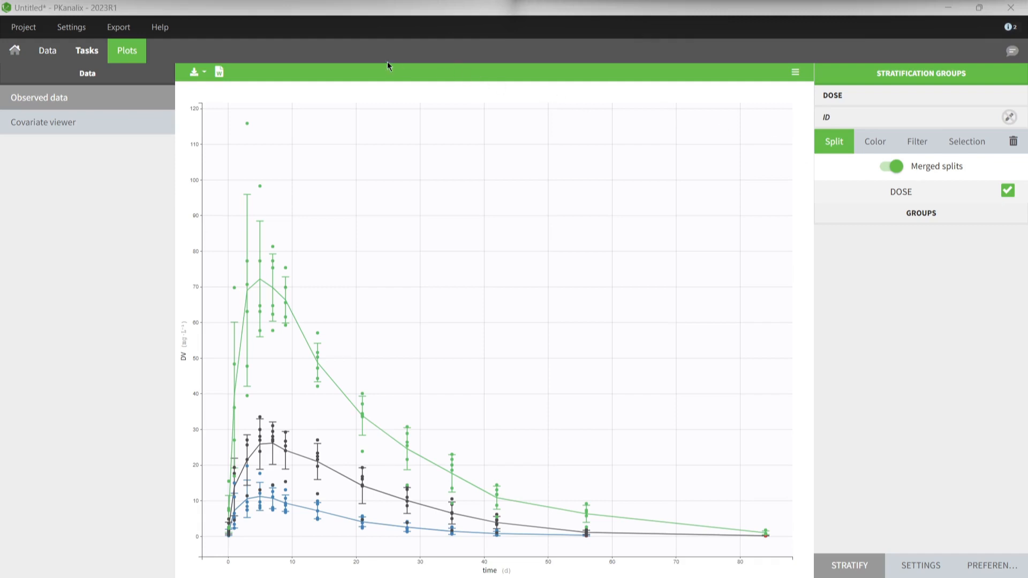
Set NCA to extravascular, linear up log down, partial AUC up to 7, BLQ after Tmax missing.
click(85, 50)
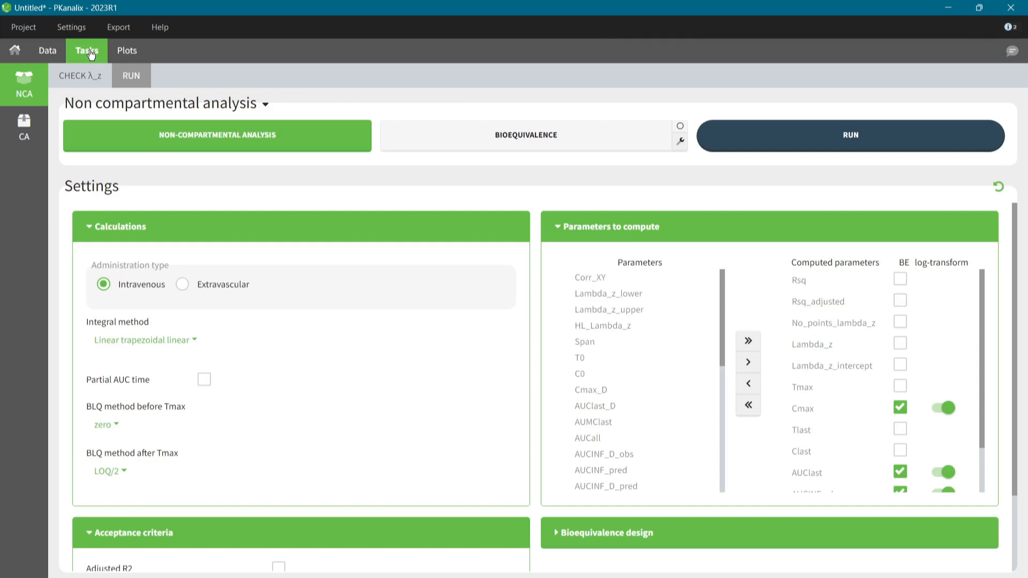
mouse_move(40, 93)
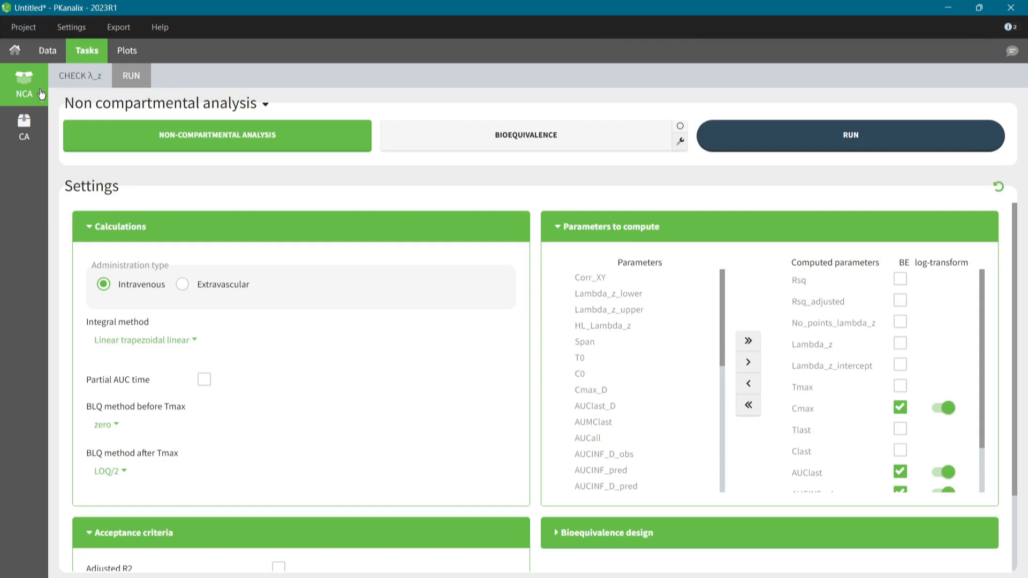
mouse_move(23, 86)
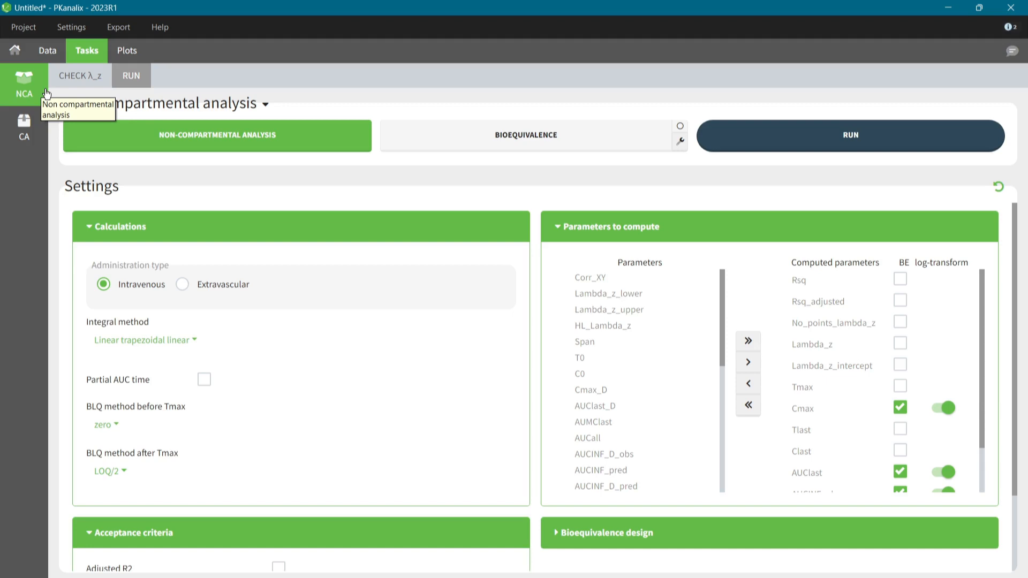
mouse_move(194, 235)
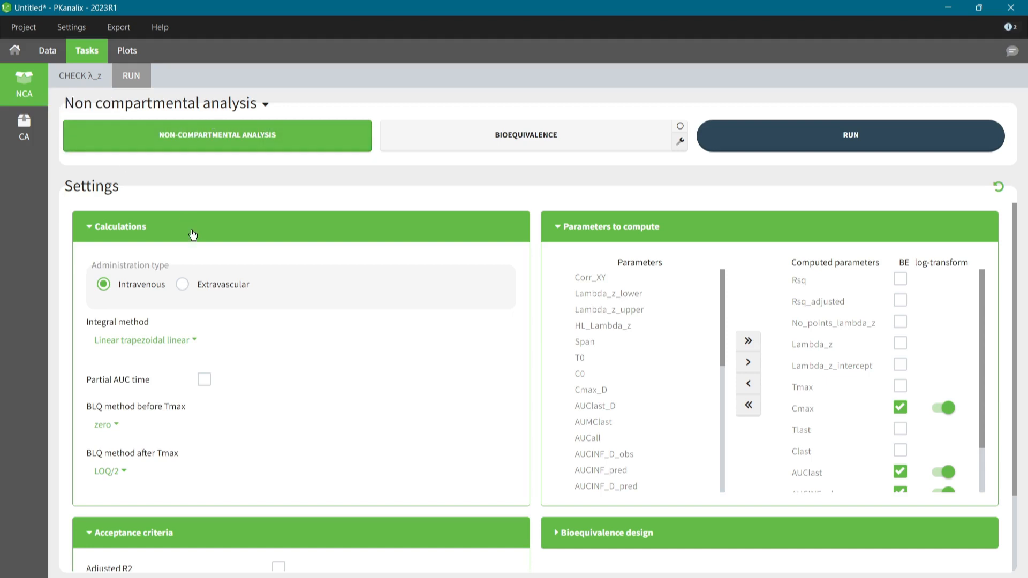
mouse_move(744, 233)
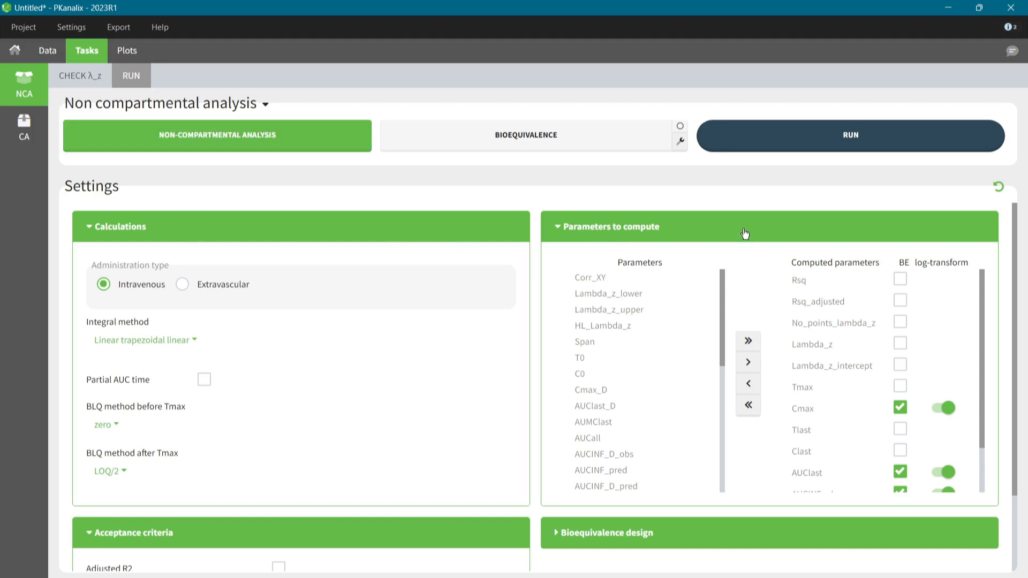
mouse_move(484, 535)
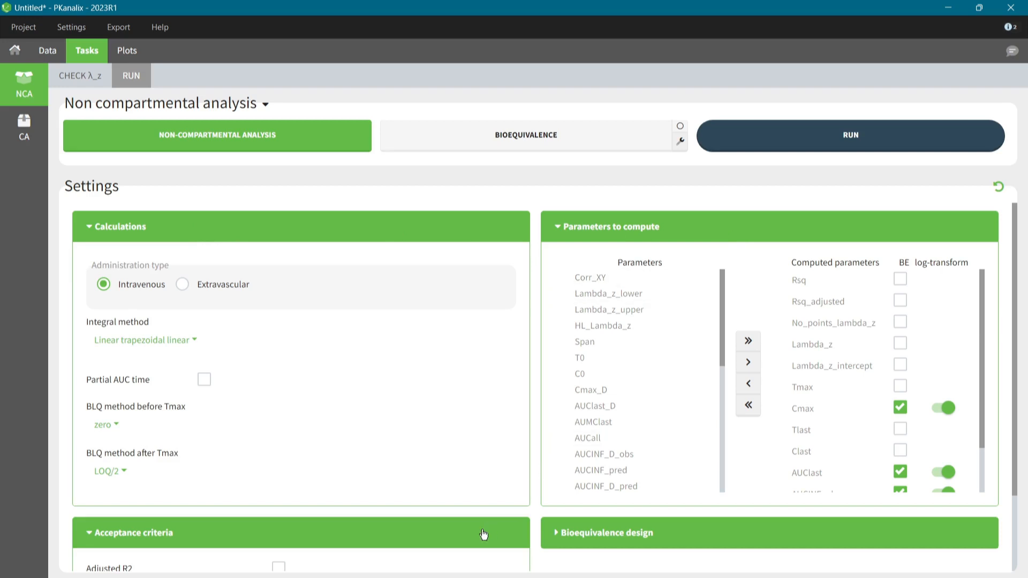
scroll(down, 3)
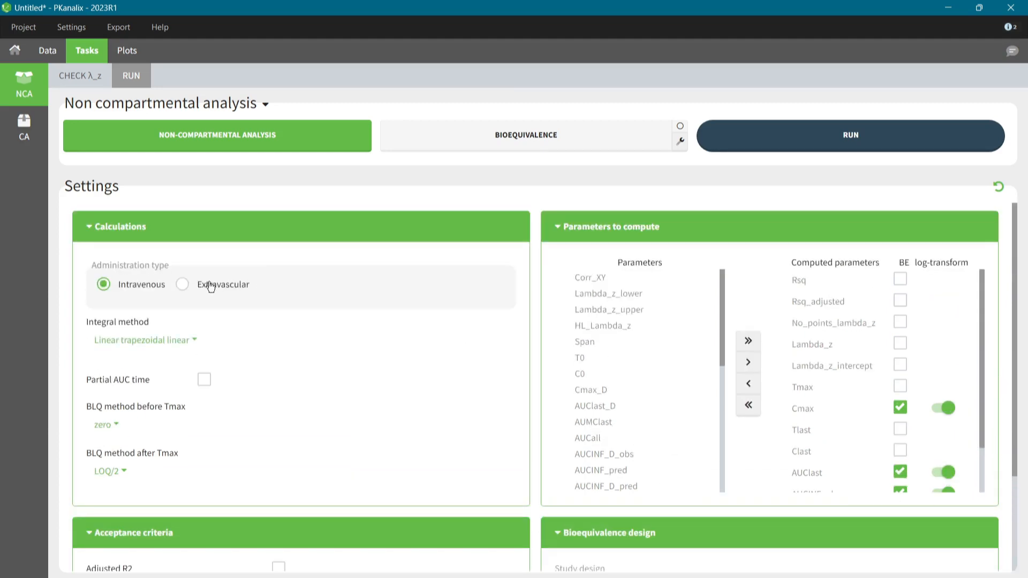
click(182, 284)
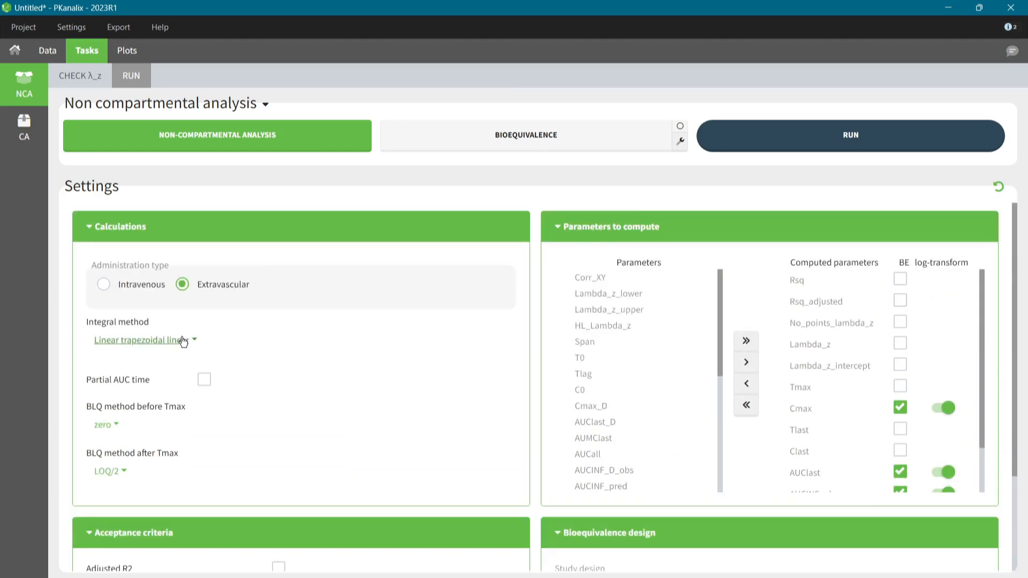
click(139, 340)
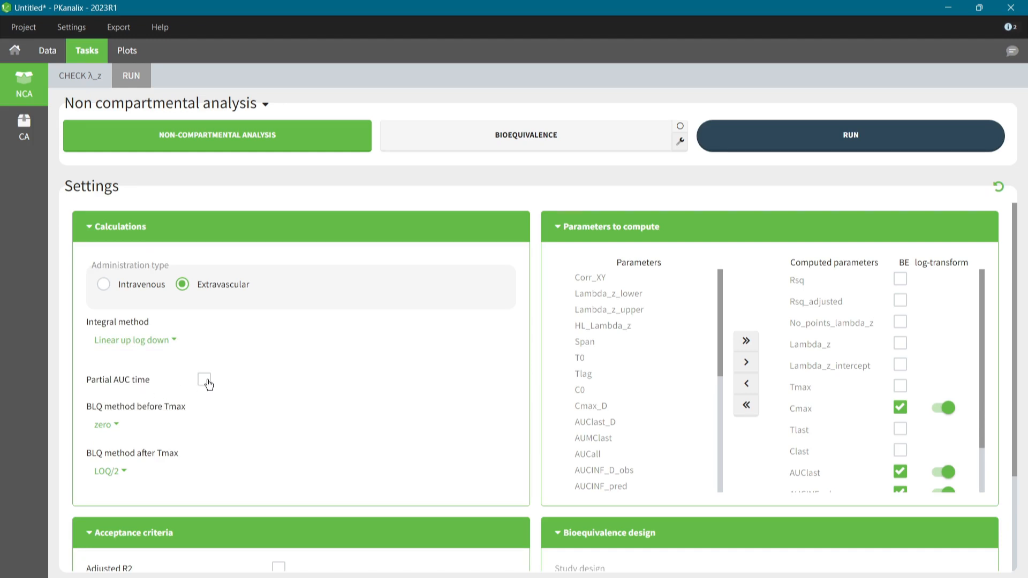
click(203, 379)
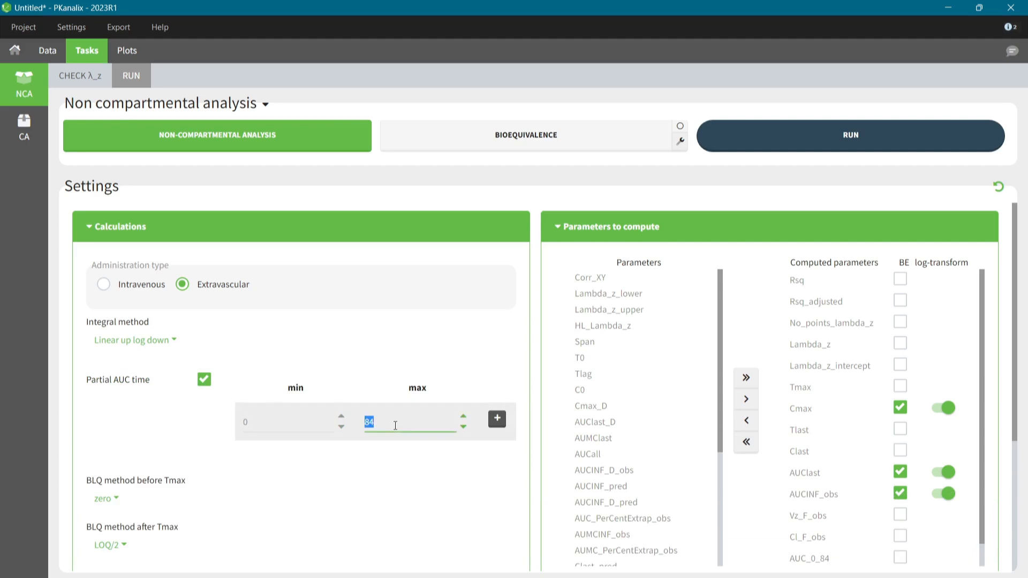
text(7)
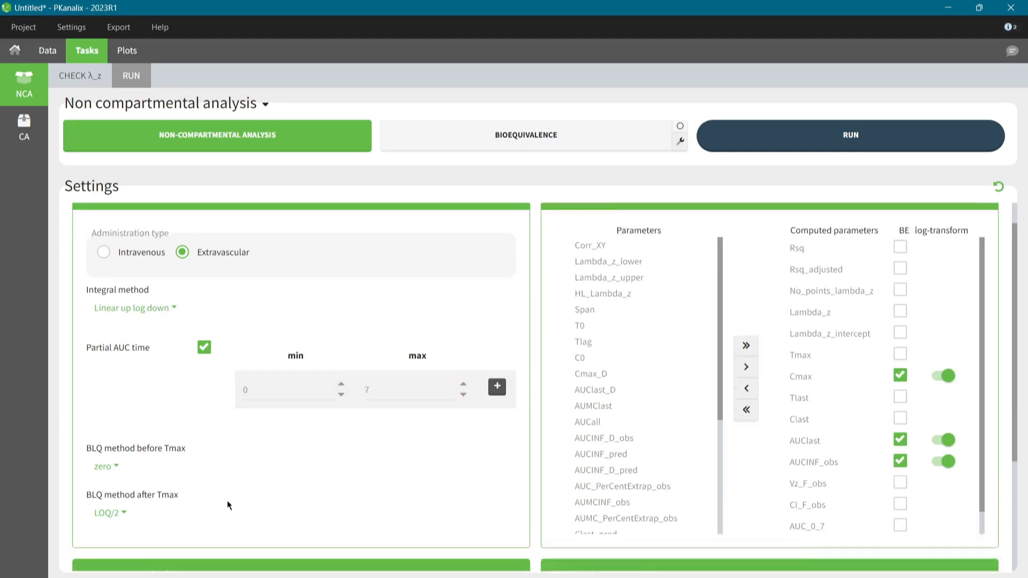
click(110, 449)
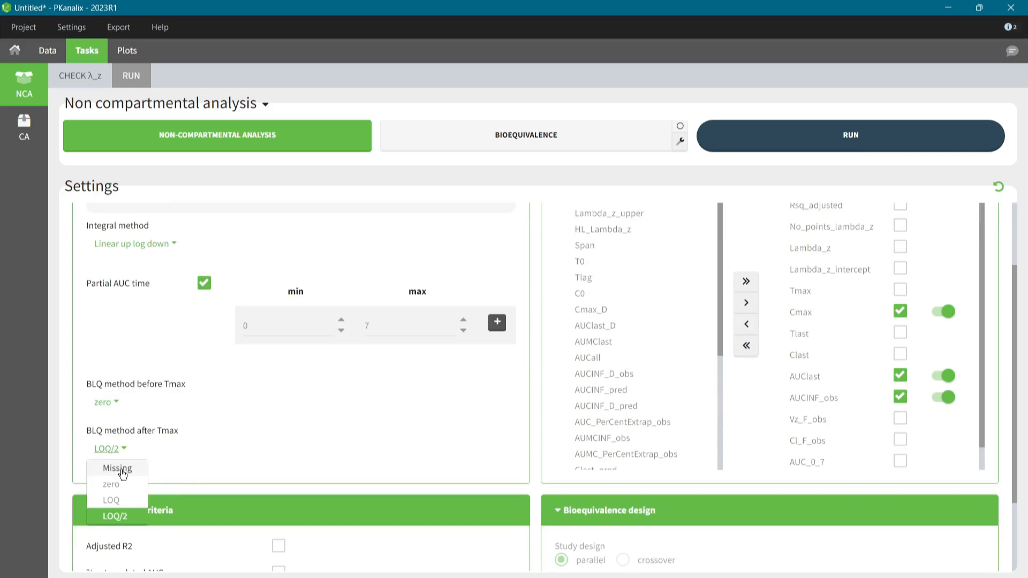
click(116, 468)
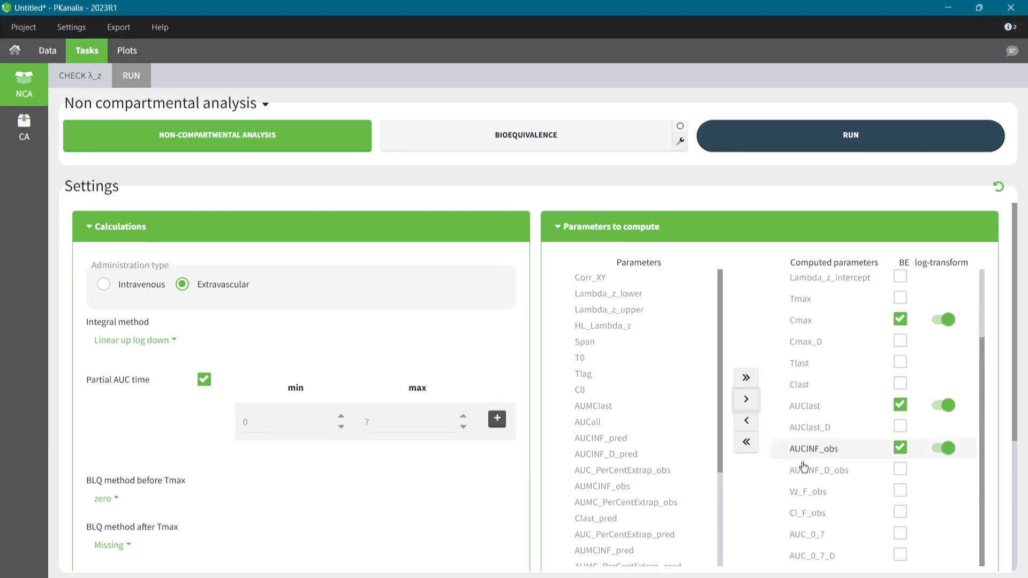
Enable the Adjusted R2 acceptance criterion in the NCA settings.
scroll(down, 3)
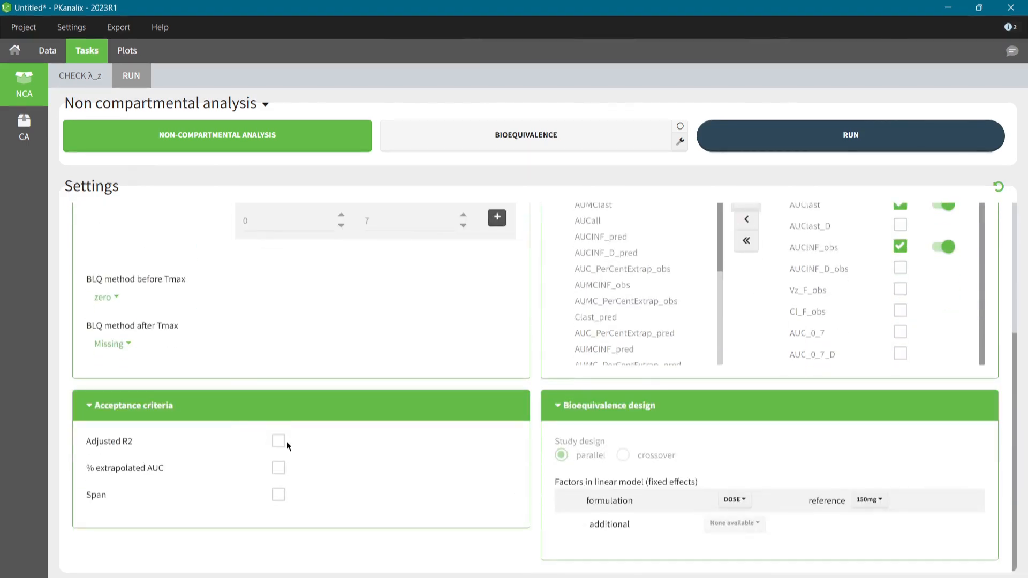
click(278, 440)
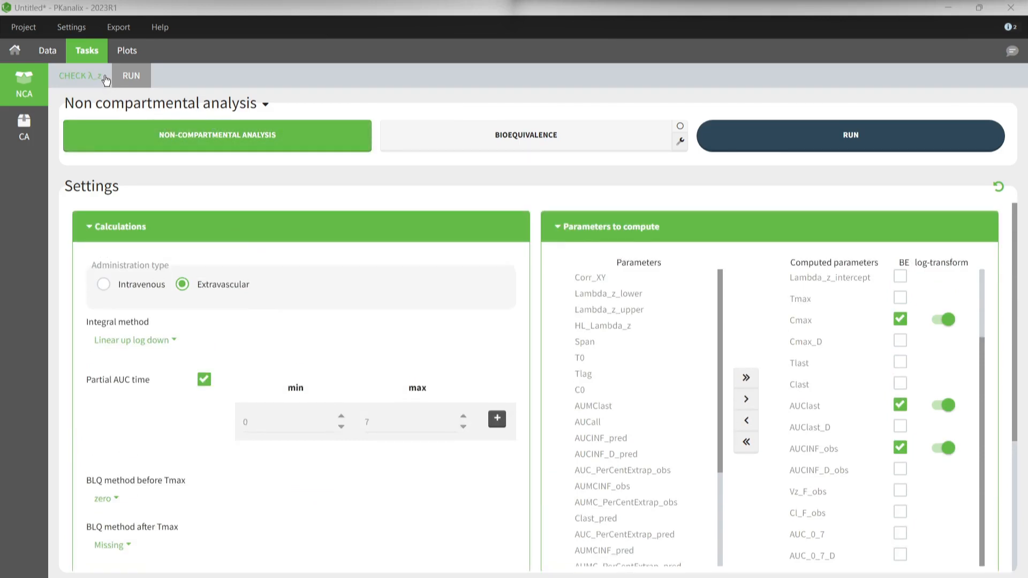
Show the λ_z terminal-slope check plots for the individuals.
click(78, 75)
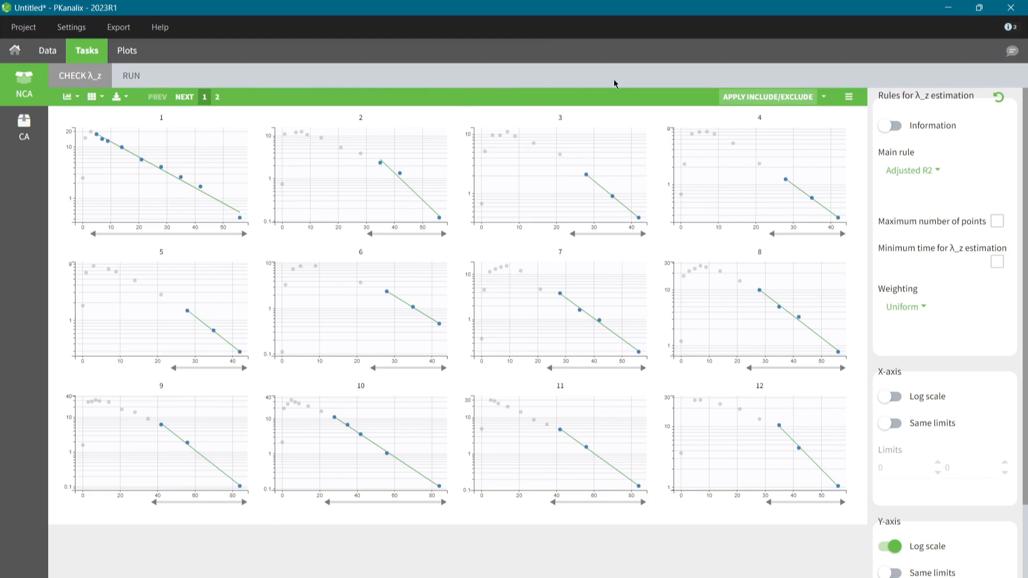
mouse_move(691, 78)
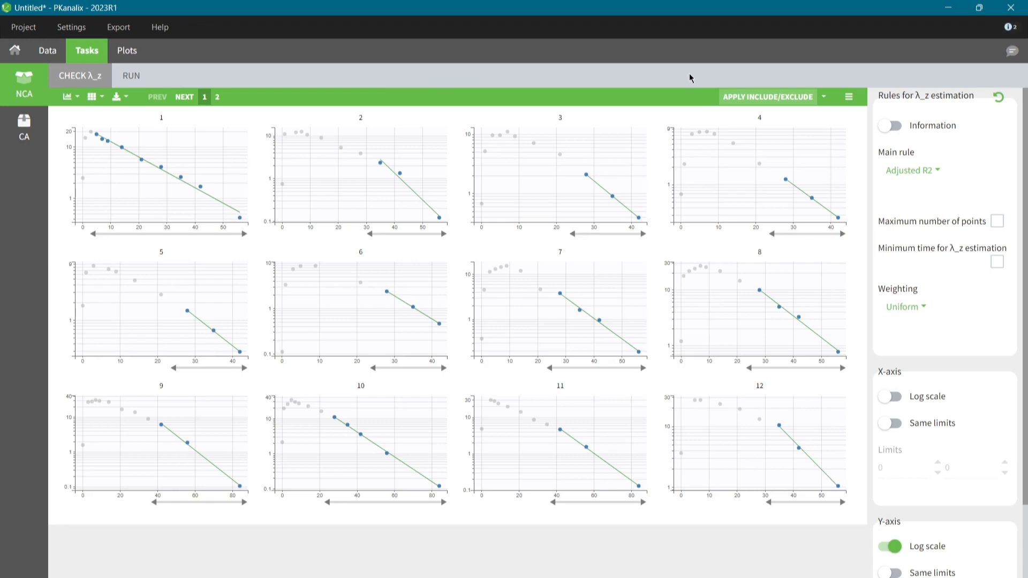
mouse_move(911, 170)
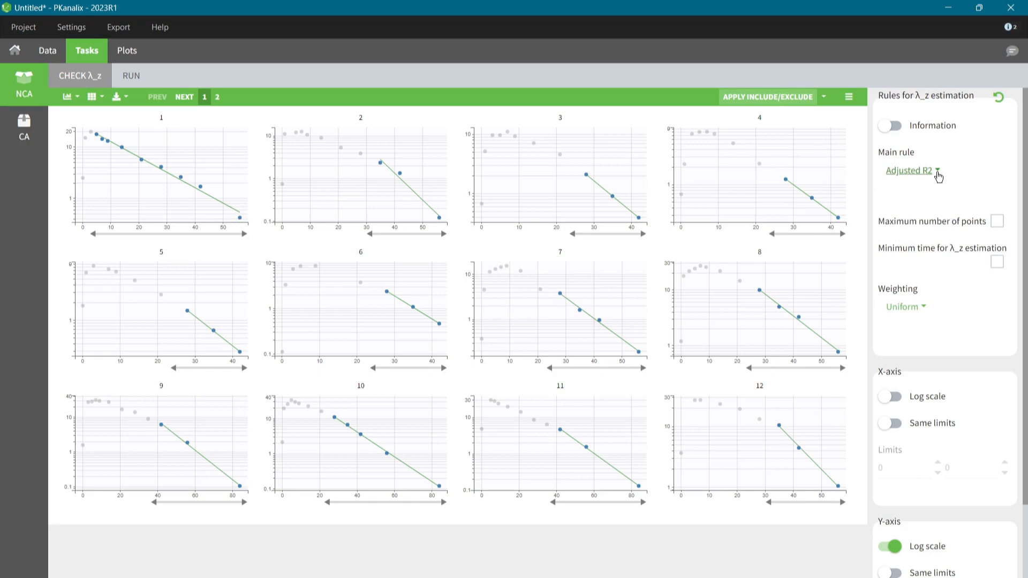
mouse_move(407, 116)
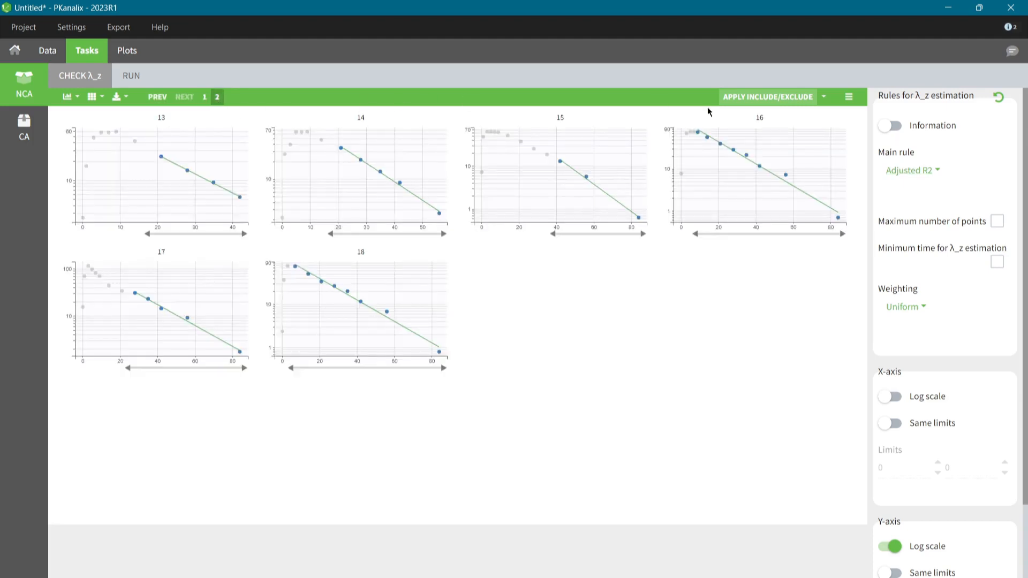
Limit the λ_z regression to a maximum of 6 points per individual.
click(998, 221)
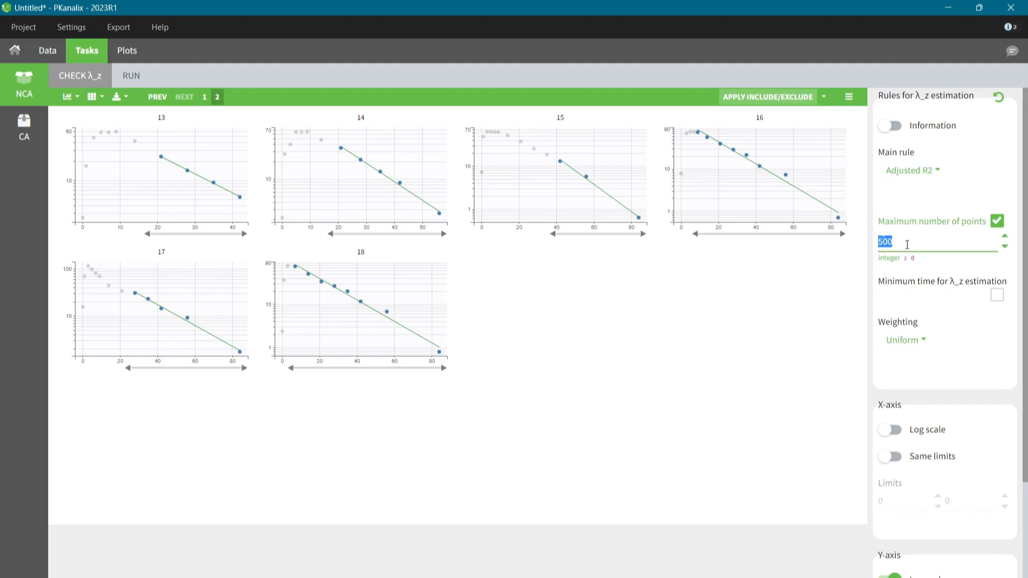
text(6)
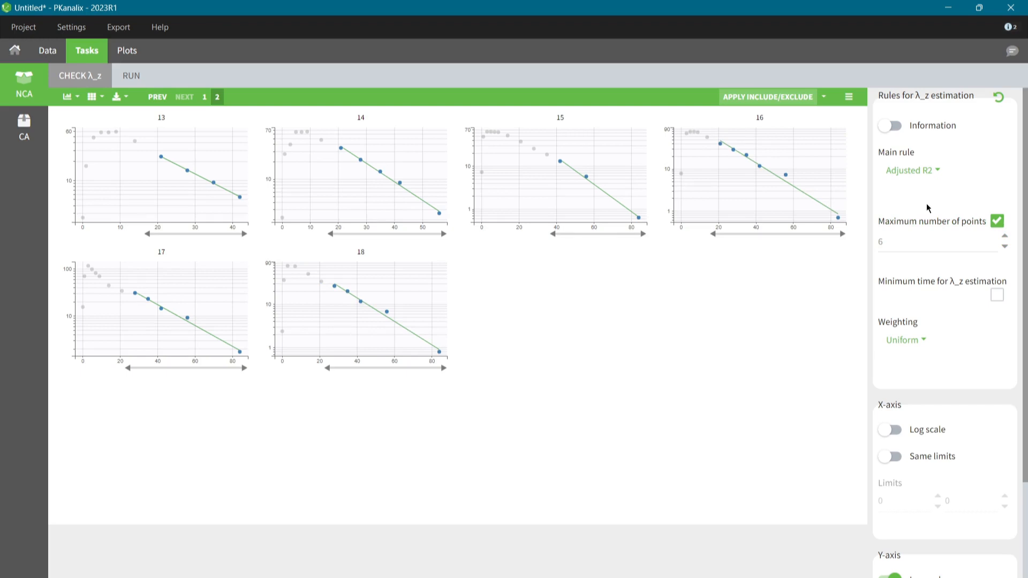
mouse_move(856, 186)
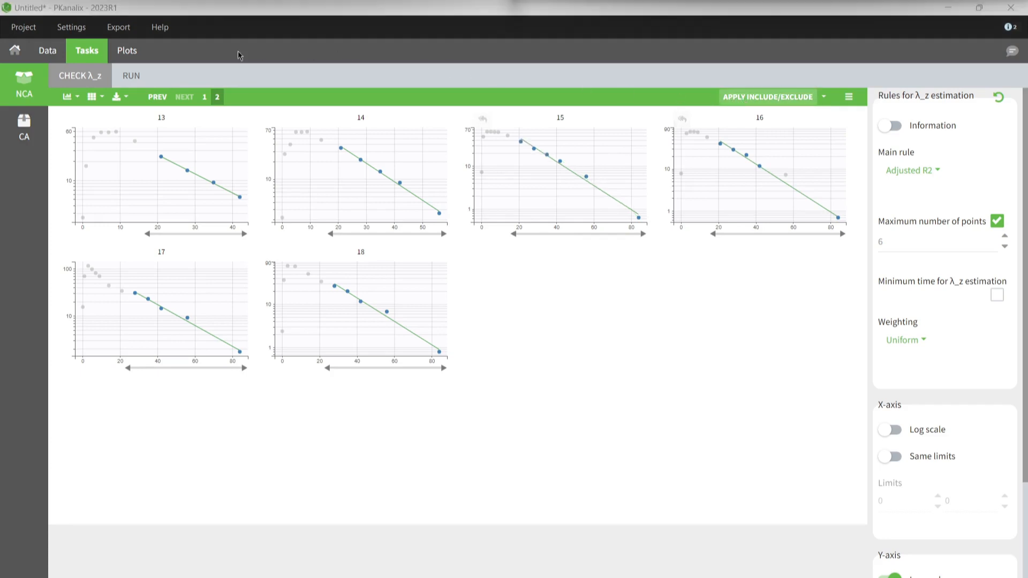
Save the project as nca.pkx on the Desktop via Save As.
click(22, 26)
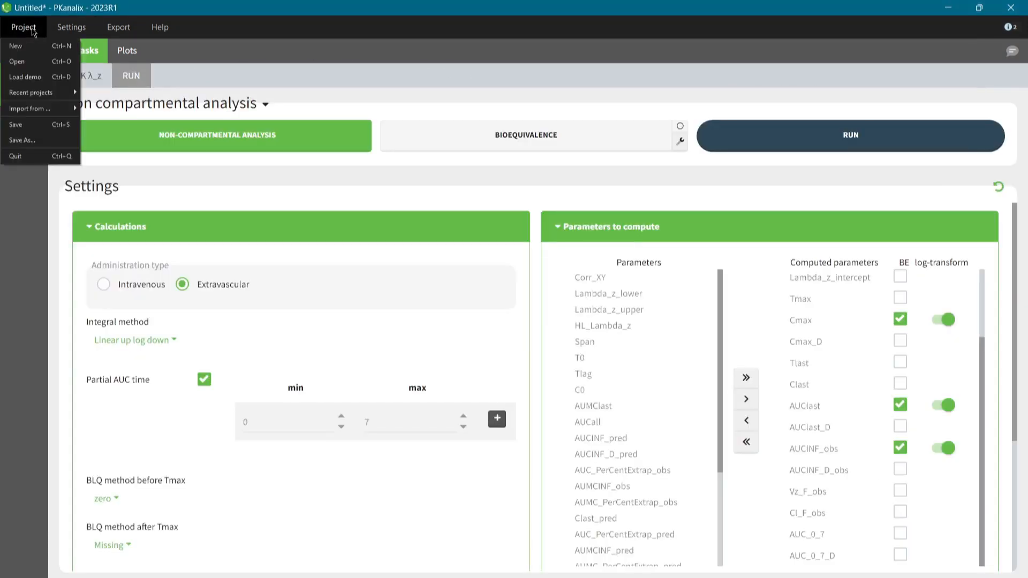
click(22, 140)
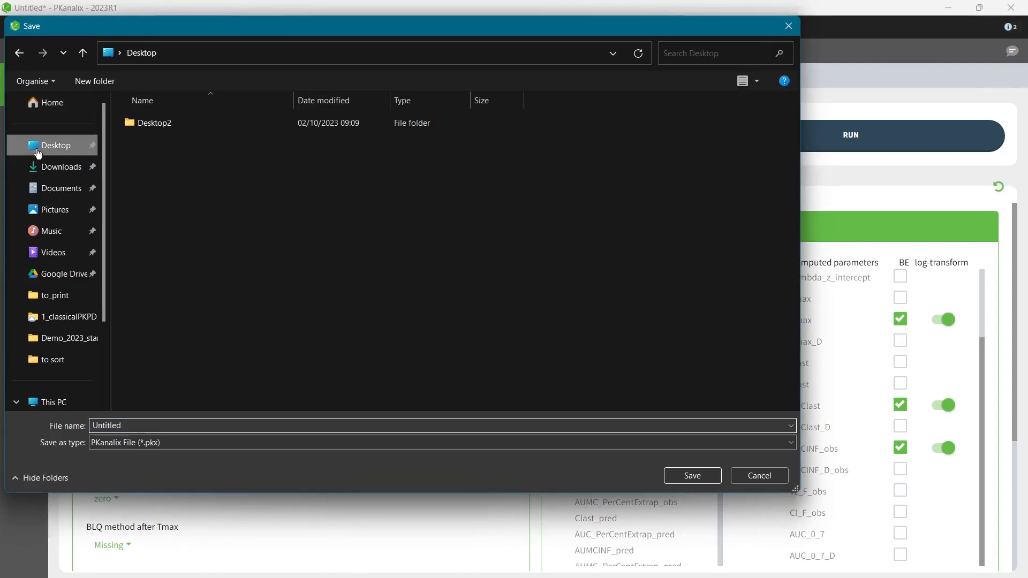
text(nca)
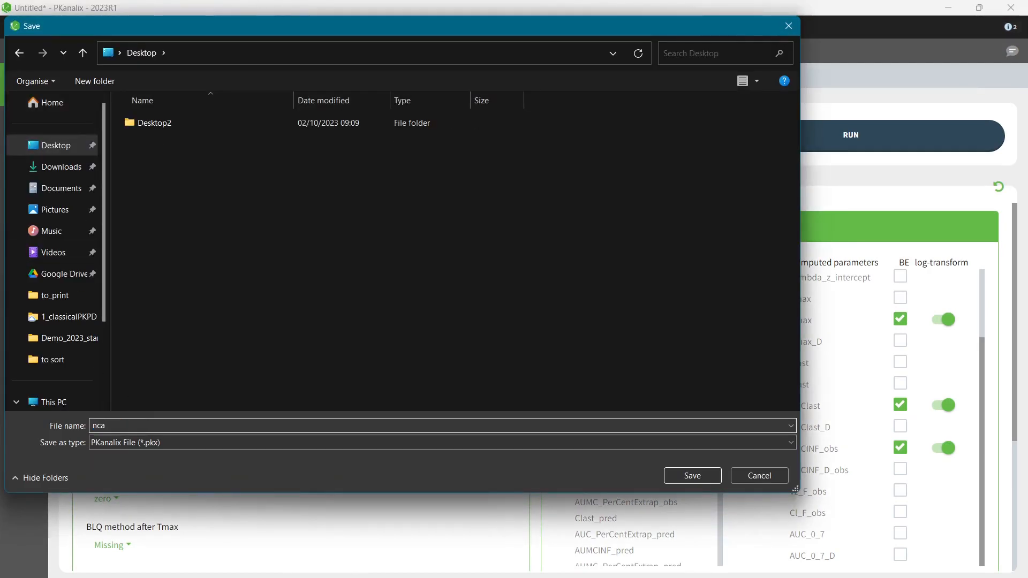
click(692, 475)
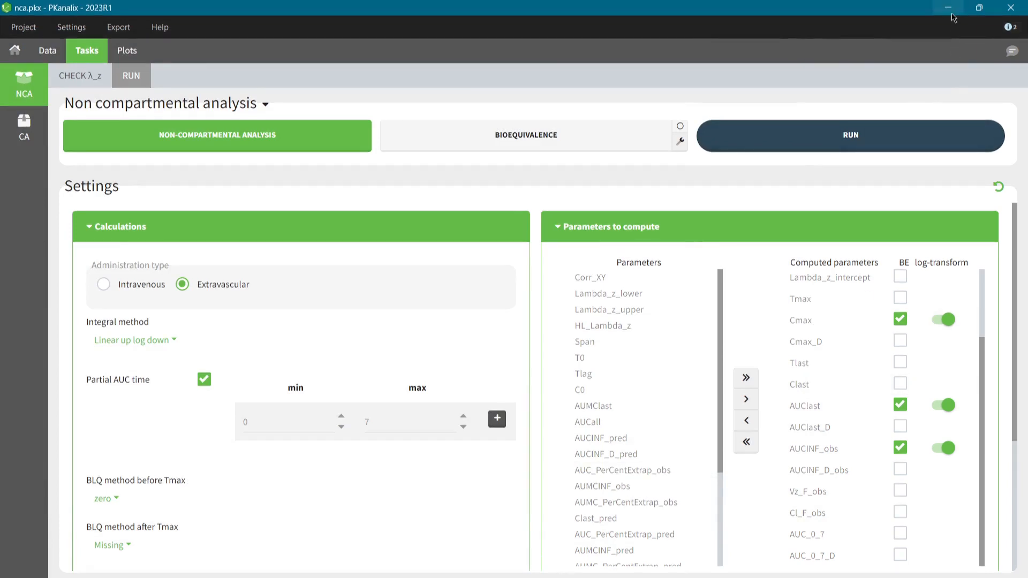
Minimize PKanalix and bring up the context menu of the saved nca file.
click(948, 7)
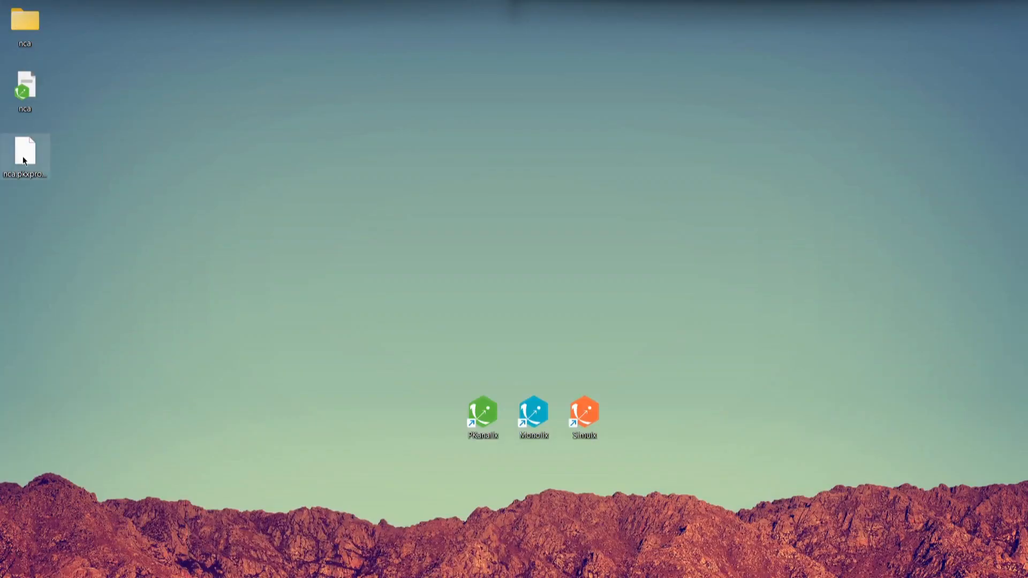
right_click(25, 92)
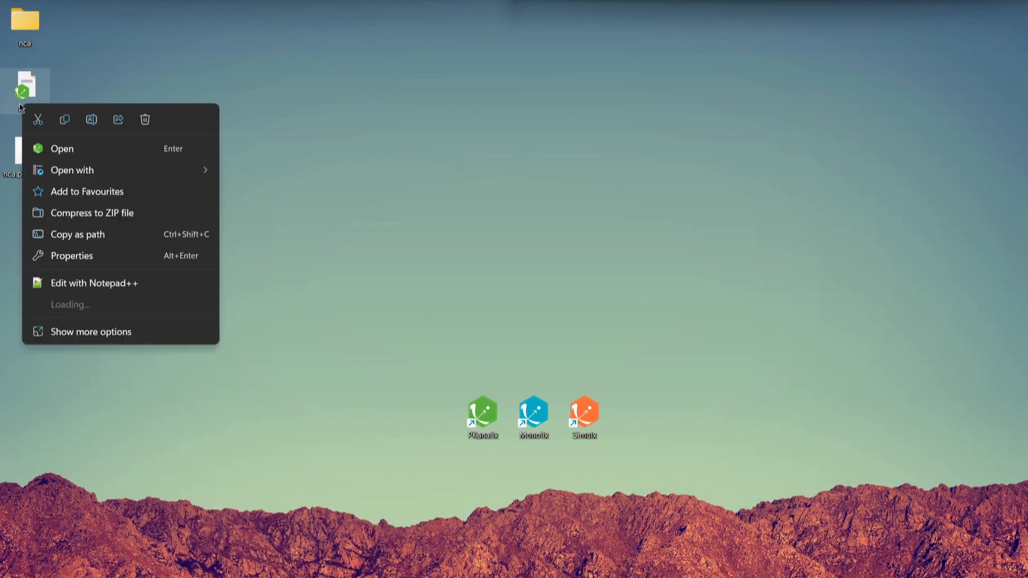
Open nca.pkx with Notepad++ and scroll to its NCA settings section.
click(71, 170)
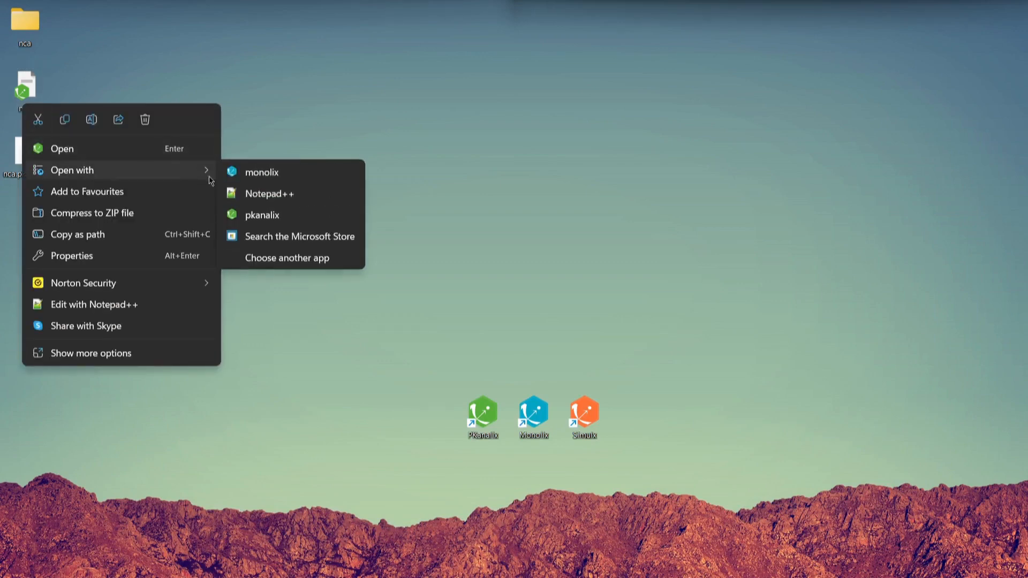
click(266, 194)
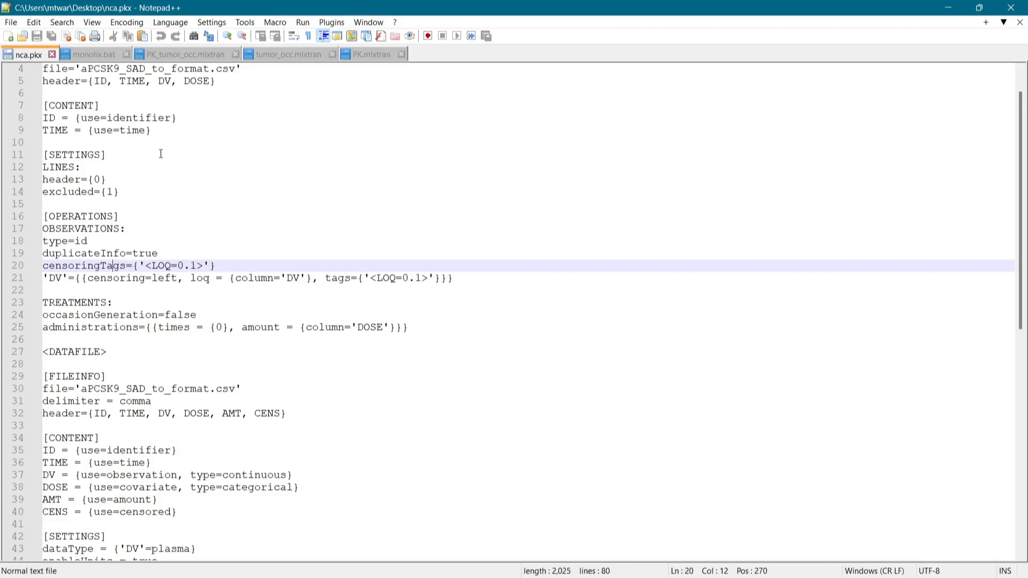
mouse_move(121, 122)
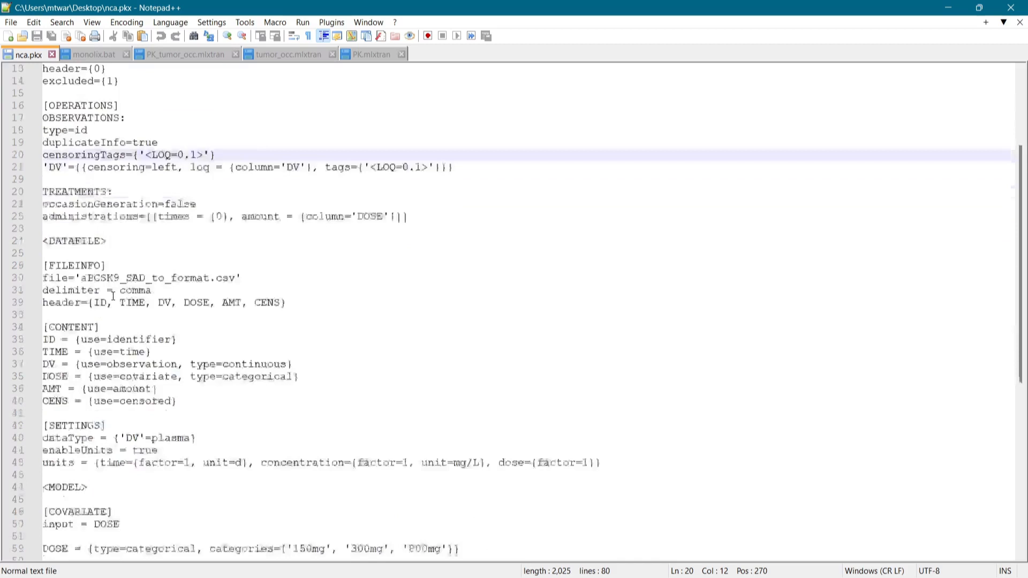
scroll(down, 3)
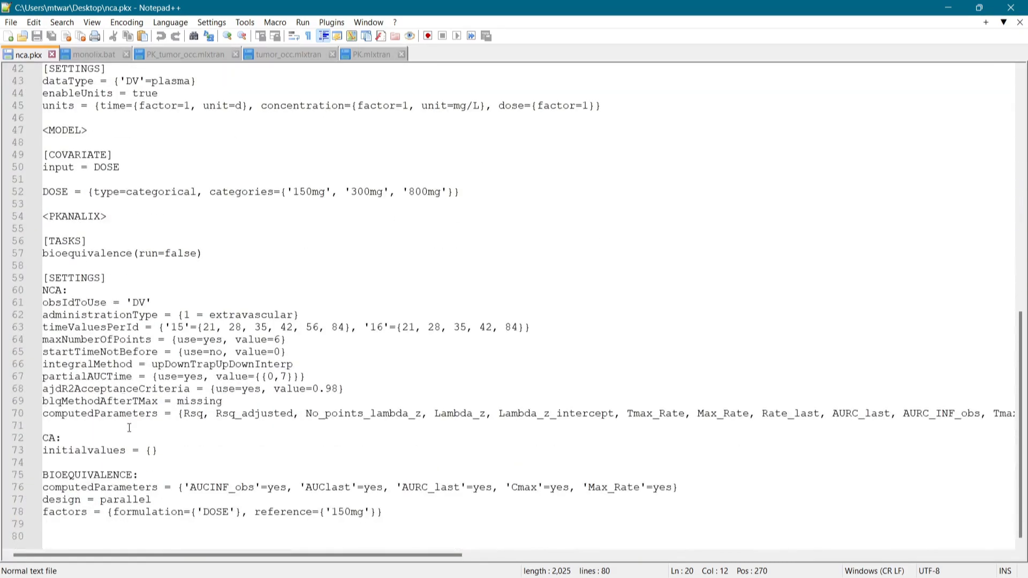
mouse_move(135, 450)
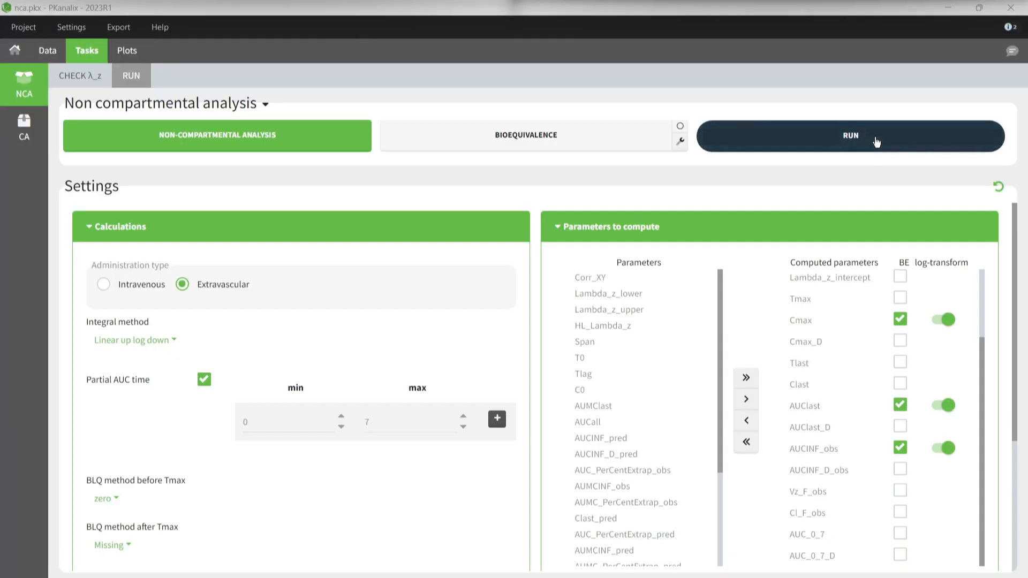
Run the non-compartmental analysis to compute individual estimates.
click(850, 136)
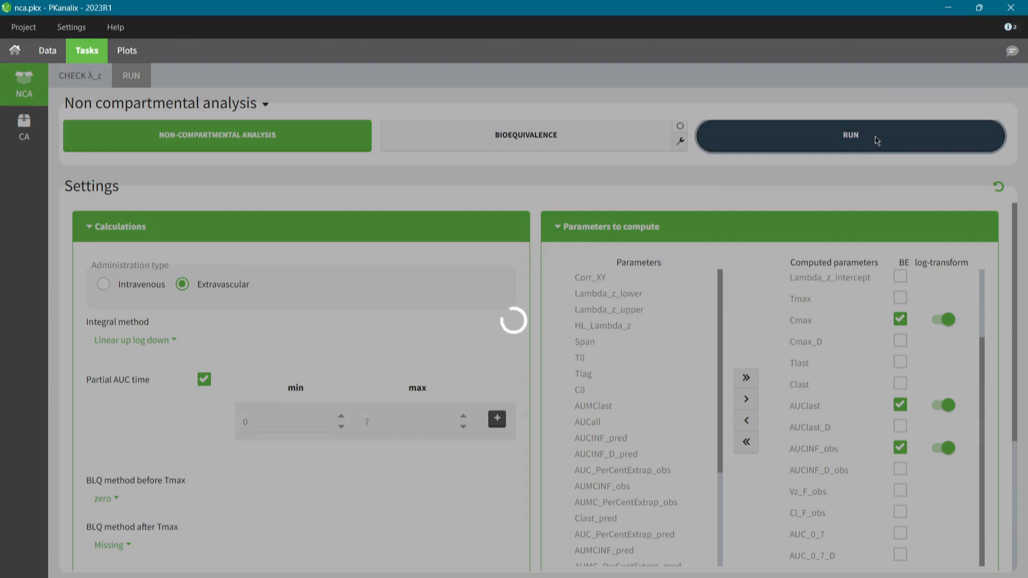
click(849, 136)
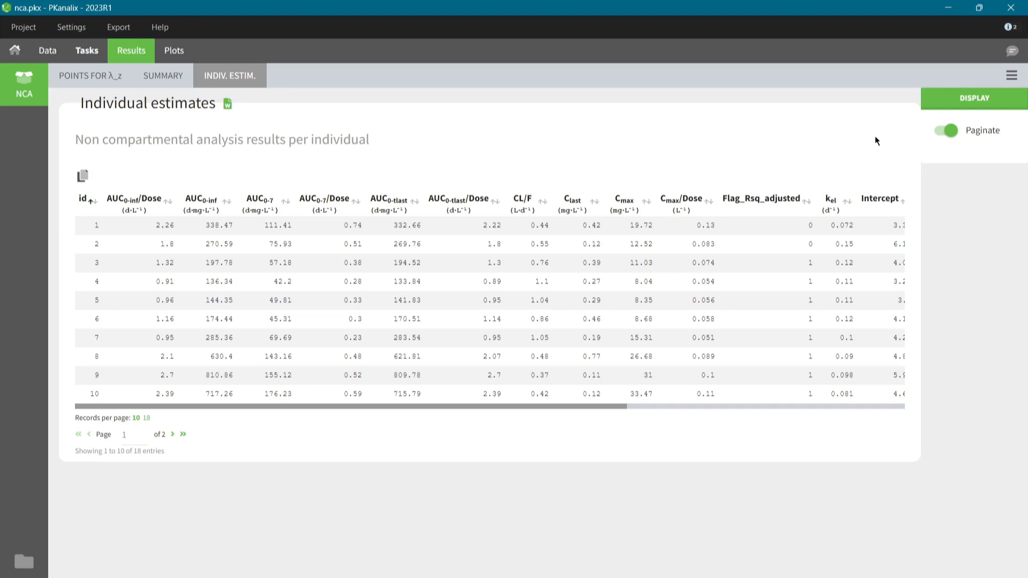
mouse_move(861, 148)
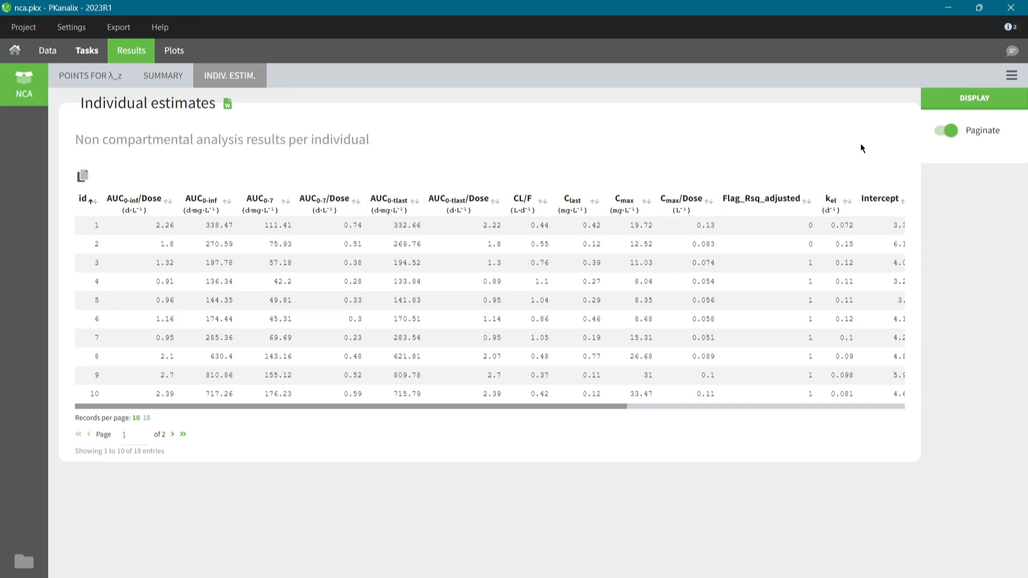
mouse_move(651, 206)
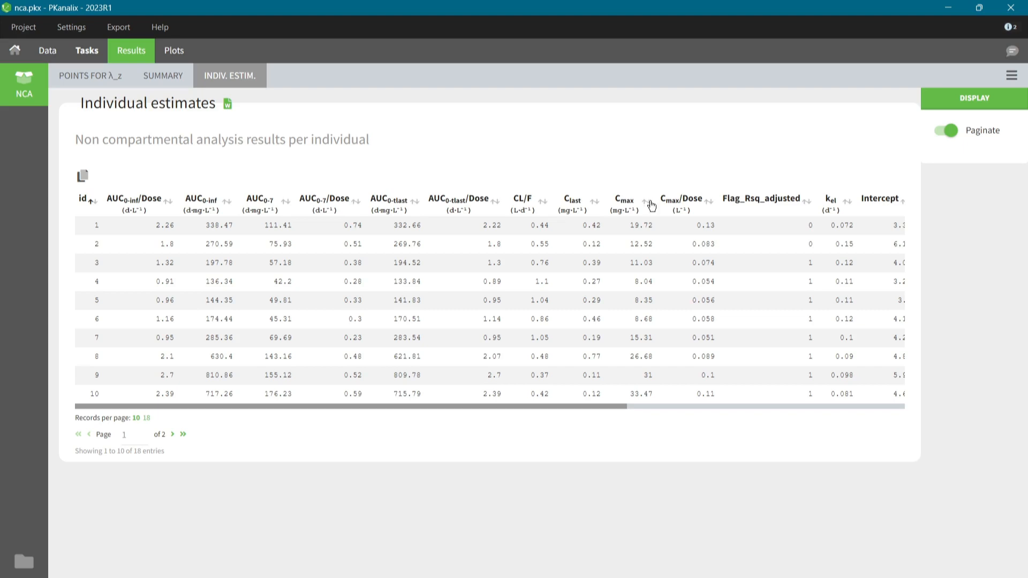
Sort individual estimates by Cmax descending and show the NCA summary statistics.
click(646, 204)
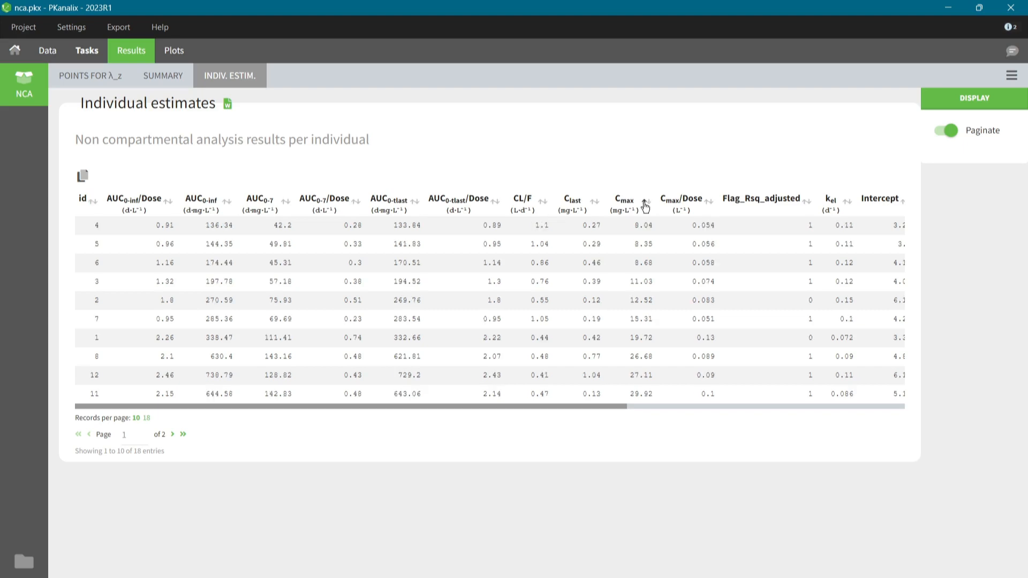
click(645, 203)
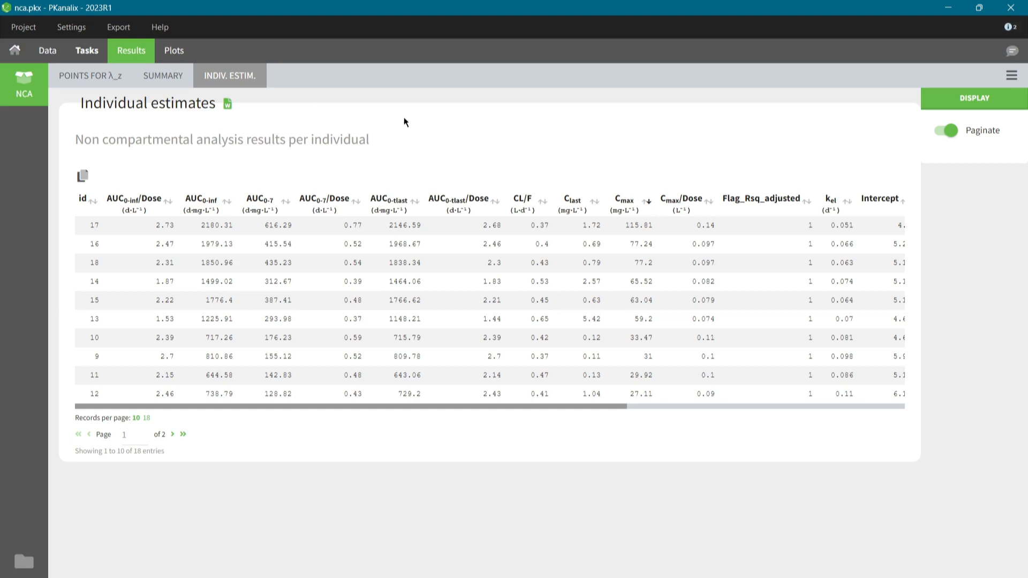
click(163, 75)
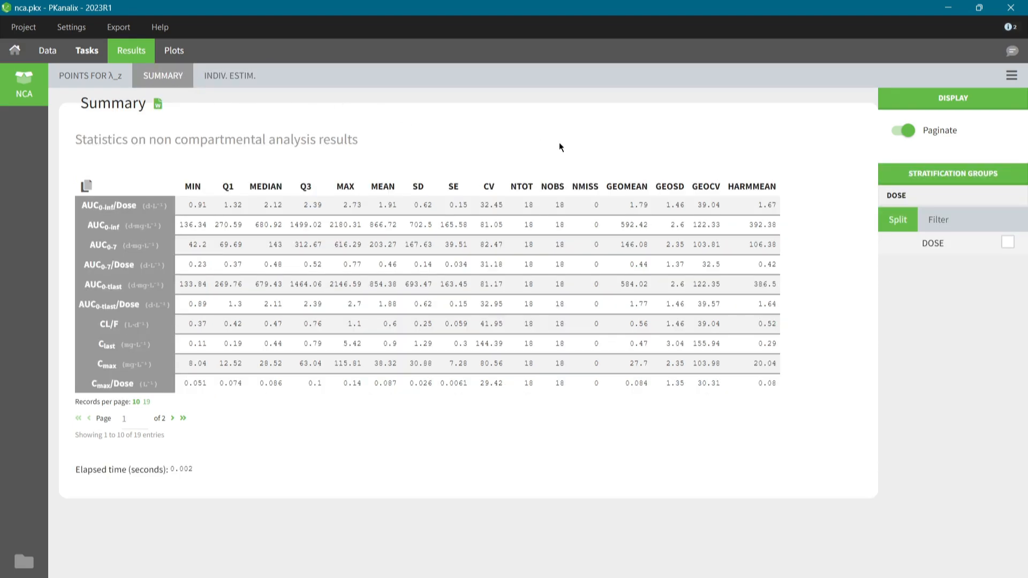
Split the summary by DOSE and filter to adjusted-R2-accepted individuals.
click(1008, 243)
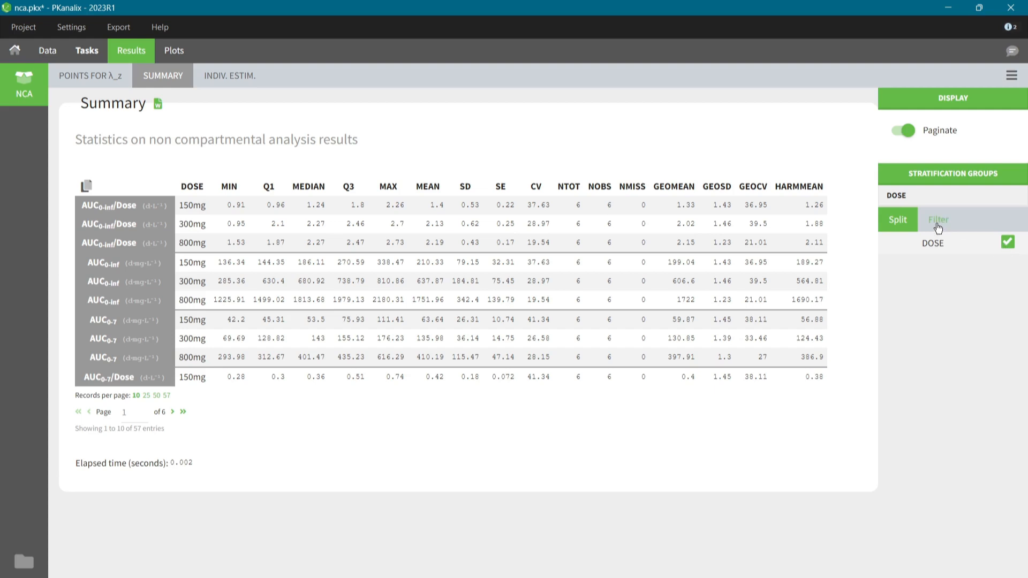
click(938, 218)
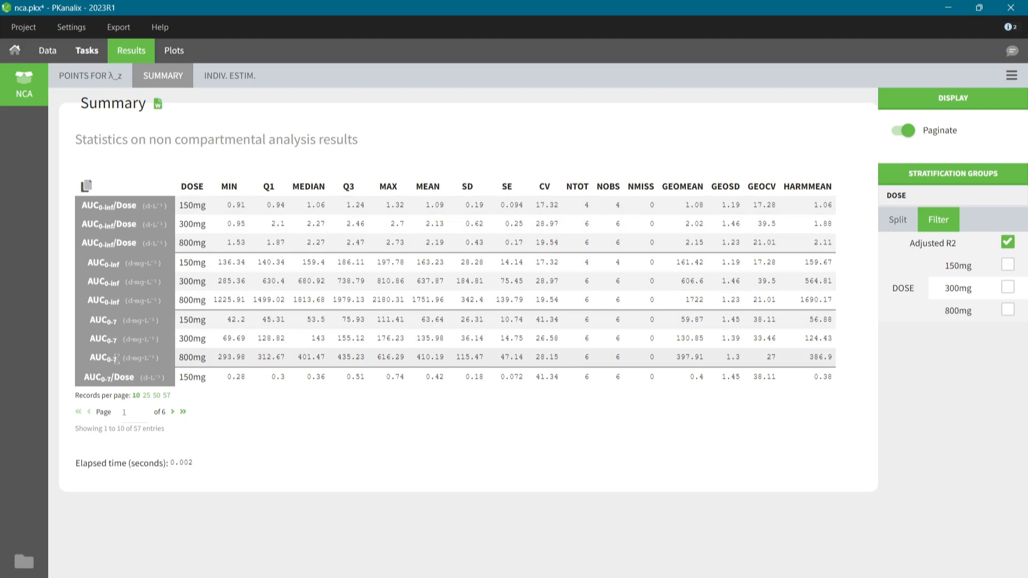
click(70, 27)
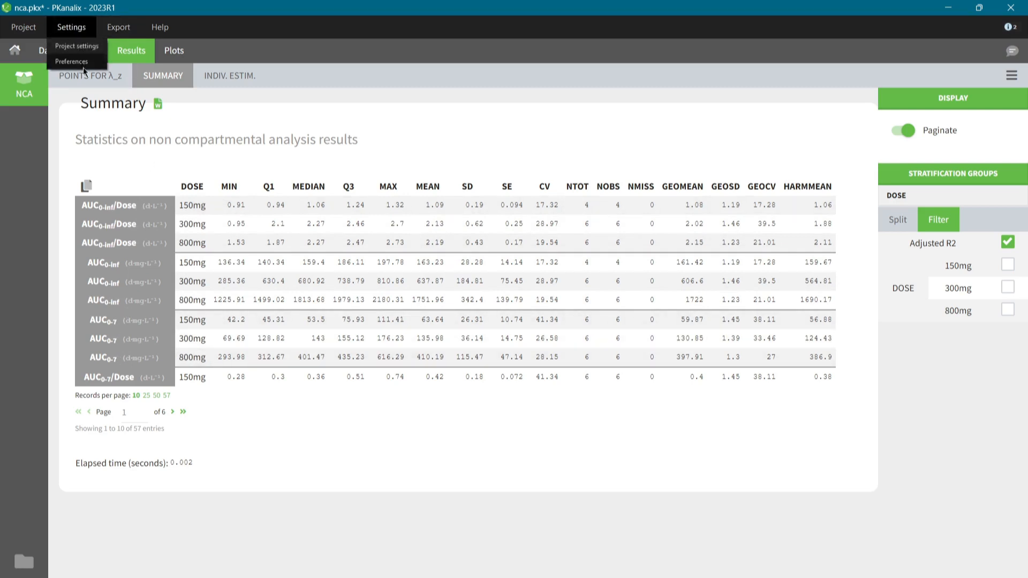
Review the AUCINF_D_obs alias in Preferences, close it, and go to Plots.
click(71, 61)
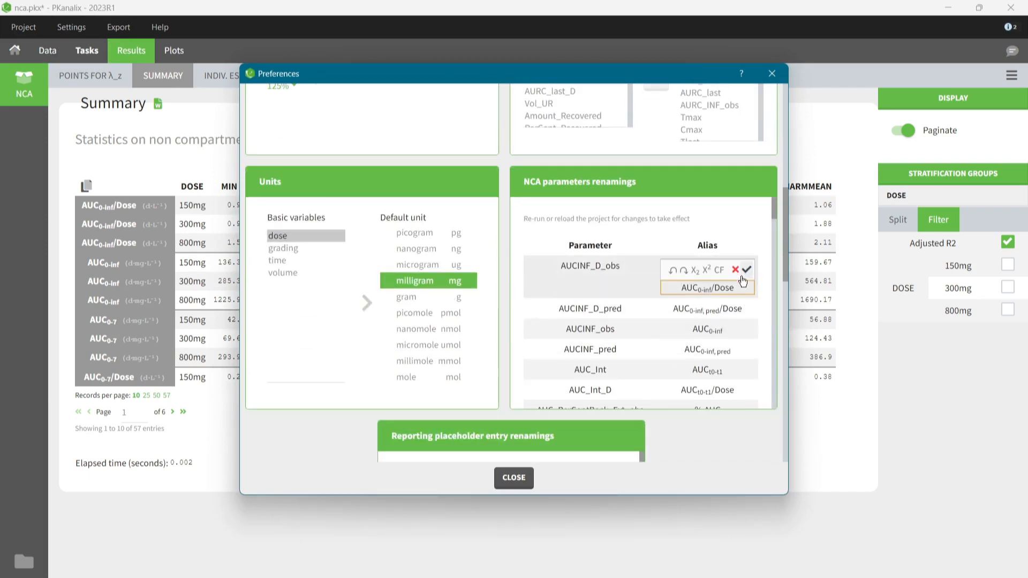
click(513, 478)
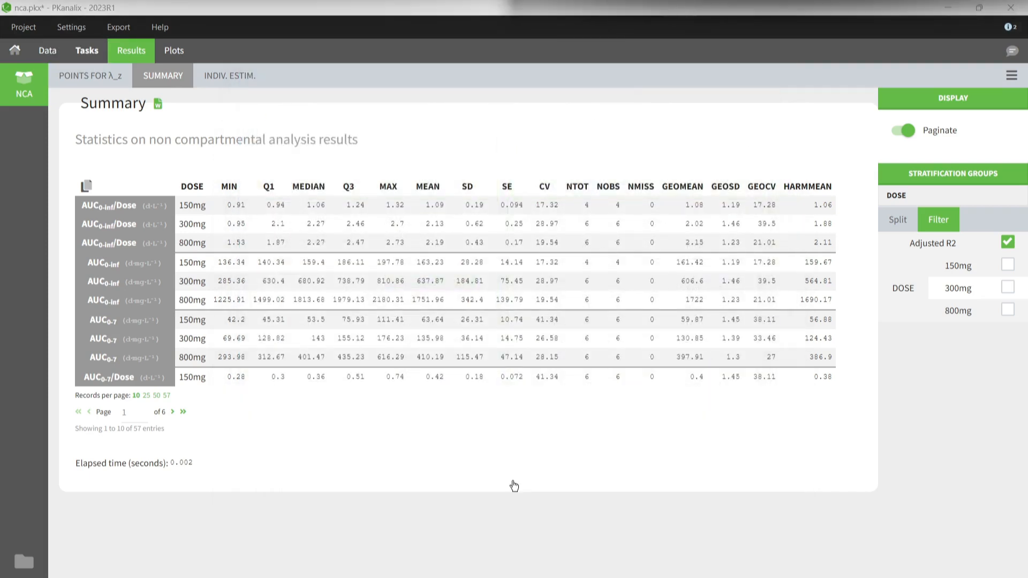
click(173, 51)
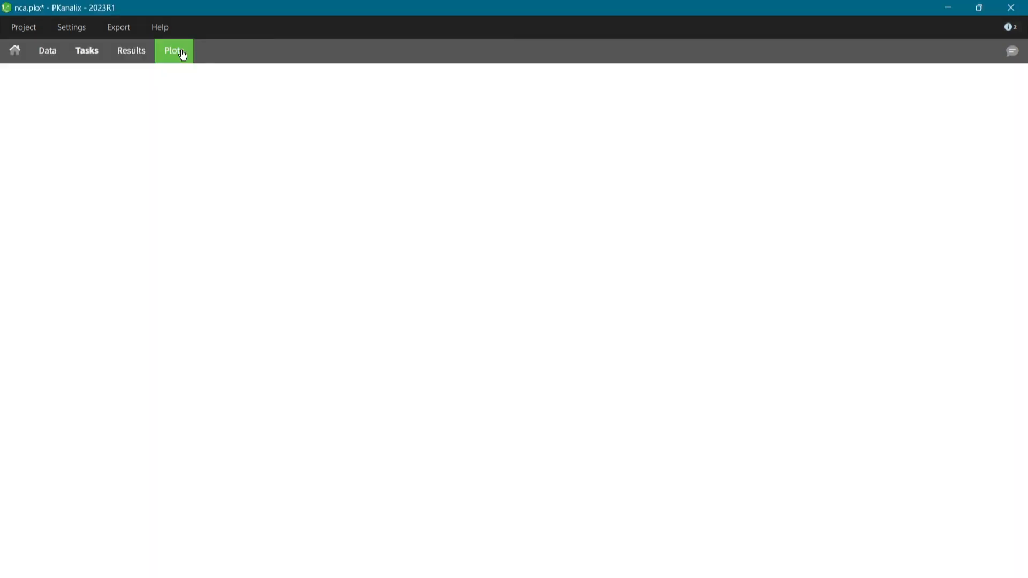
Plot Cmax/Dose and kel versus DOSE in Individual parameters vs covariates.
click(174, 51)
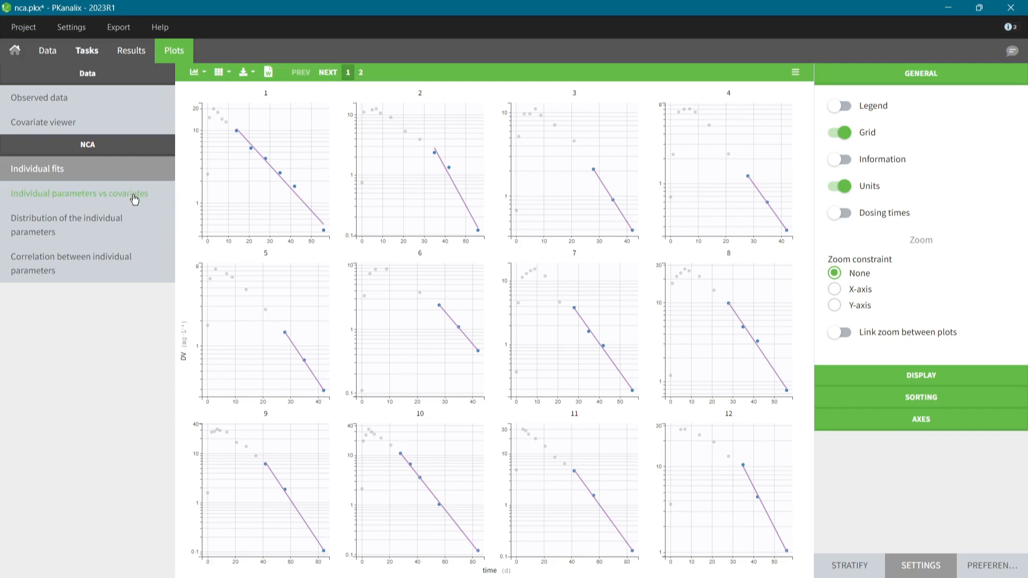
click(78, 193)
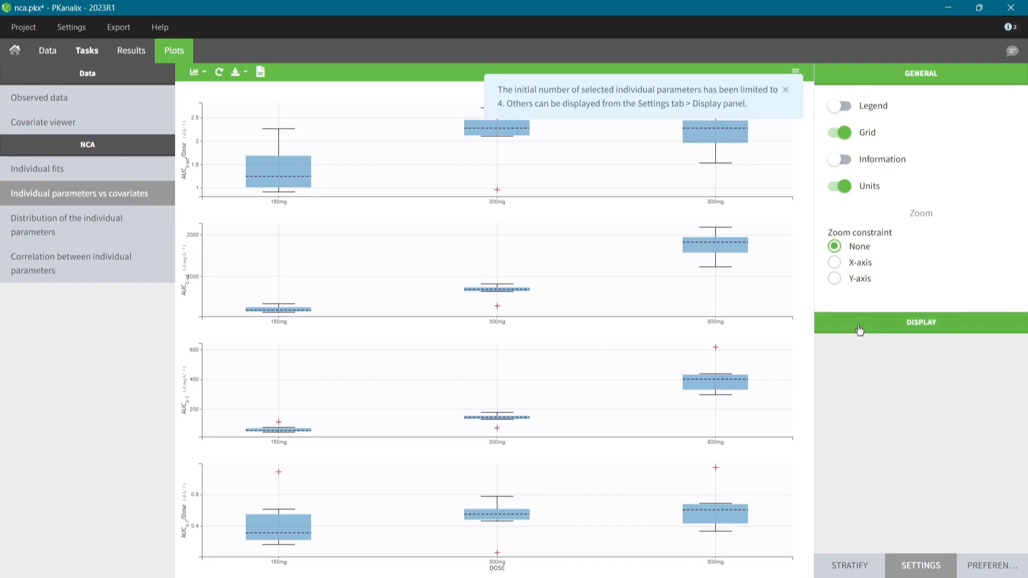
click(919, 322)
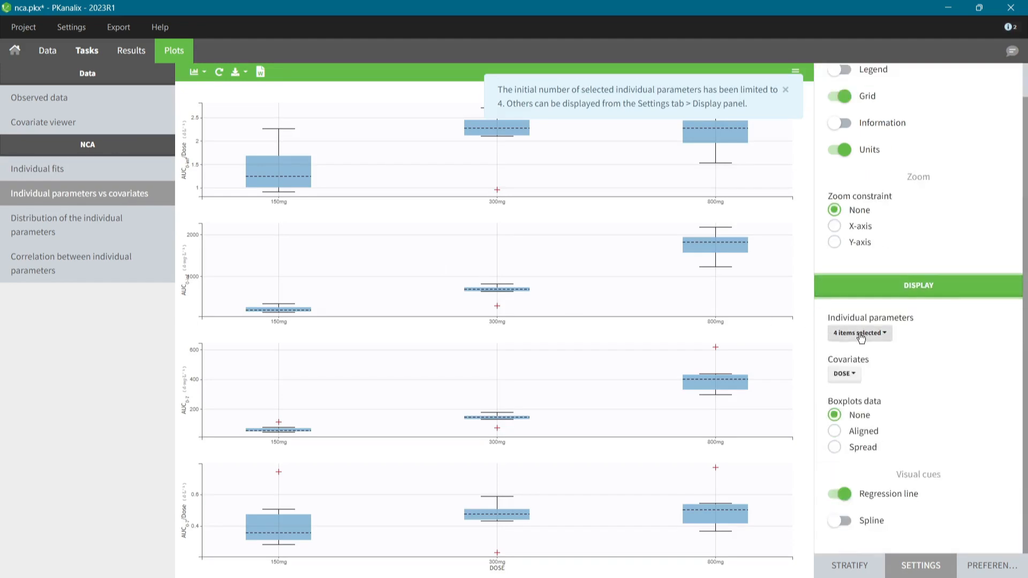
click(859, 334)
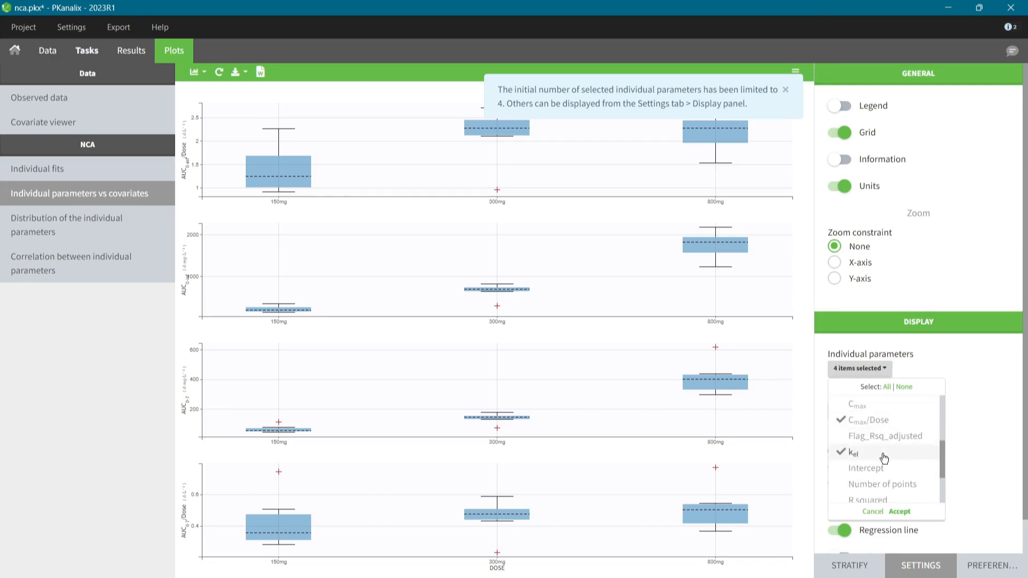
click(900, 512)
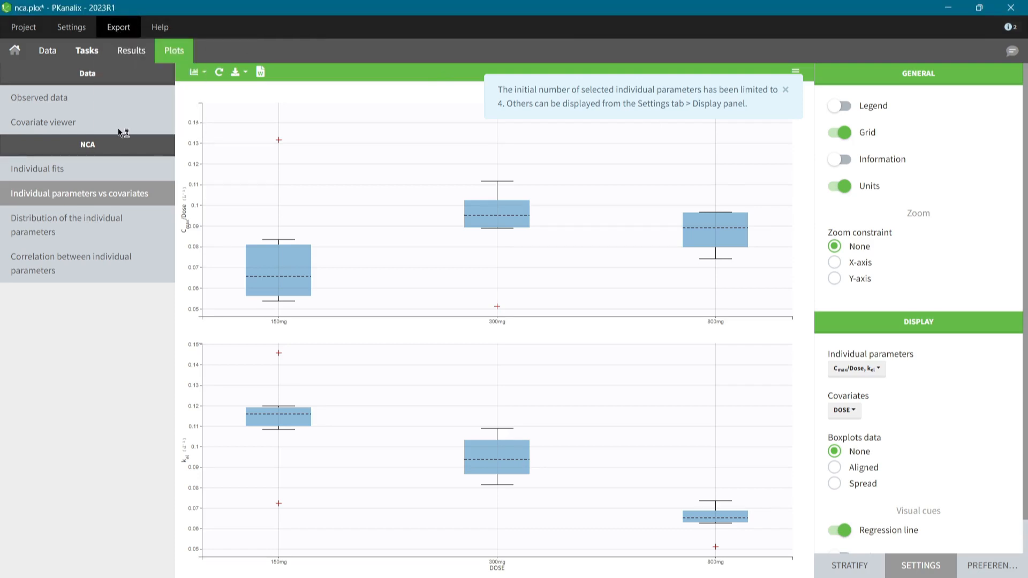
Bring up the report generation options from the Export menu.
click(118, 27)
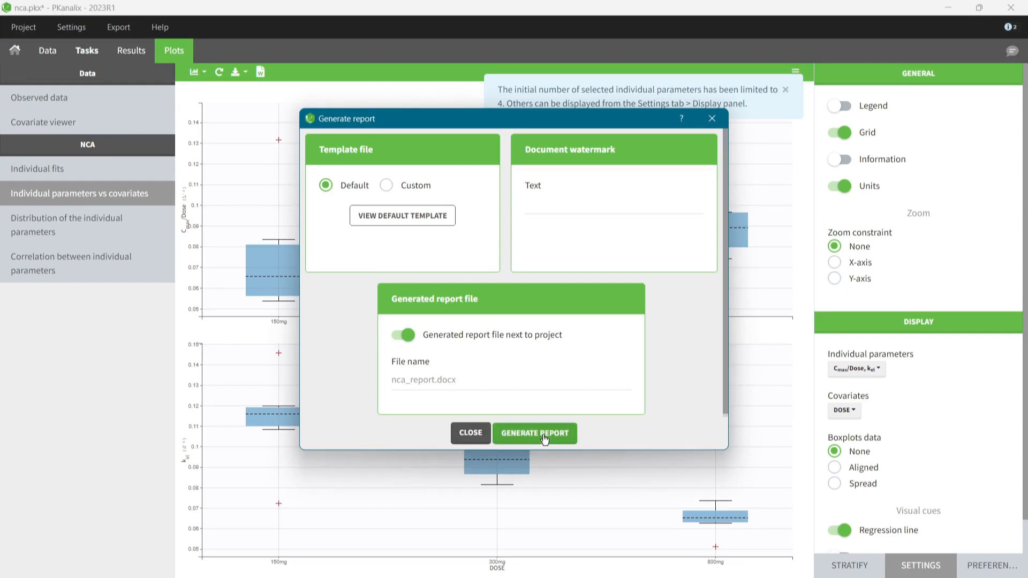
Generate nca_report.docx from the default template and open it in Word.
click(533, 433)
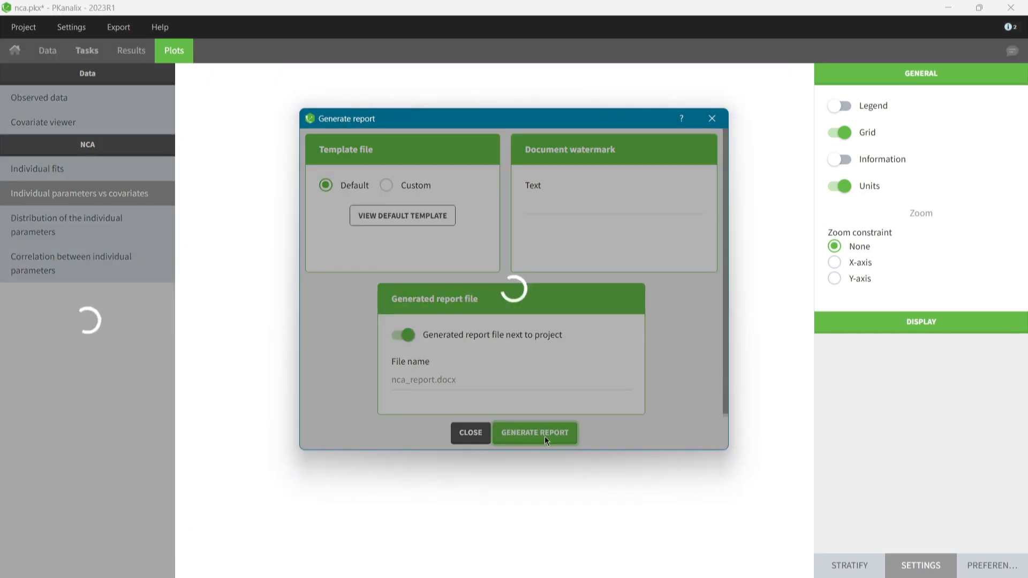
click(535, 433)
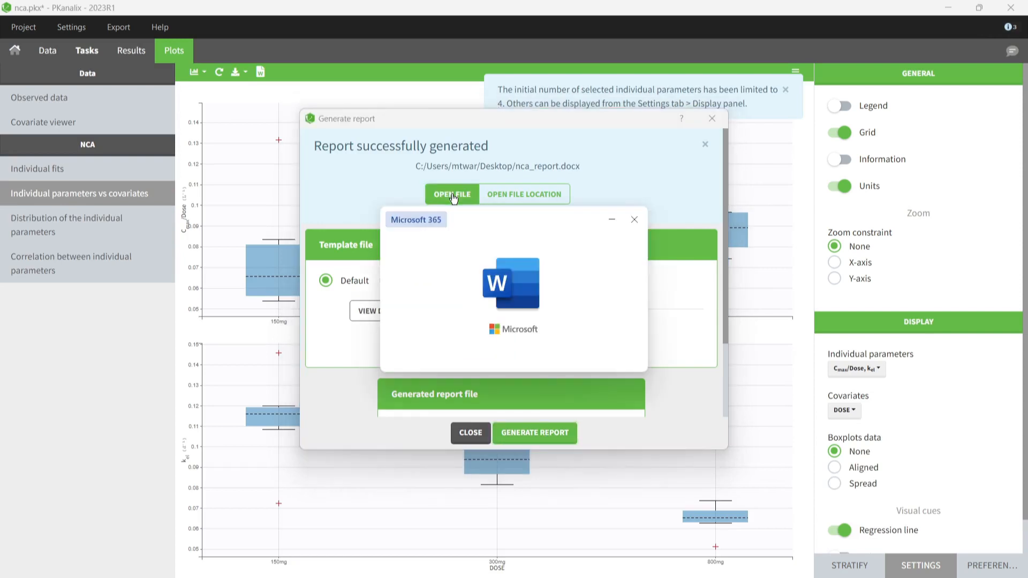
click(452, 194)
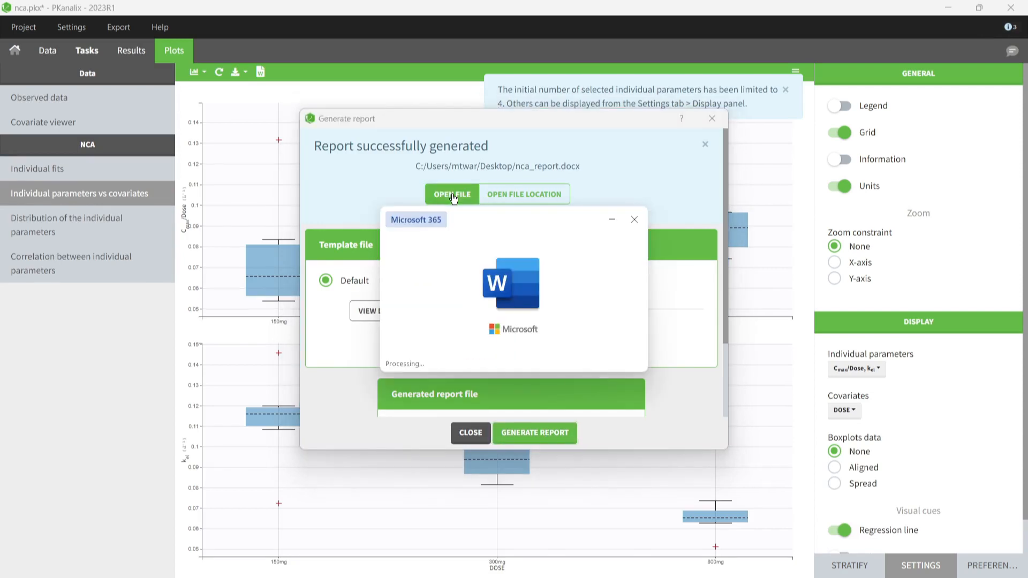
click(451, 194)
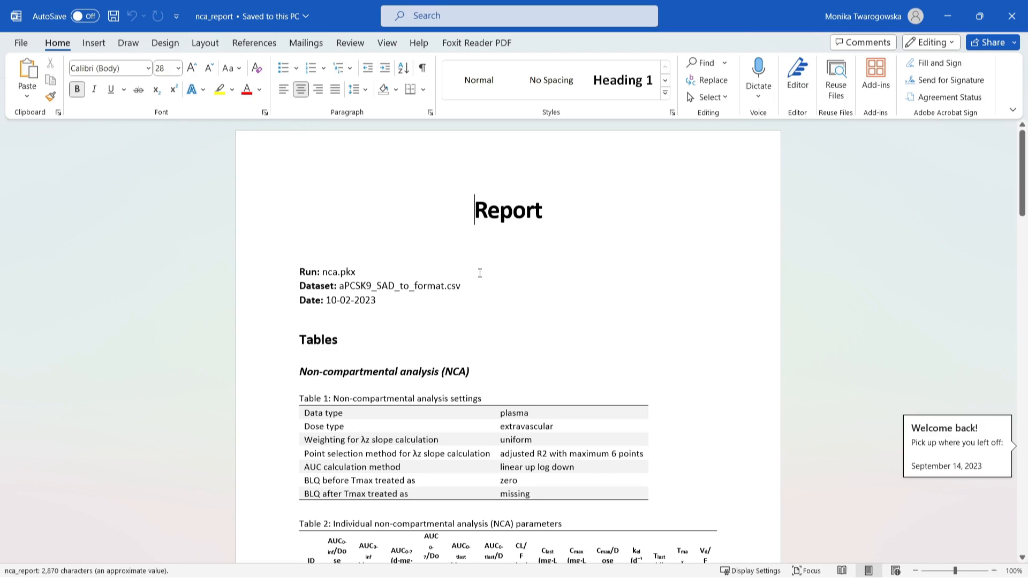
Scroll down through nca_report.docx to review its NCA tables and figures.
scroll(down, 3)
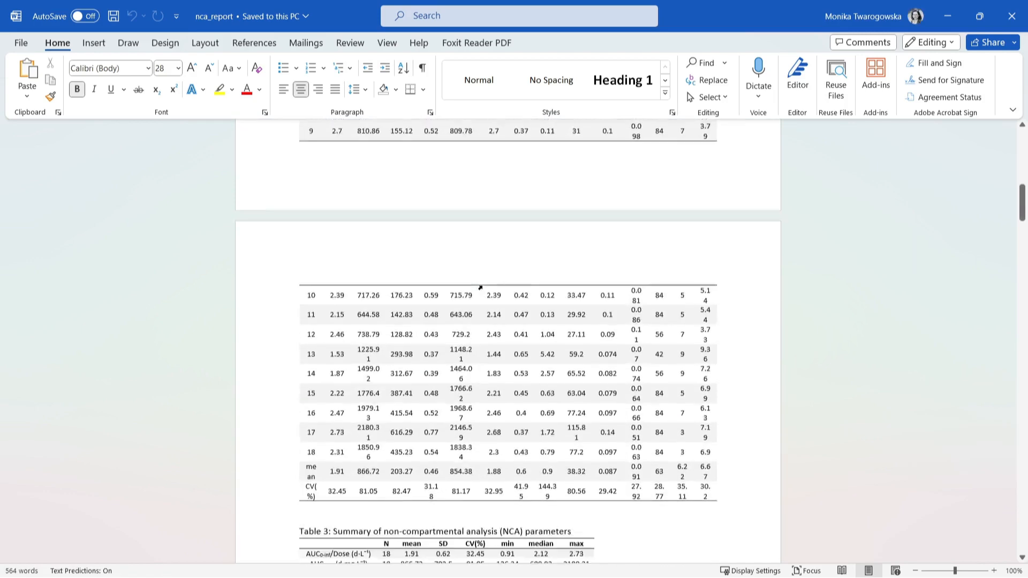
scroll(down, 3)
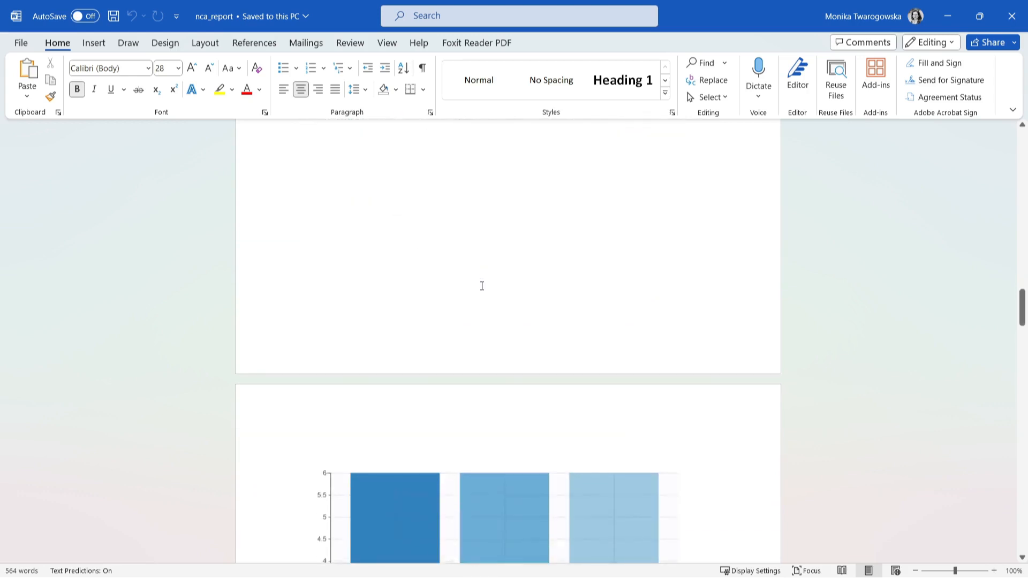
scroll(down, 3)
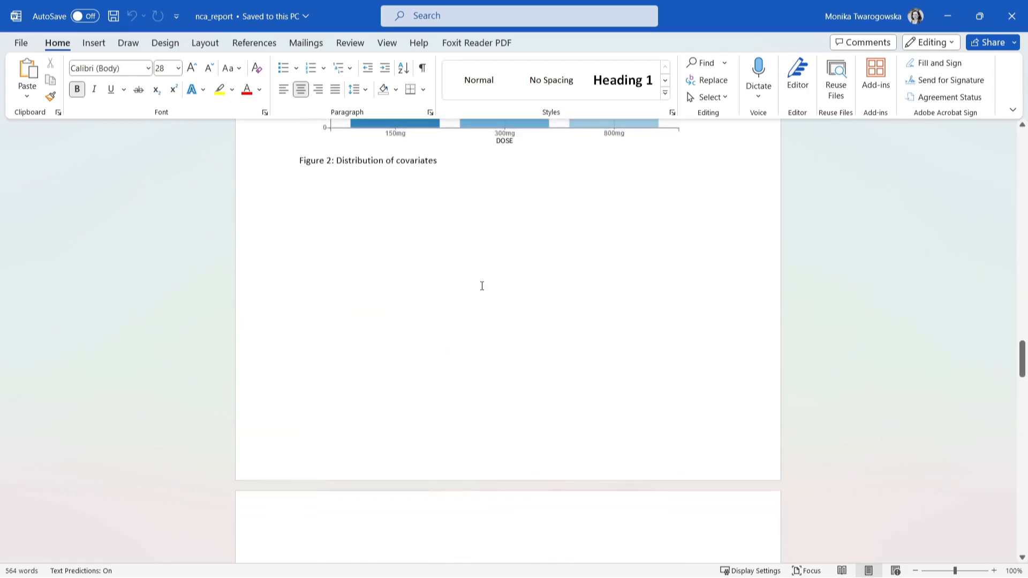
scroll(down, 3)
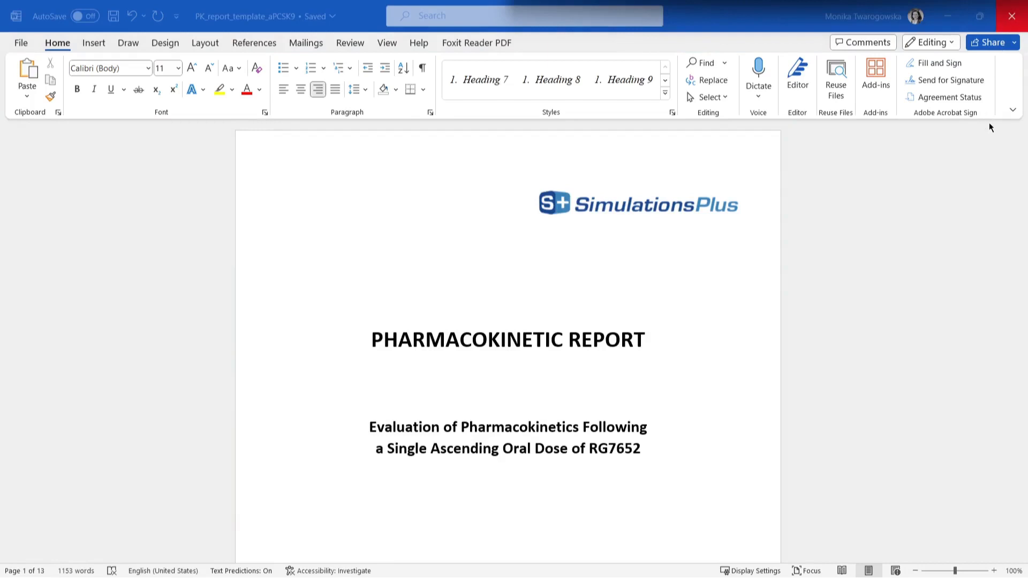
Scroll through the template's abbreviations and placeholder-filled methods sections.
scroll(down, 3)
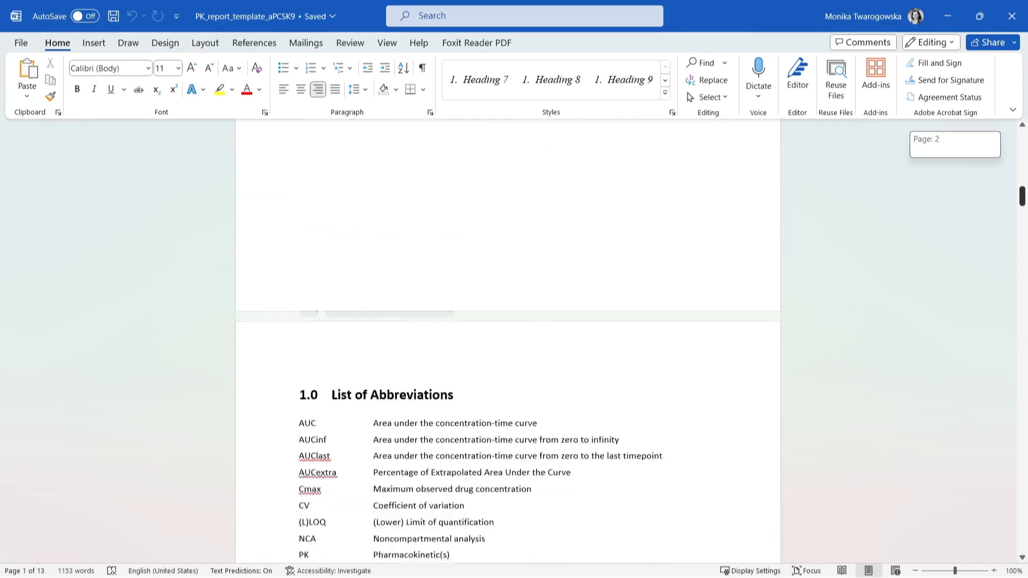
scroll(down, 3)
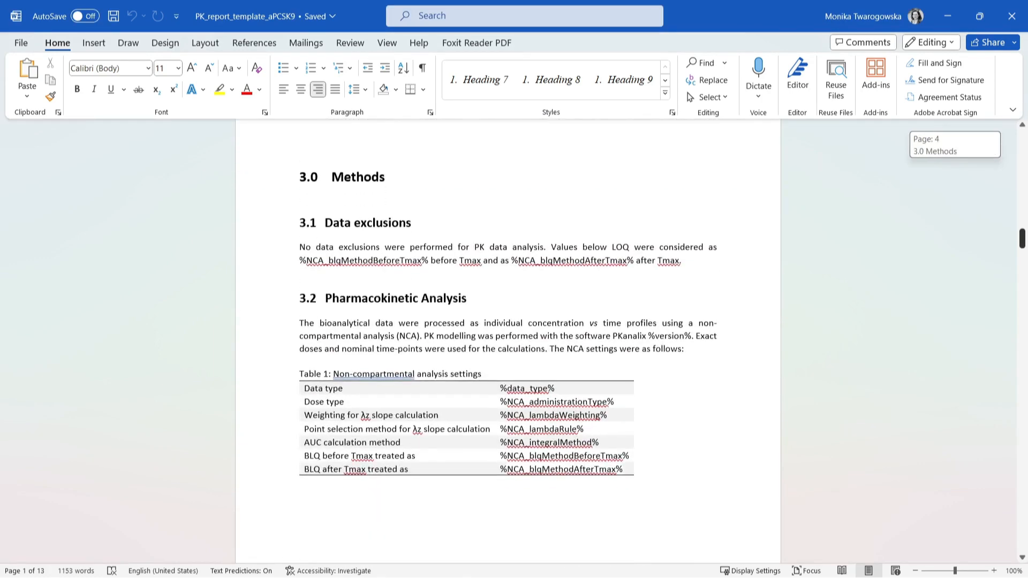
scroll(down, 3)
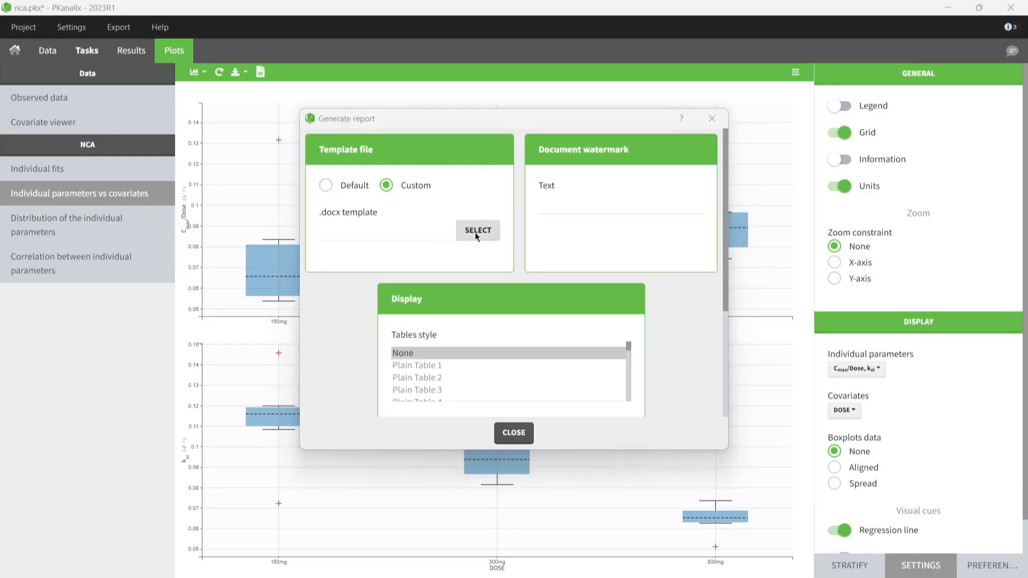
Load PK_report_template_aPCSK9.docx as the custom template, generate the report and open it.
click(478, 230)
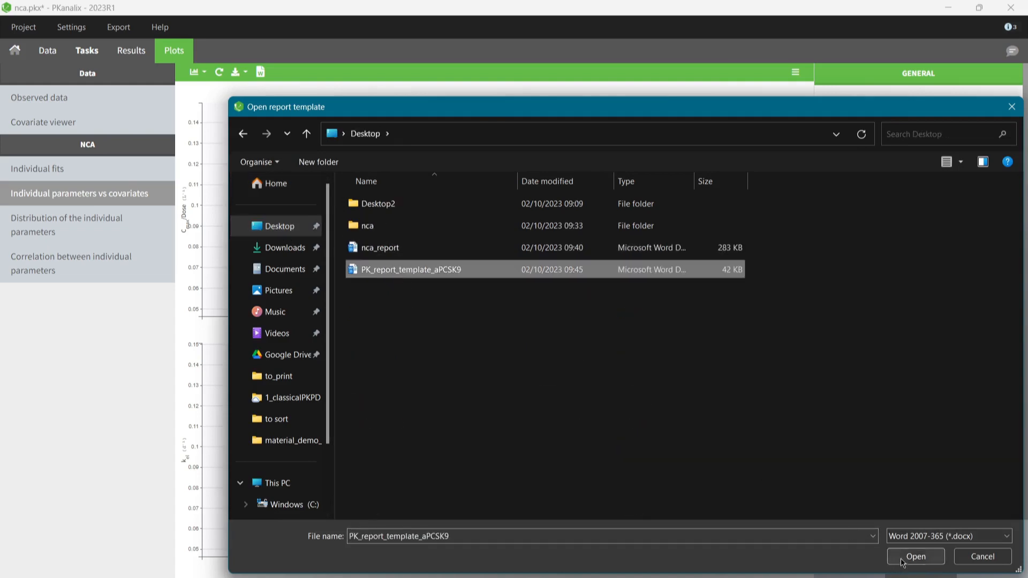
click(915, 556)
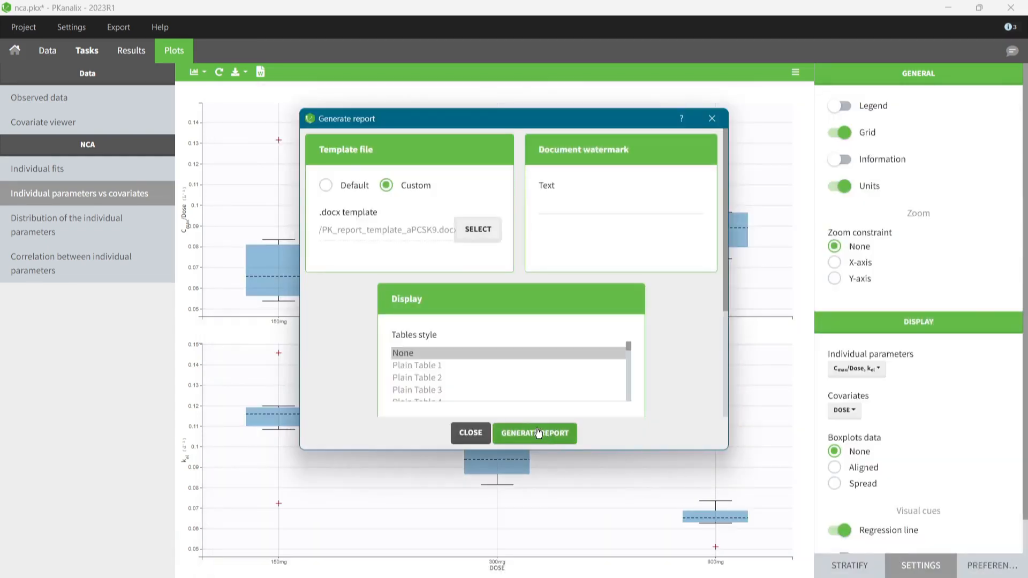
click(534, 433)
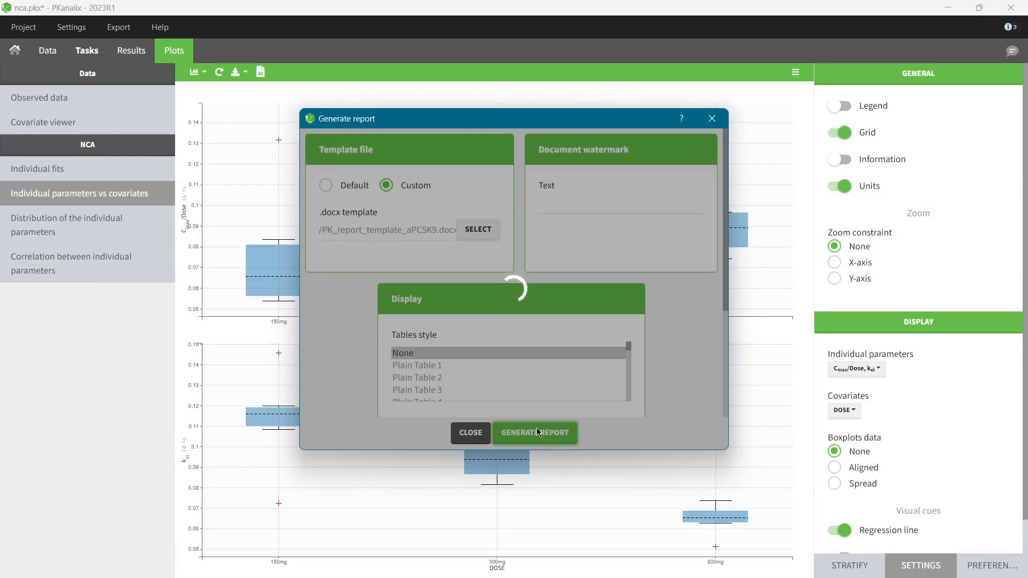
click(535, 432)
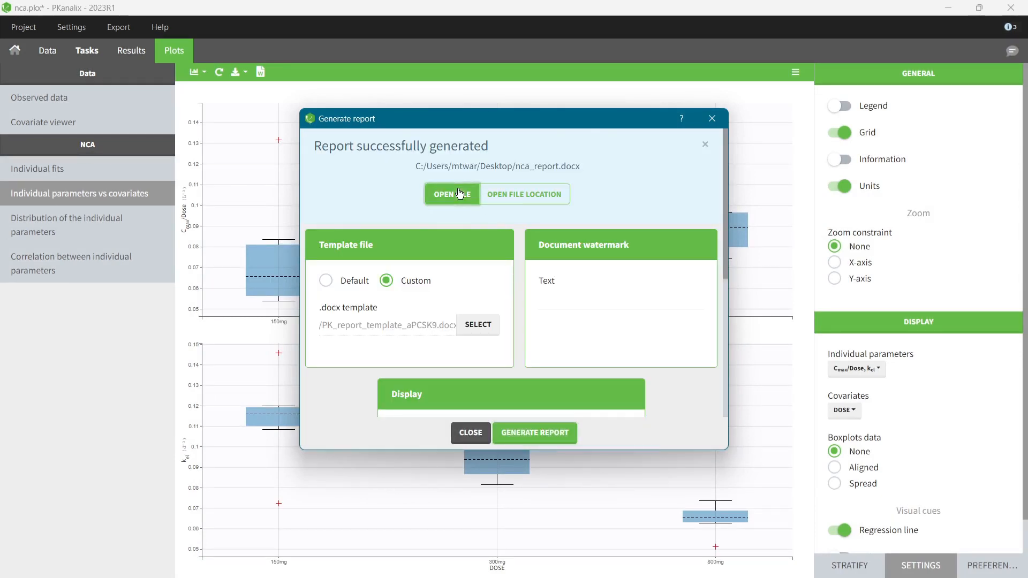
click(451, 193)
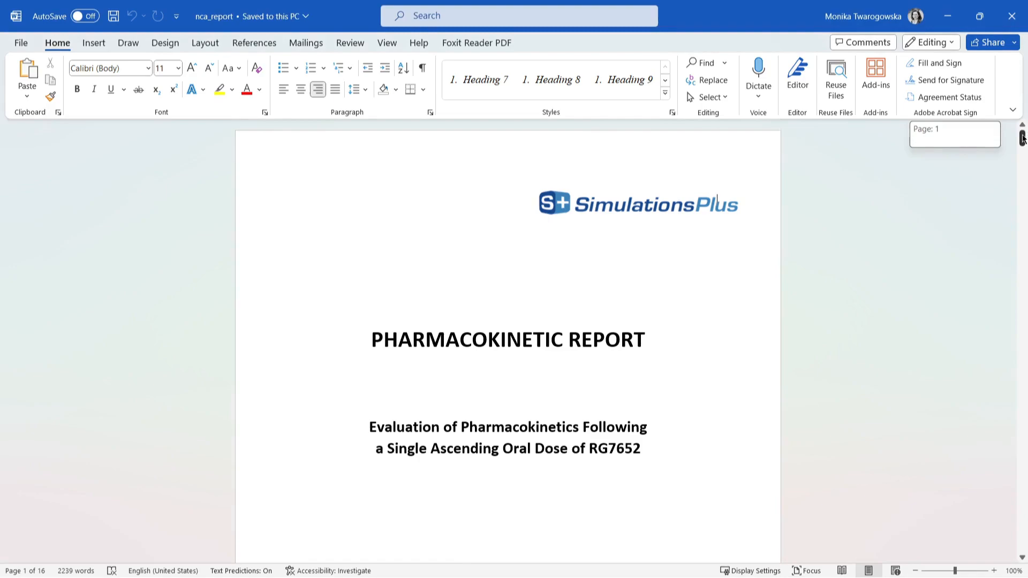
Scroll through the custom-template report's settings table, figures and parameter summary.
scroll(down, 3)
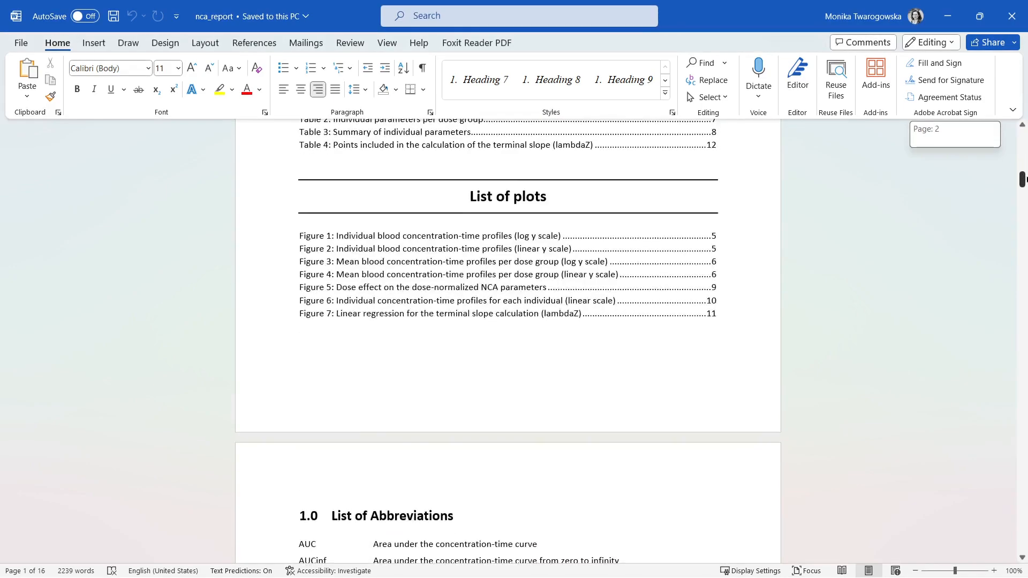
scroll(down, 3)
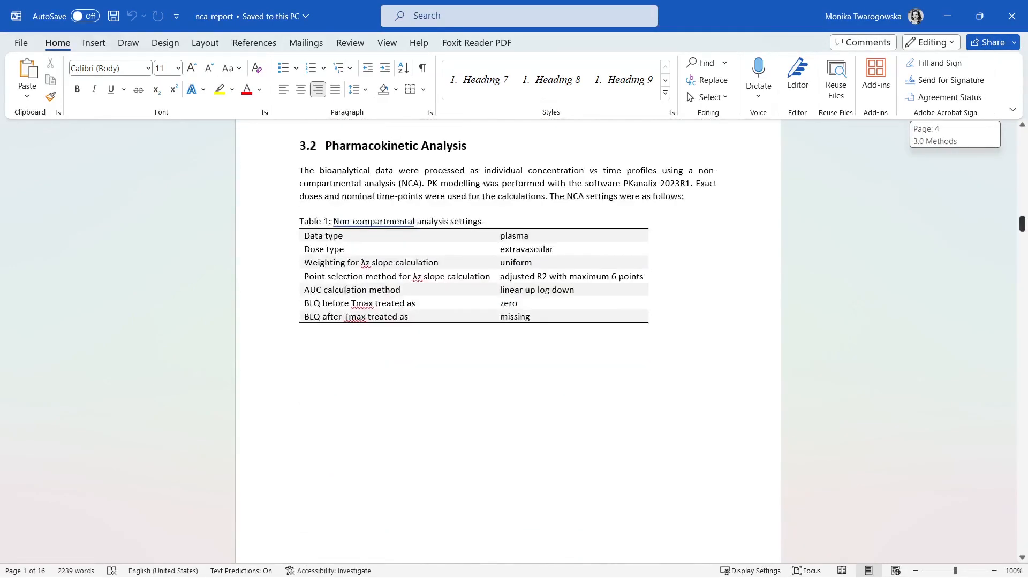
scroll(down, 3)
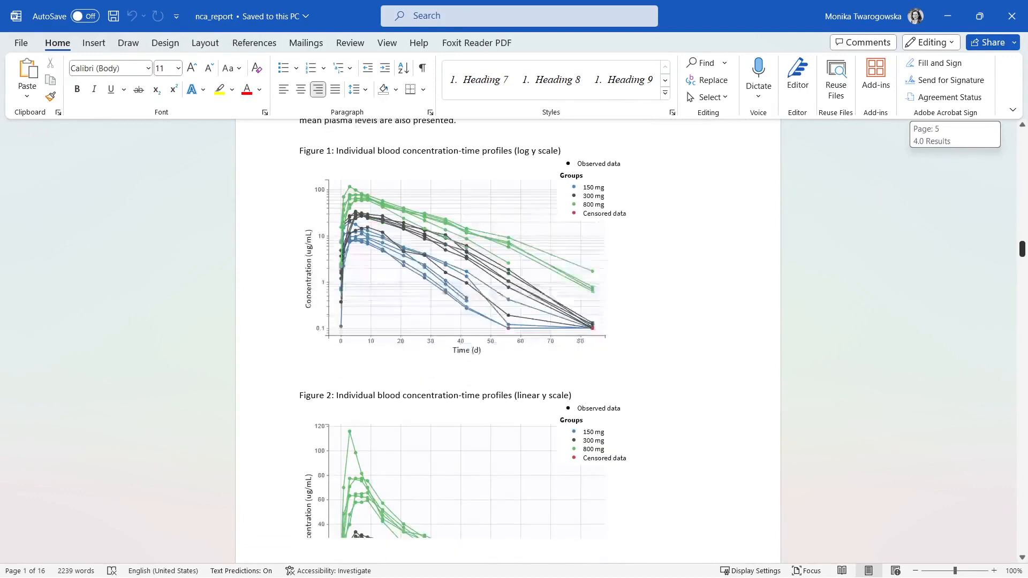
scroll(down, 3)
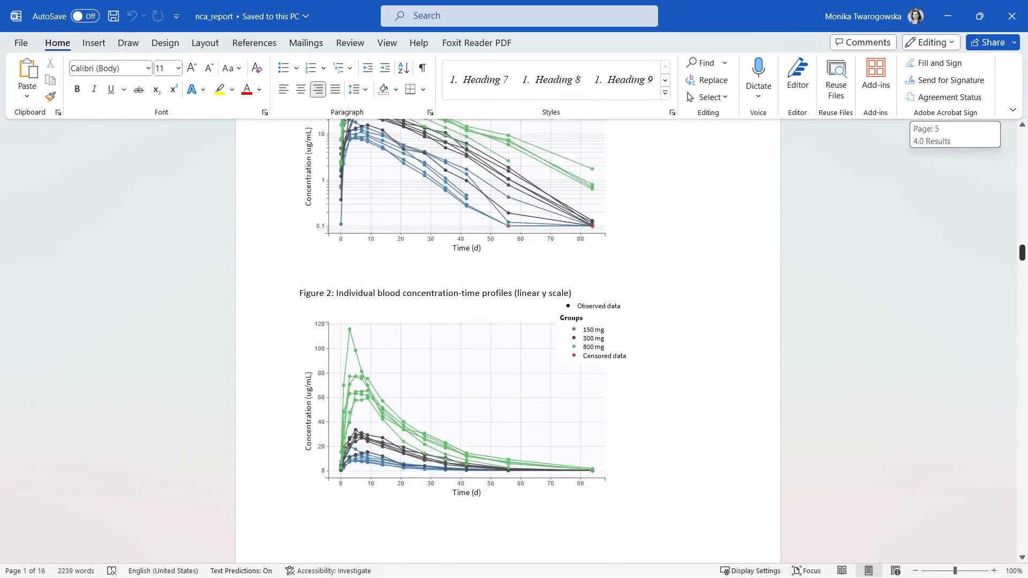
scroll(down, 3)
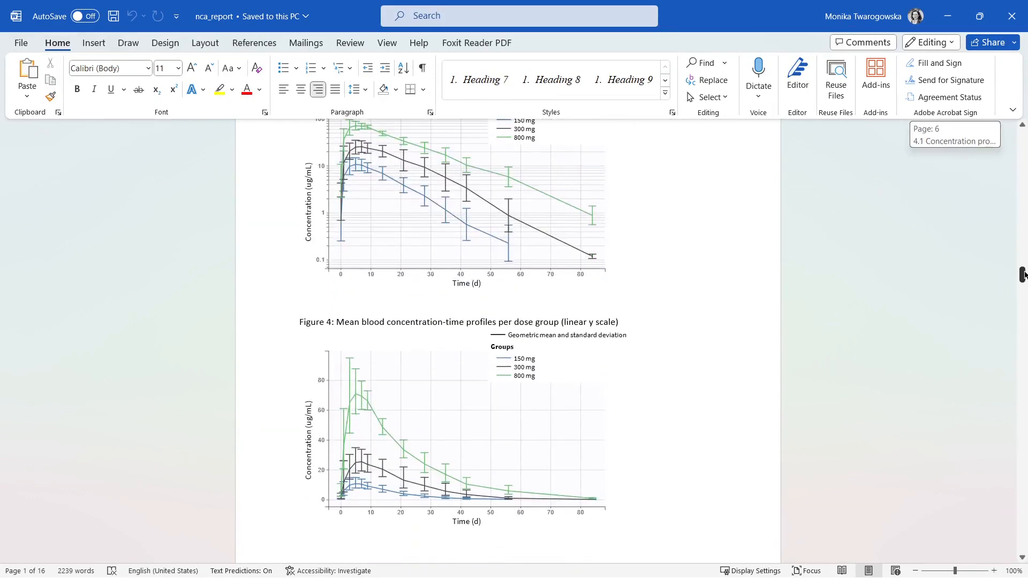
scroll(down, 3)
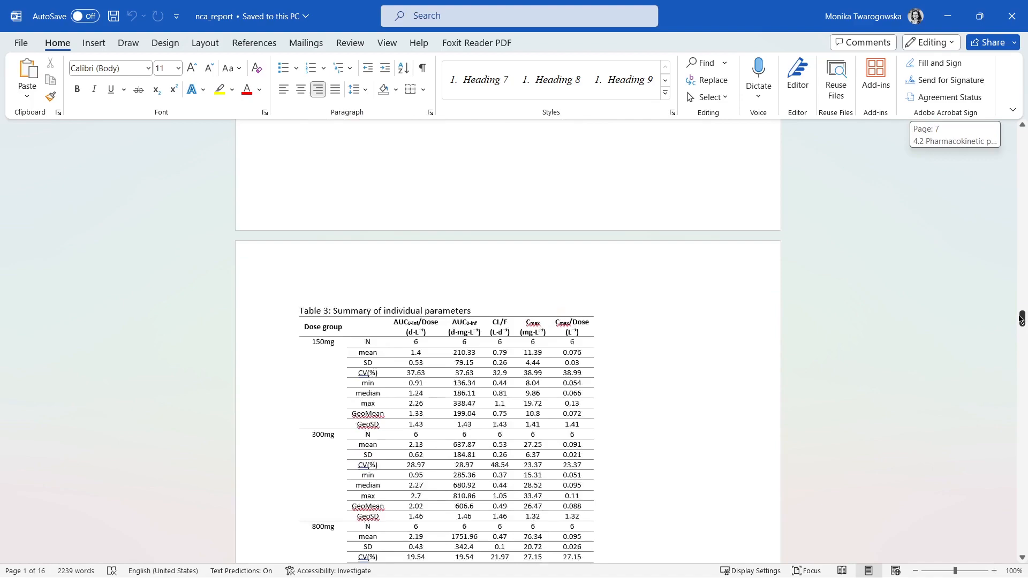
scroll(down, 3)
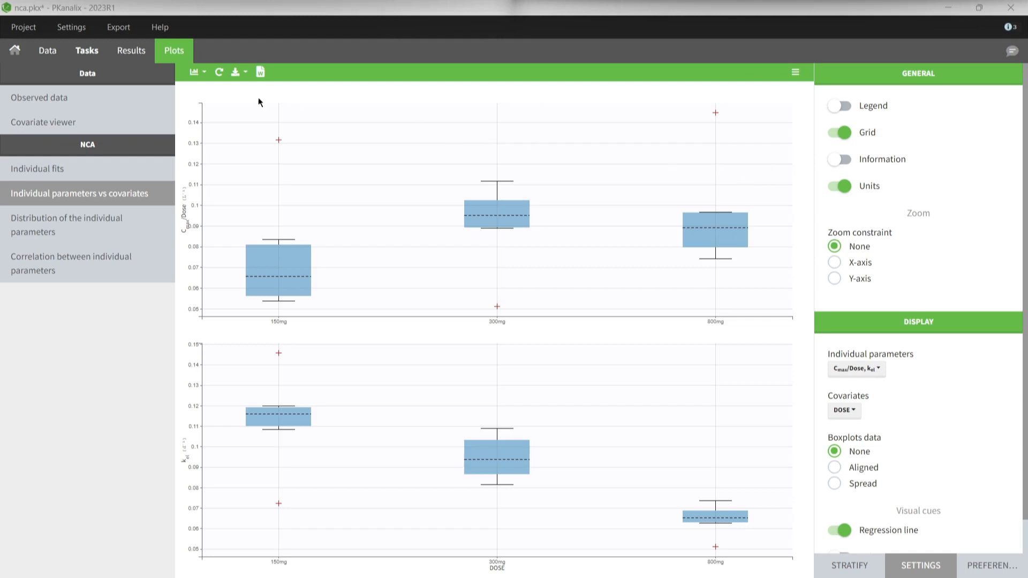
Switch to the CA task, then show the Observed data plot.
click(87, 51)
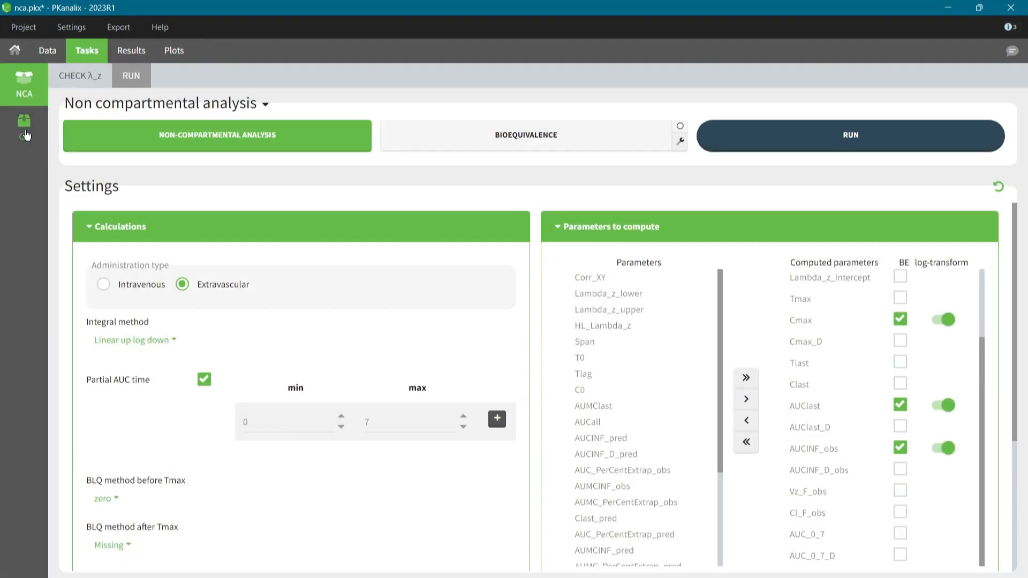
click(25, 122)
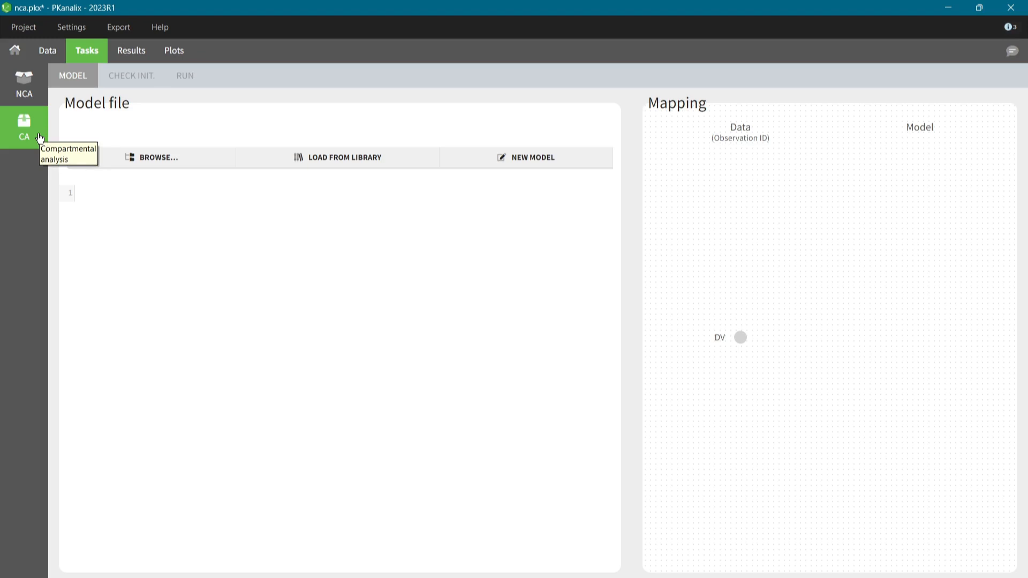
click(173, 51)
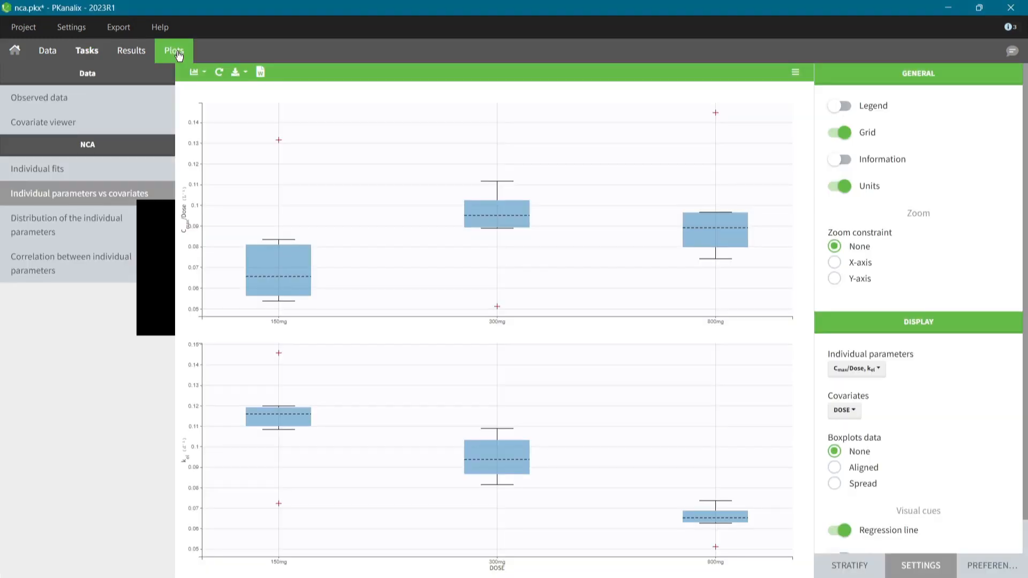
click(39, 97)
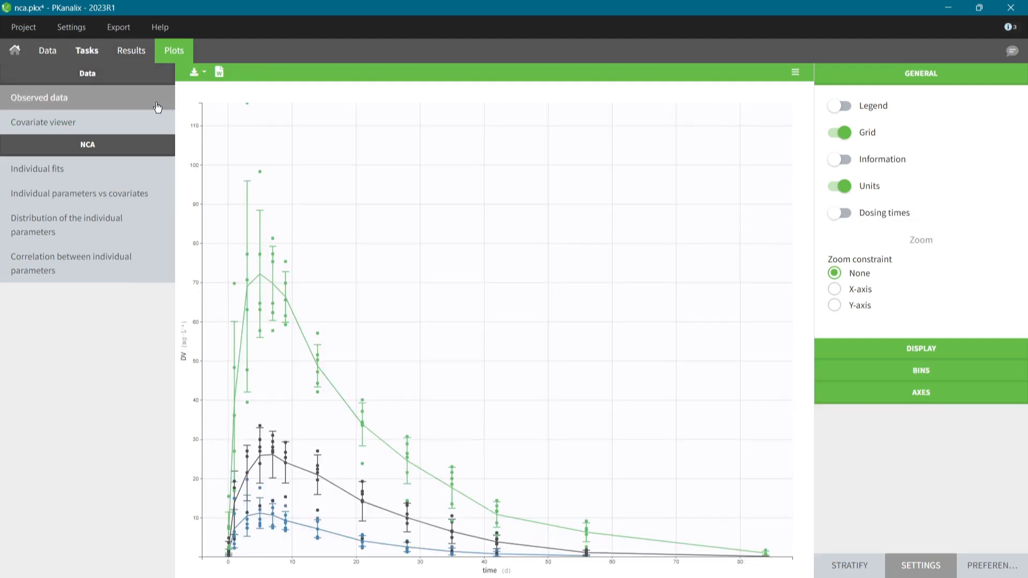
Put the concentration Y-axis on log scale and return to the CA model page.
click(918, 393)
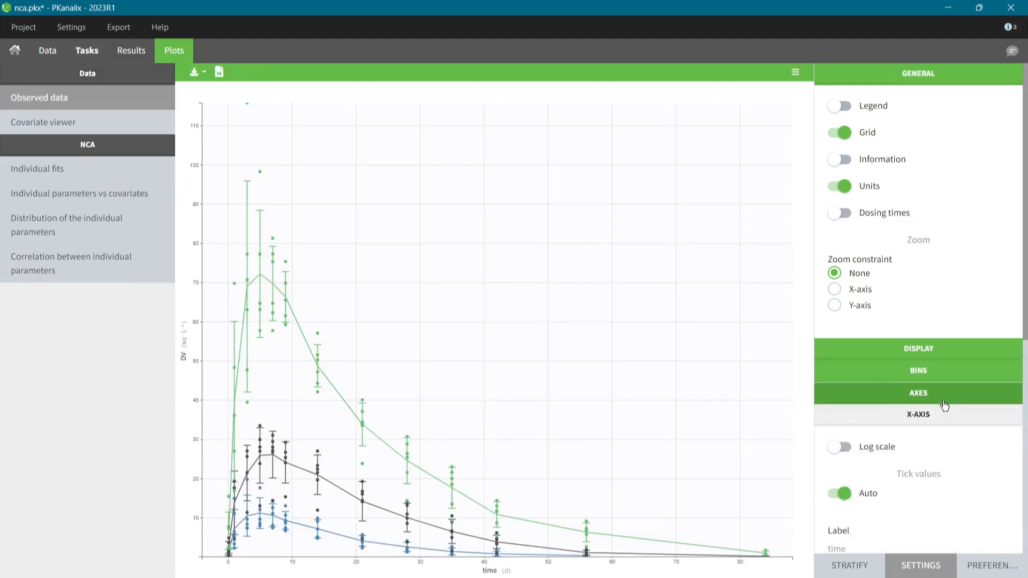
click(839, 393)
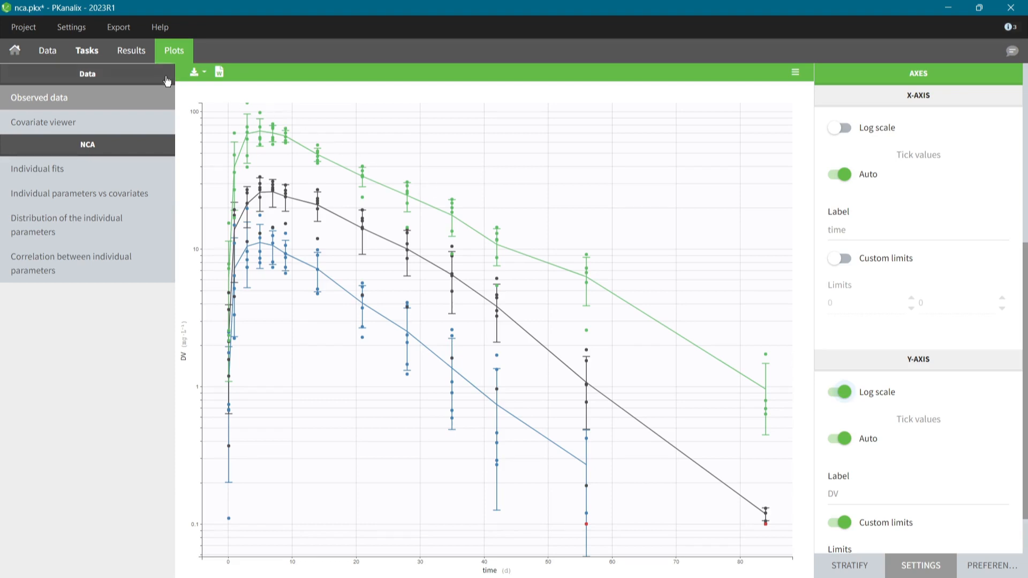
click(87, 50)
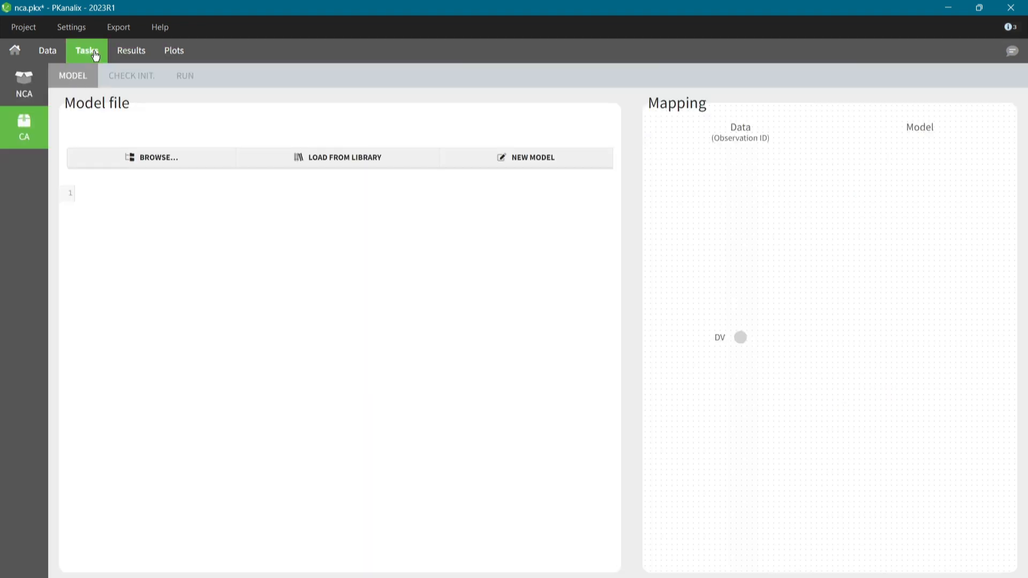
mouse_move(153, 91)
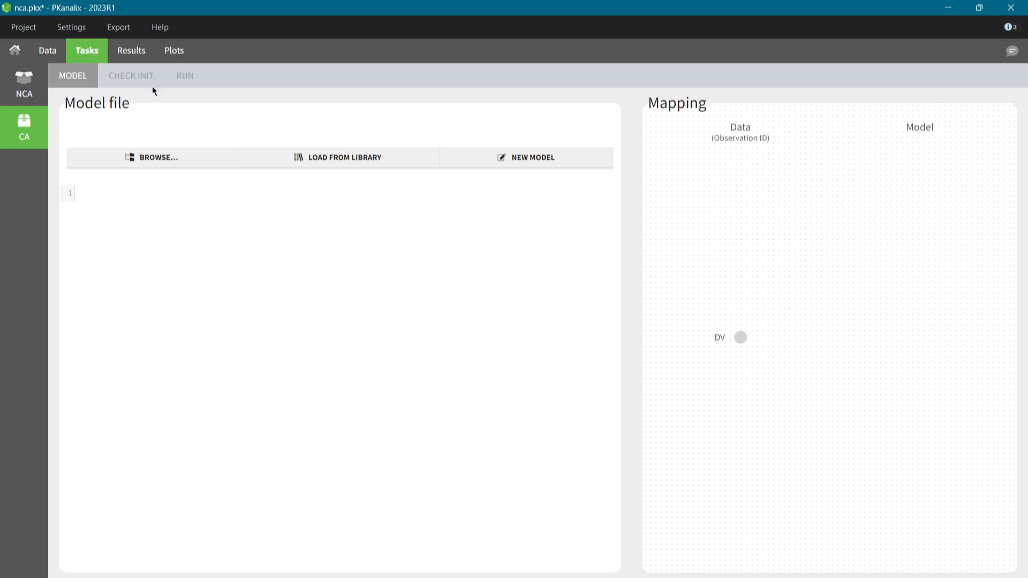
mouse_move(307, 135)
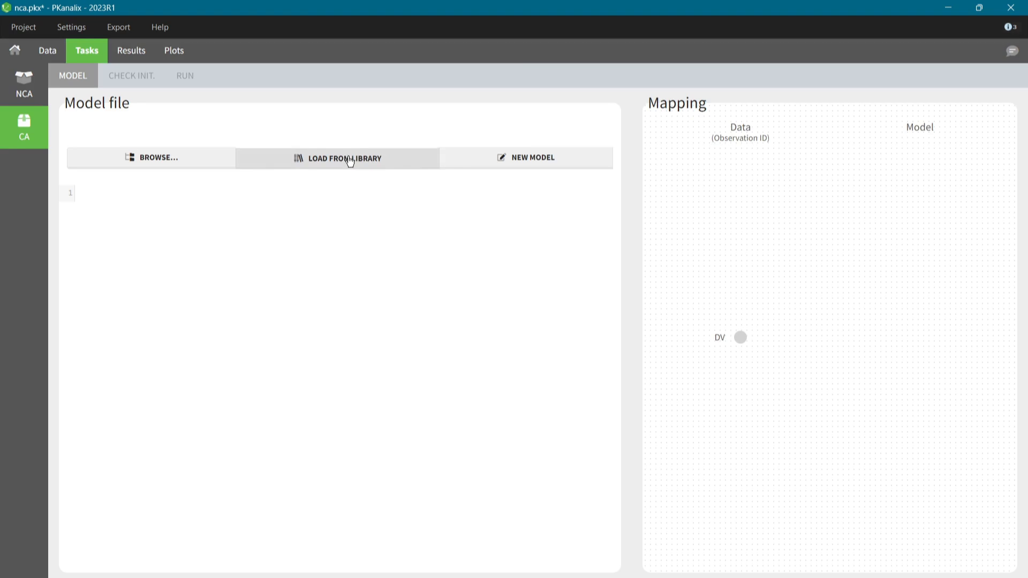
From the PK library filtered to oral, 1-compartment models, select oral1_1cpt_TlagkaVCl.
click(345, 158)
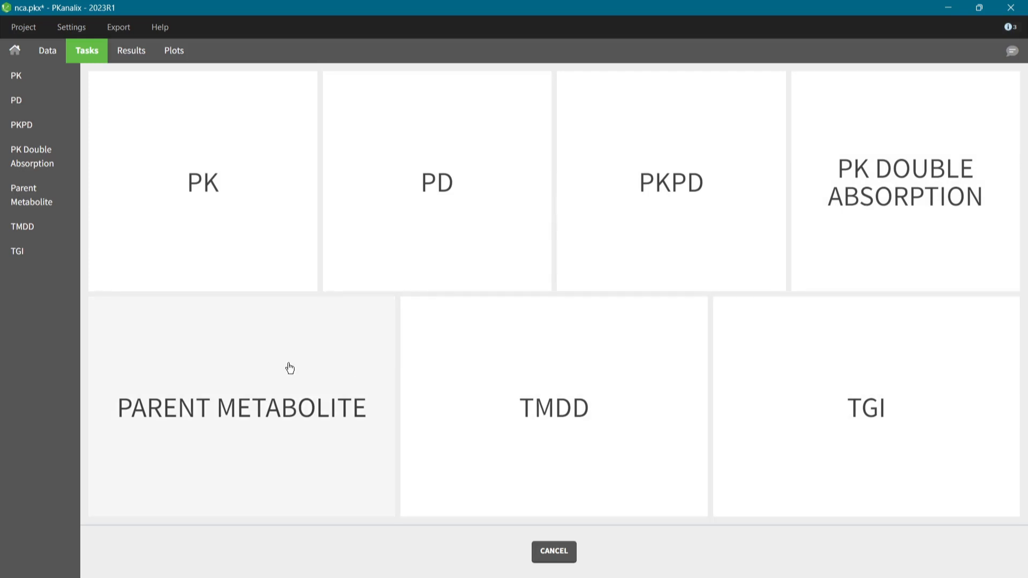
click(16, 75)
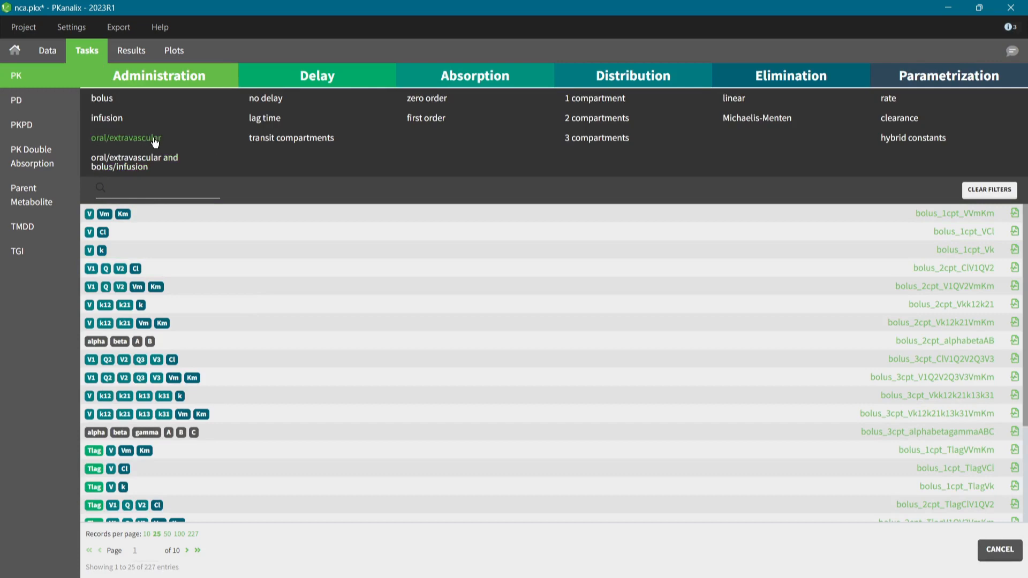
click(265, 118)
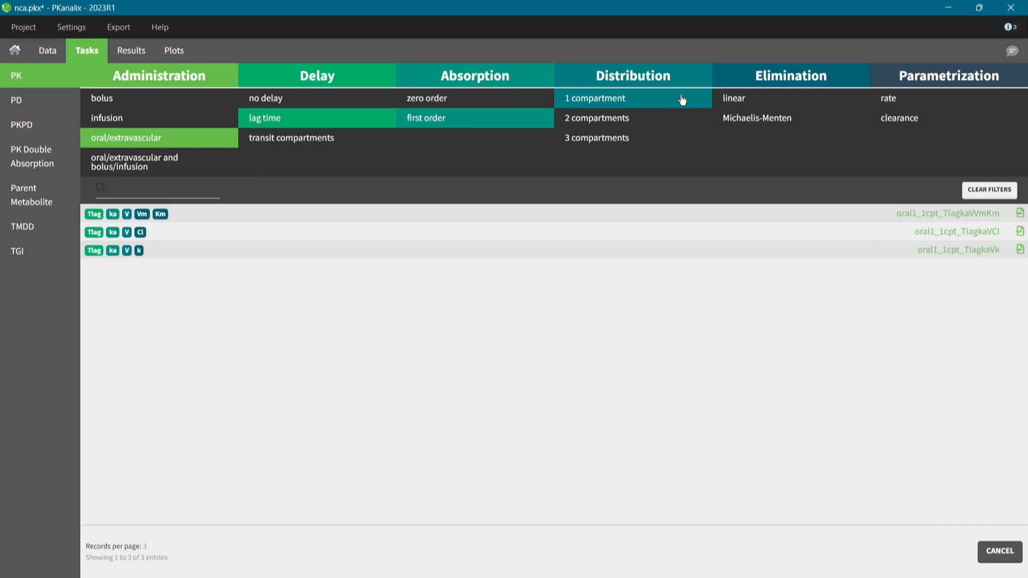
click(899, 118)
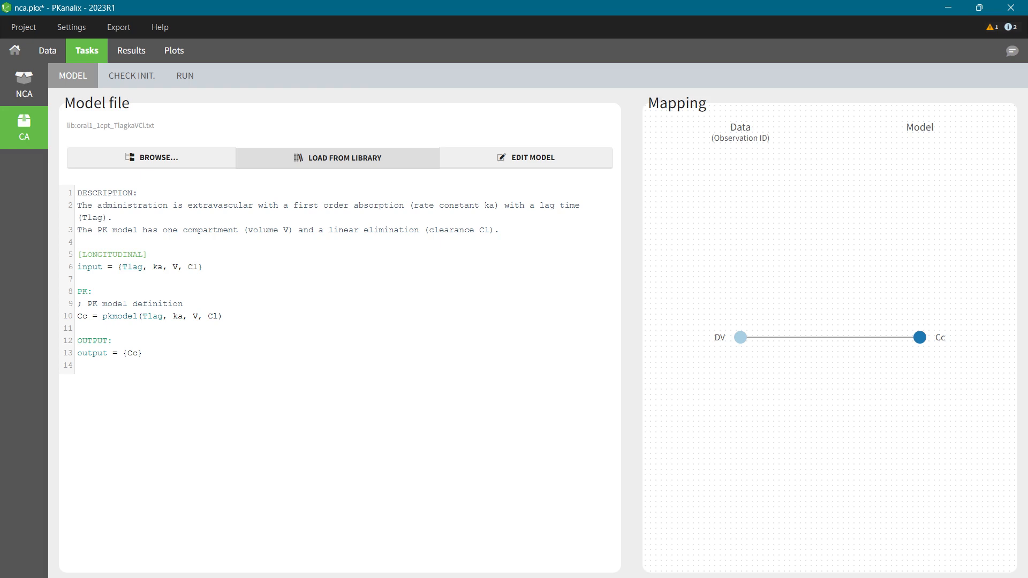
click(151, 158)
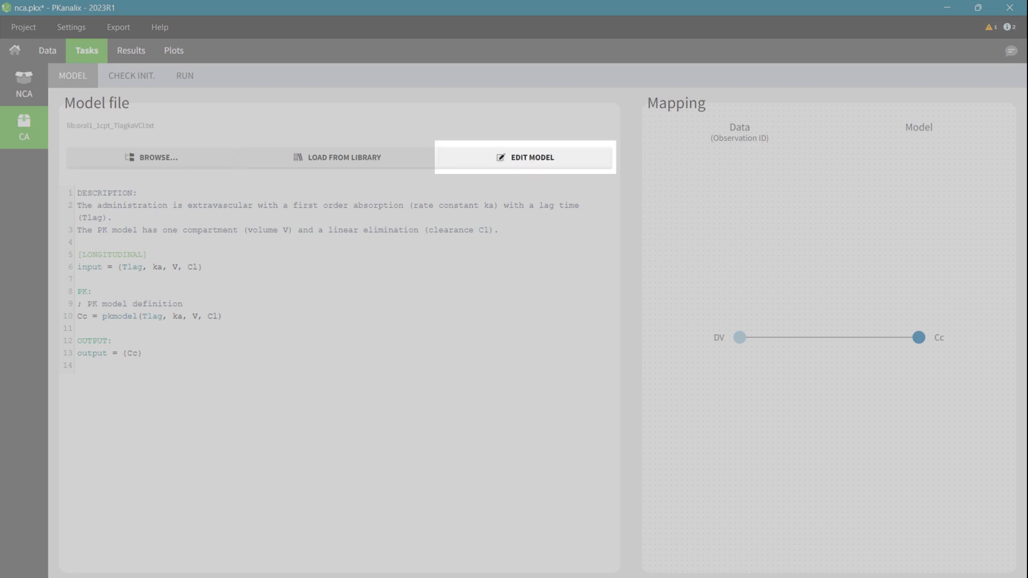
click(531, 156)
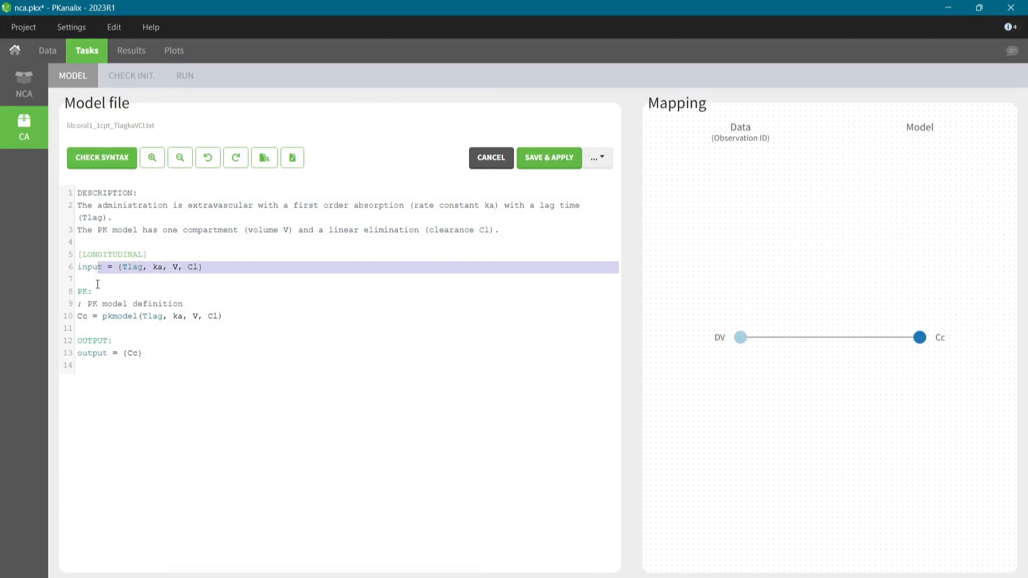
click(100, 157)
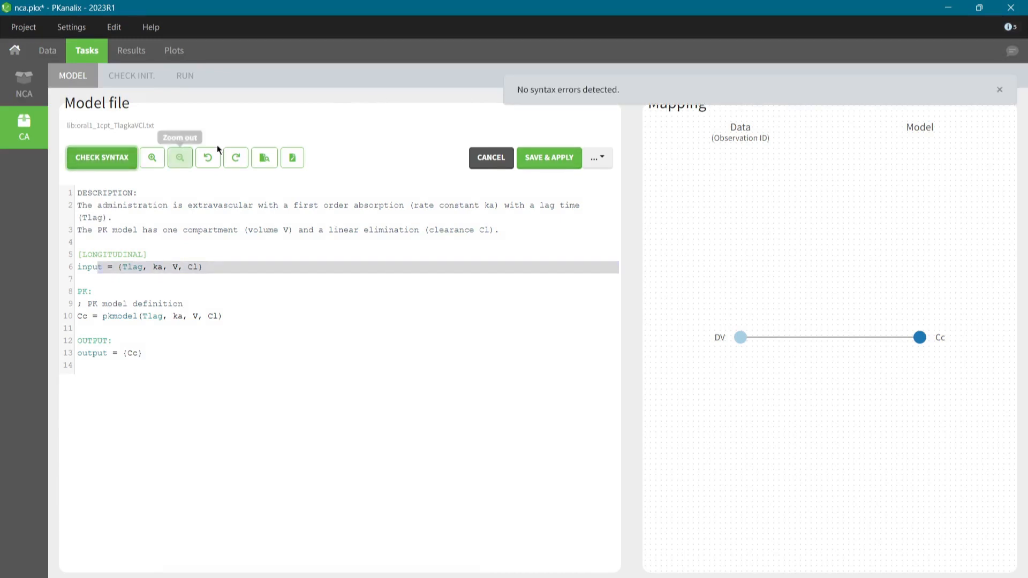
mouse_move(608, 107)
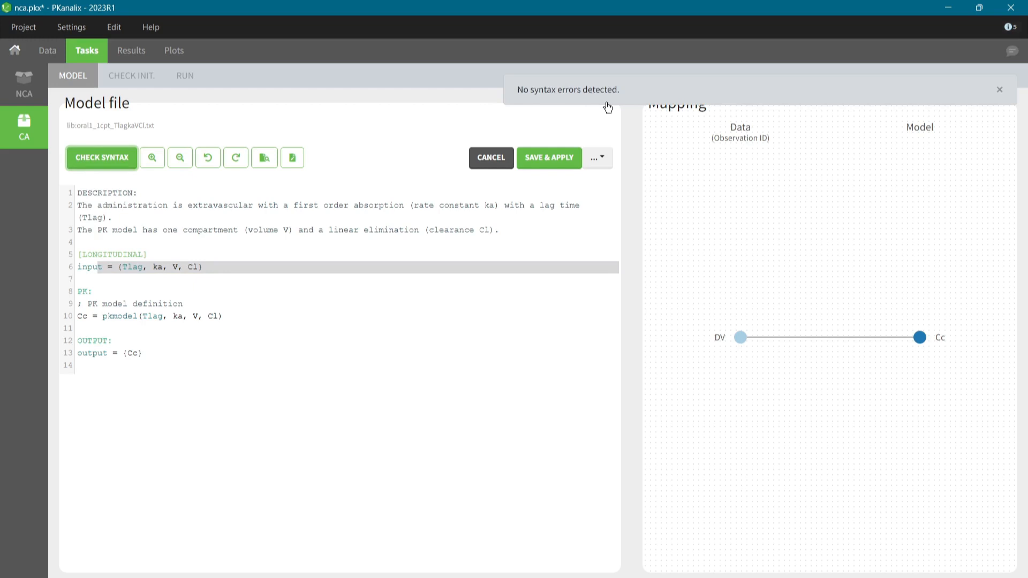
click(594, 157)
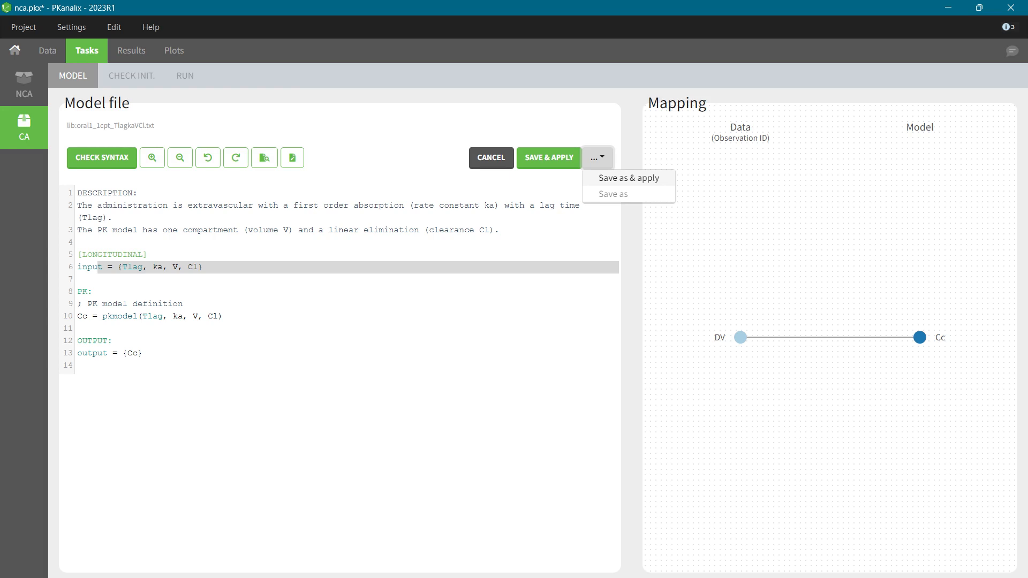
click(627, 178)
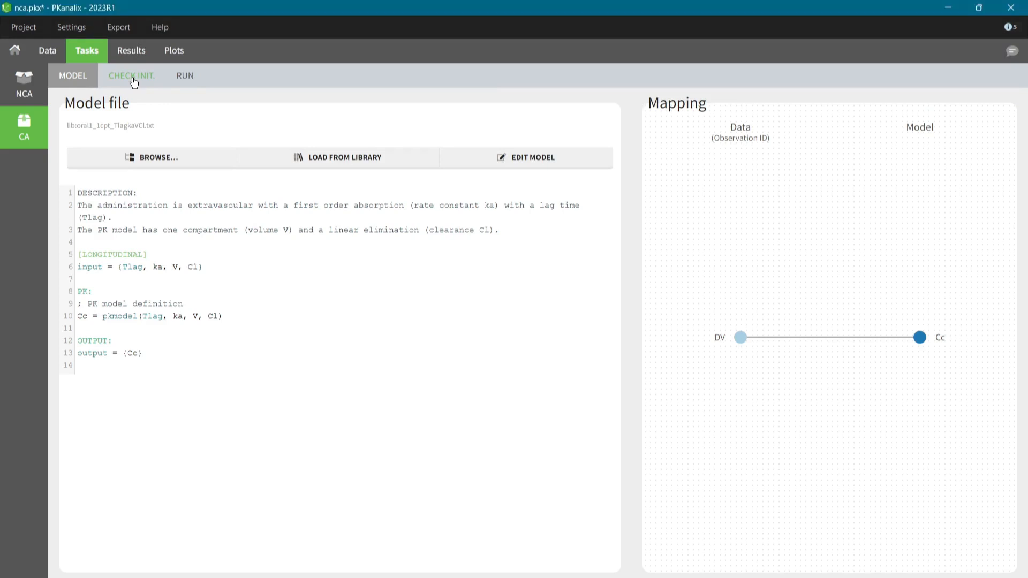
click(131, 75)
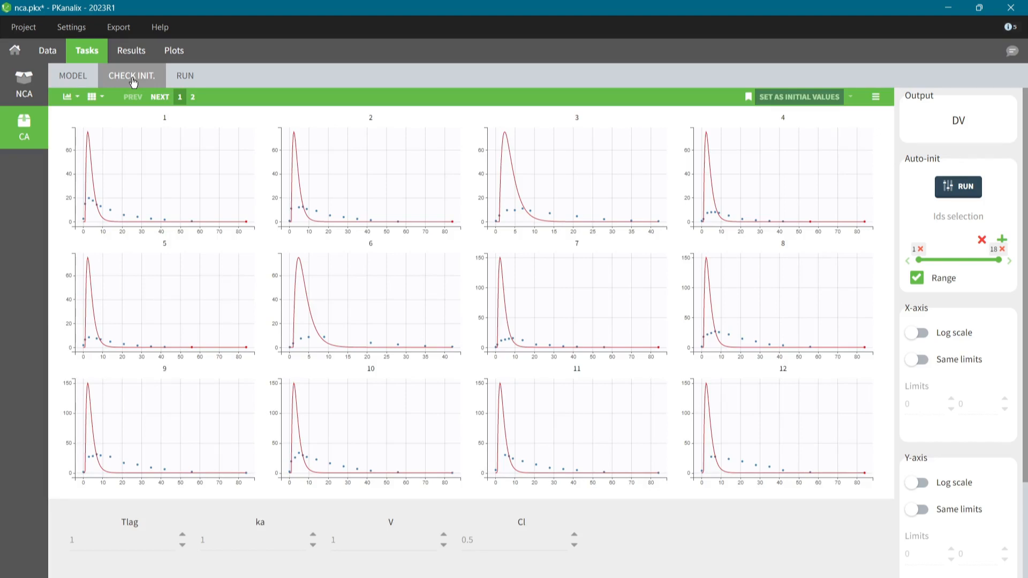
mouse_move(387, 82)
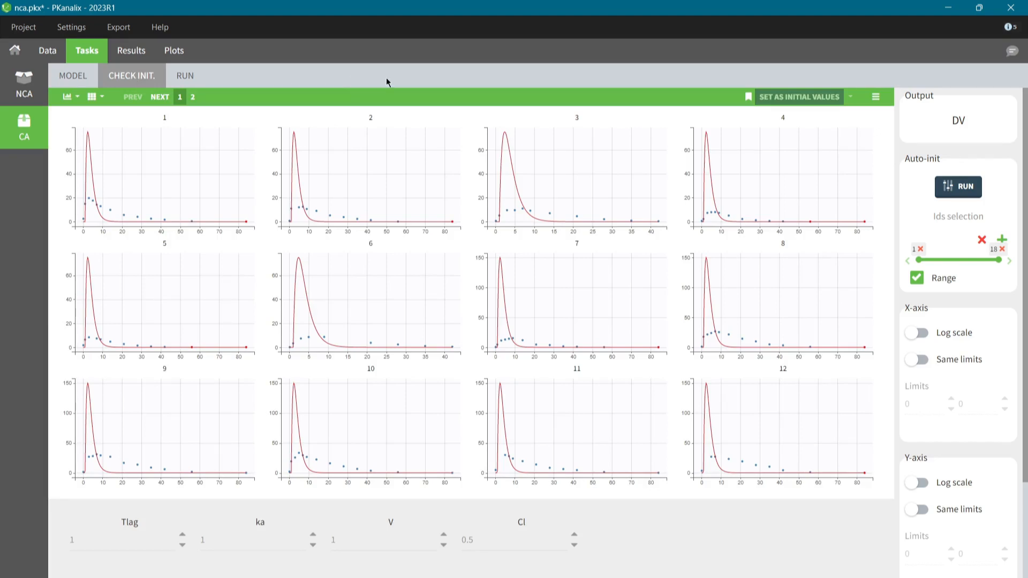
mouse_move(536, 81)
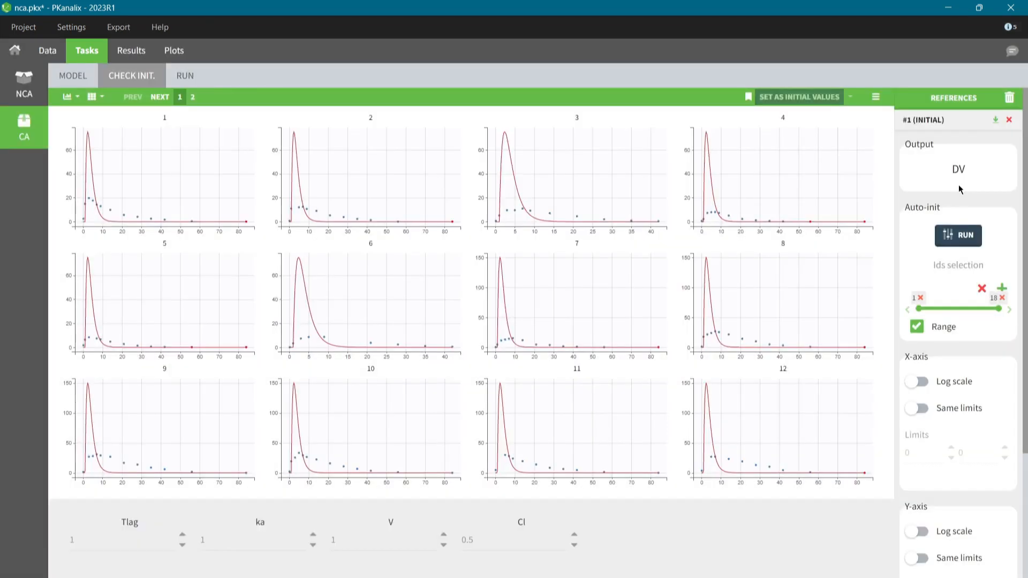
Run Auto-init for Tlag, ka and V, then set the initial Cl value to 1.
click(956, 235)
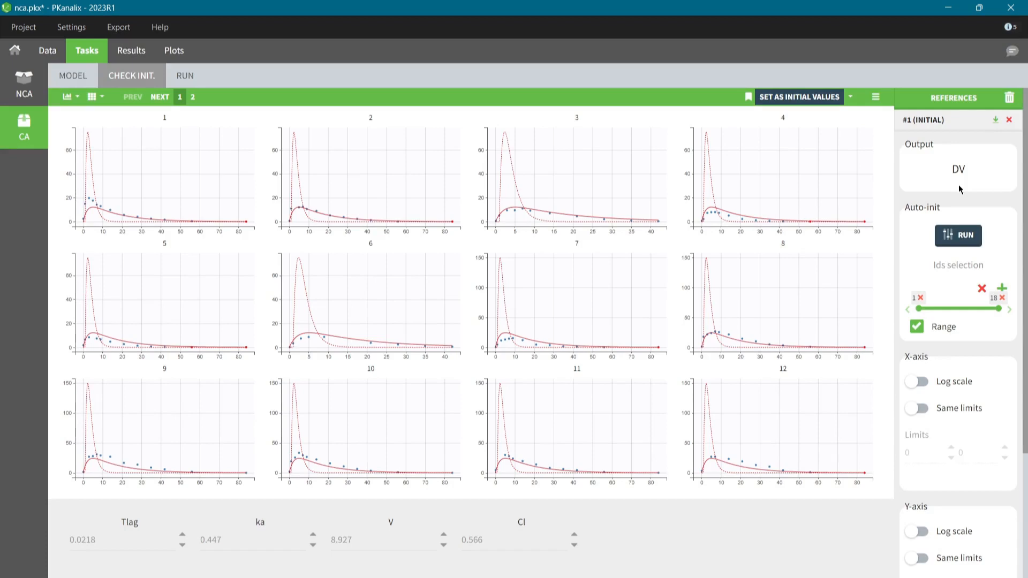
click(512, 540)
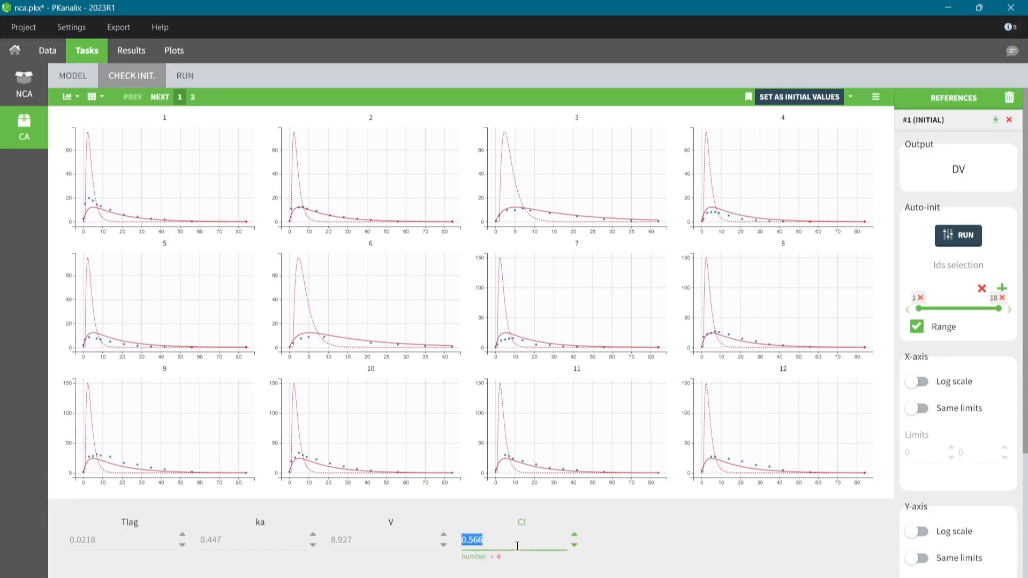
text(1)
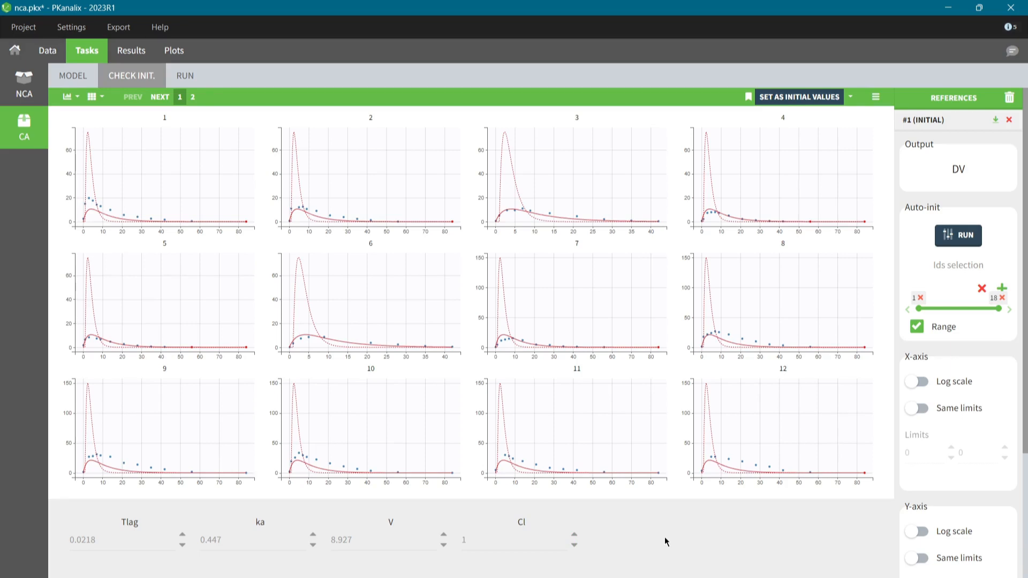
mouse_move(831, 114)
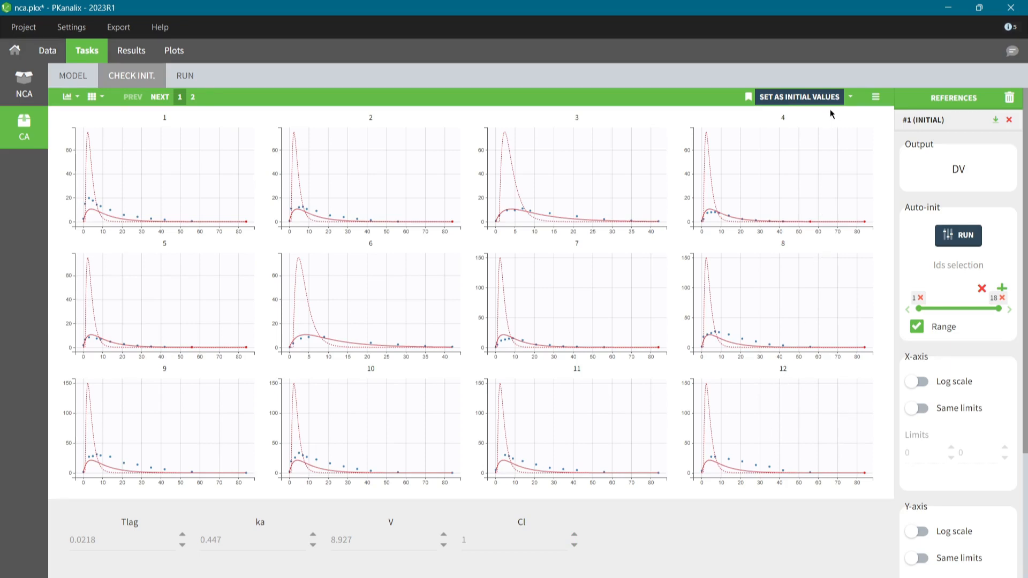
Set these as initial values, keeping ka positive and the current cost function.
click(186, 75)
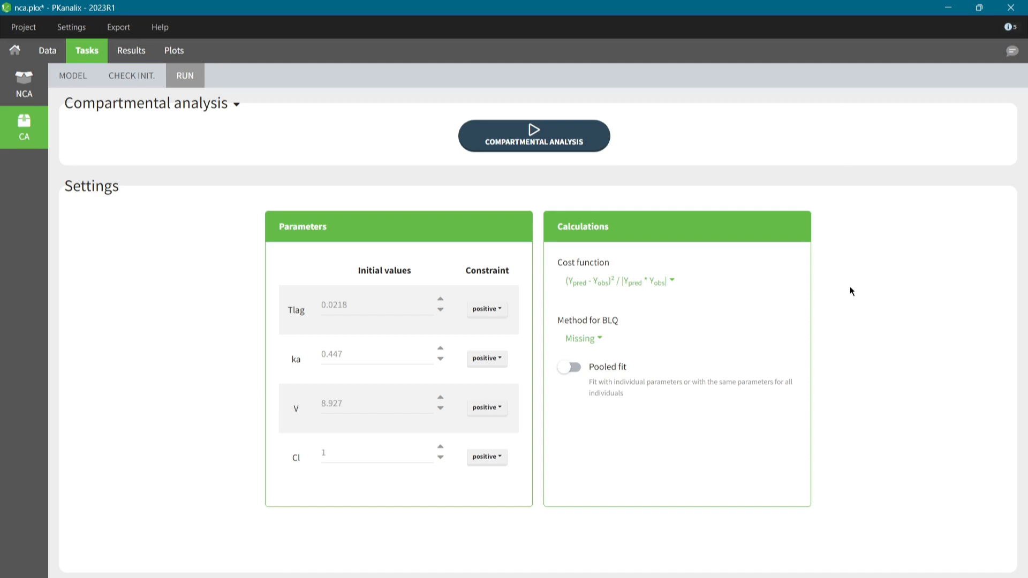
mouse_move(708, 285)
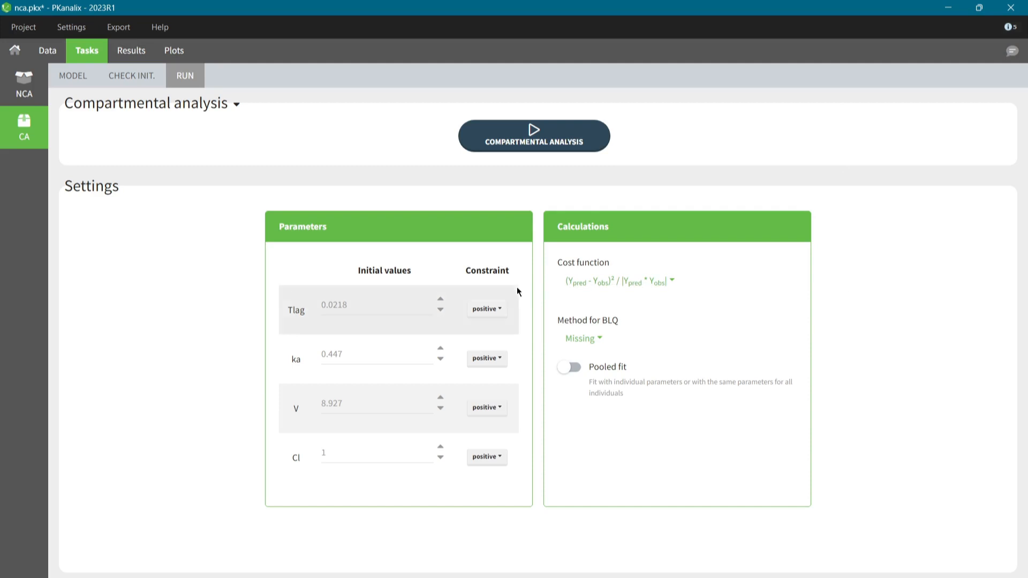
click(486, 358)
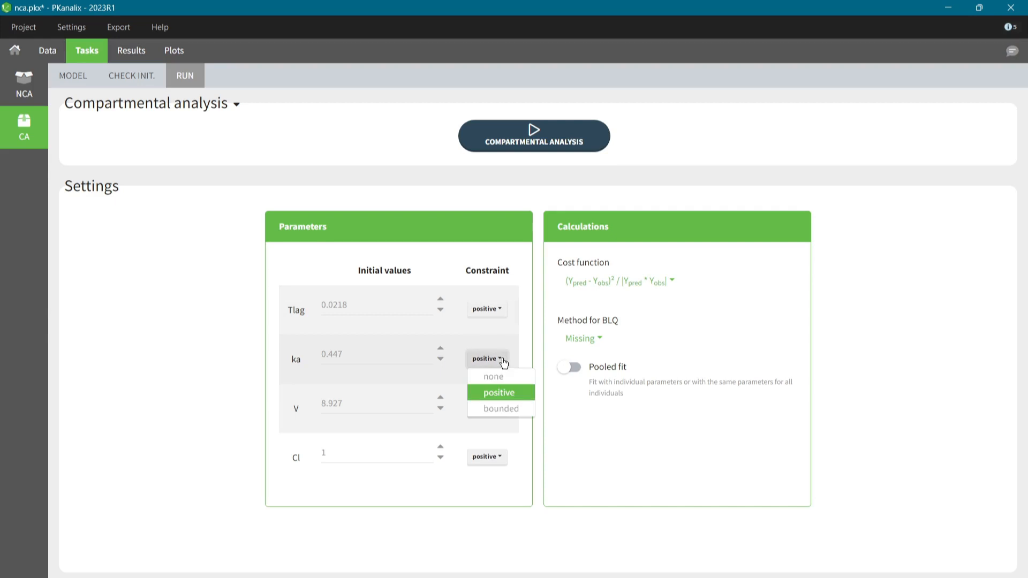
click(672, 282)
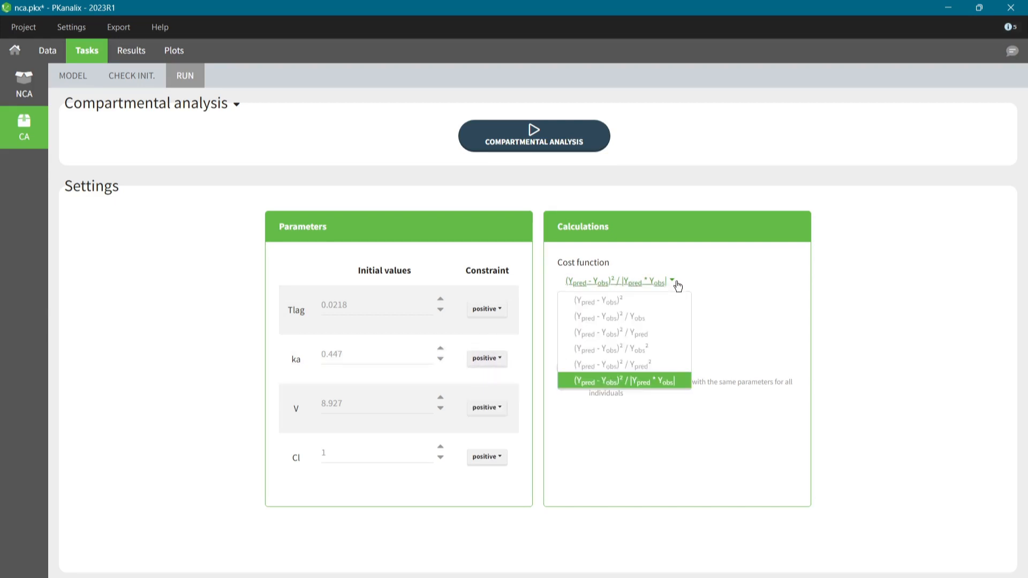
click(624, 381)
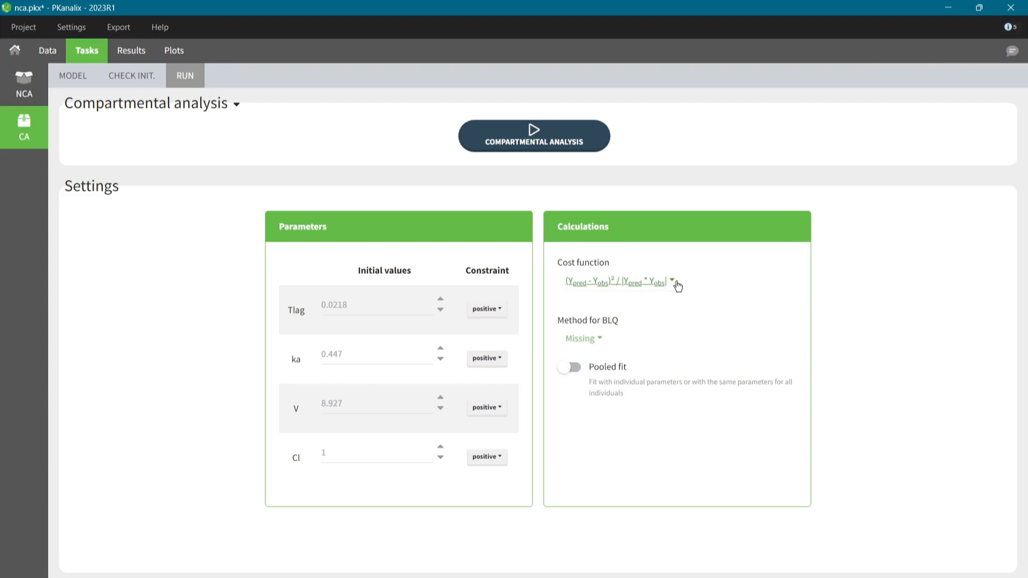
click(534, 136)
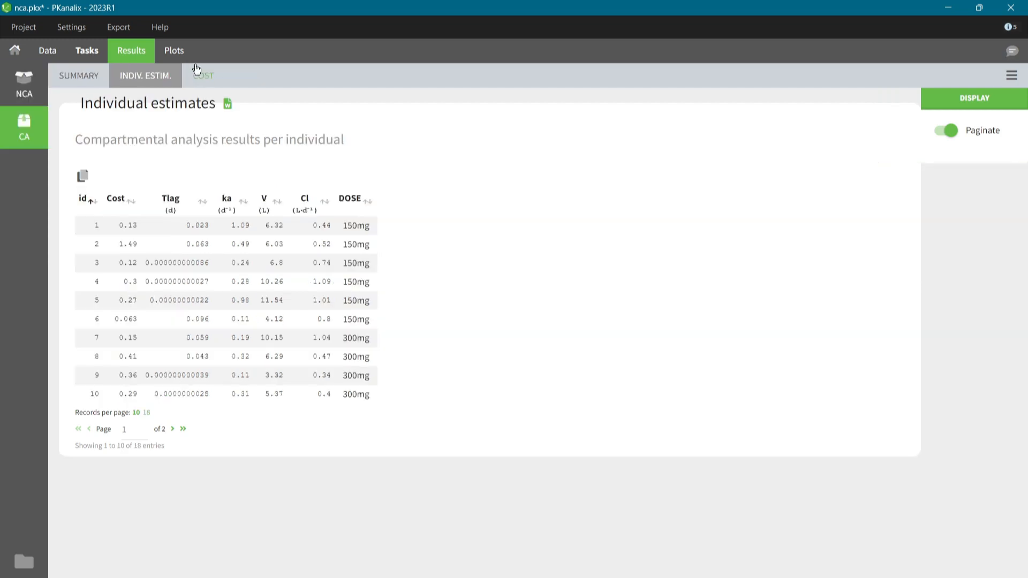
Show Individual fits with parameter information and log-scale Y-axis, then observations vs predictions.
click(173, 50)
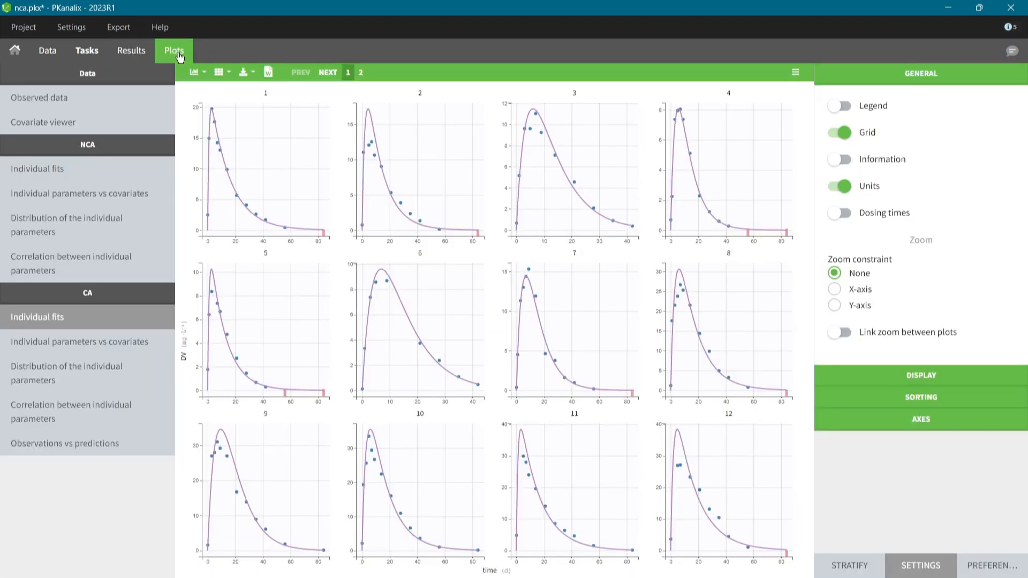
mouse_move(818, 148)
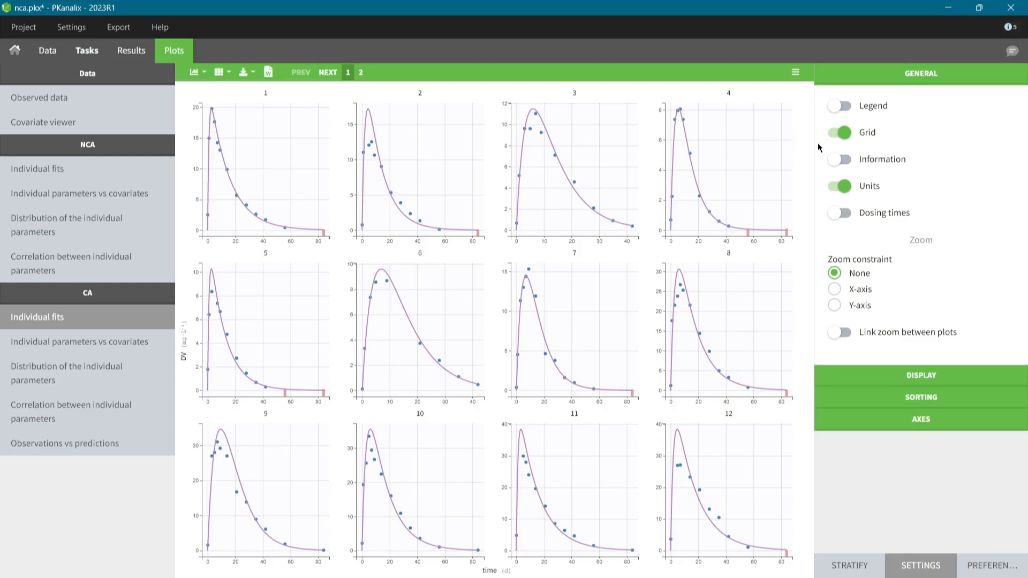
click(838, 159)
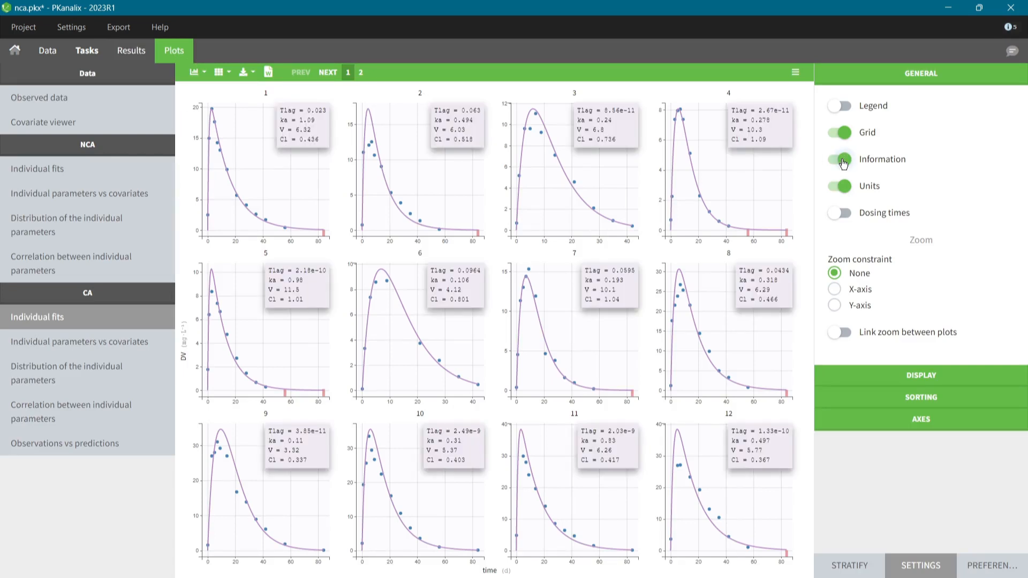
click(919, 419)
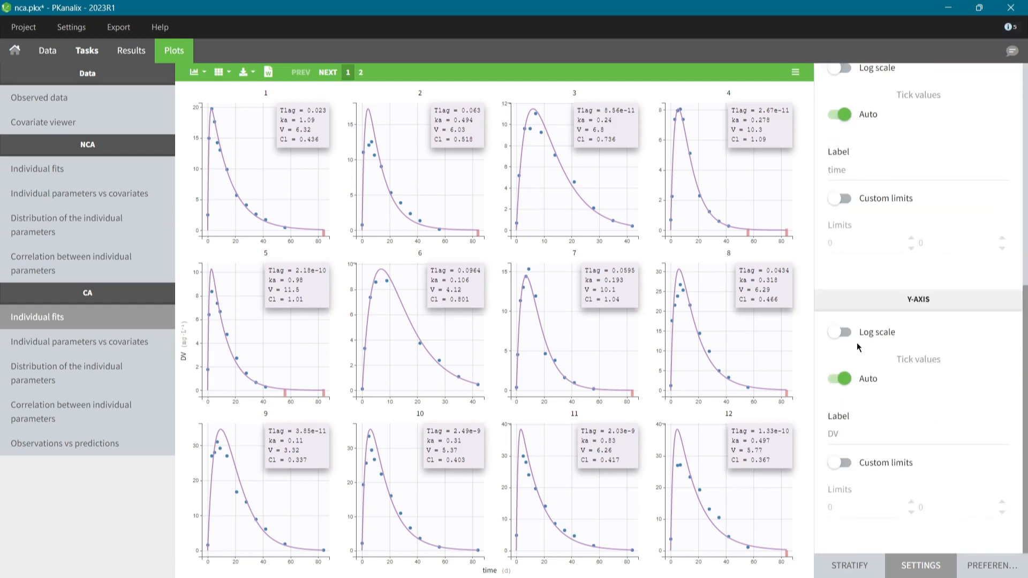
click(838, 332)
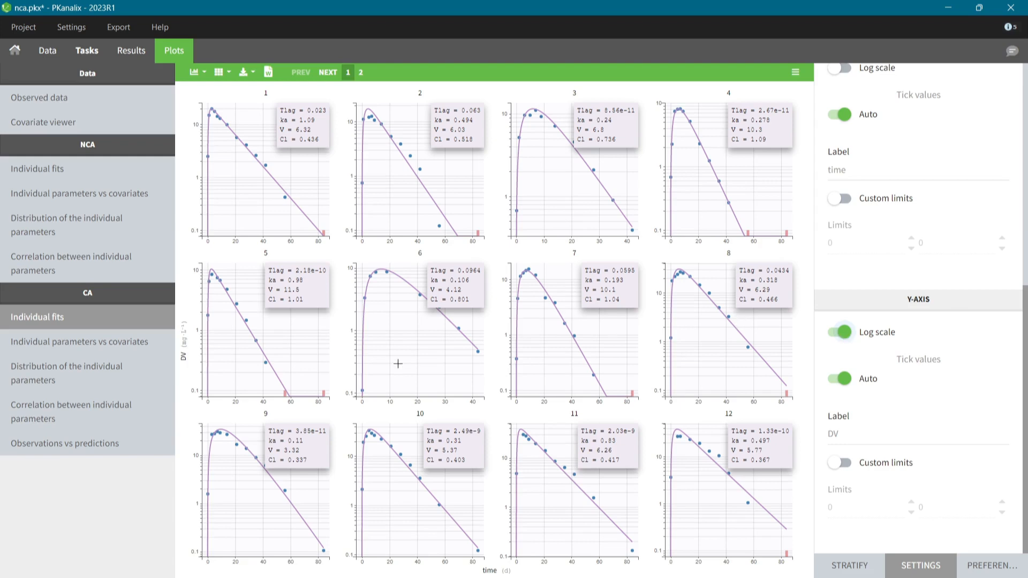
click(65, 443)
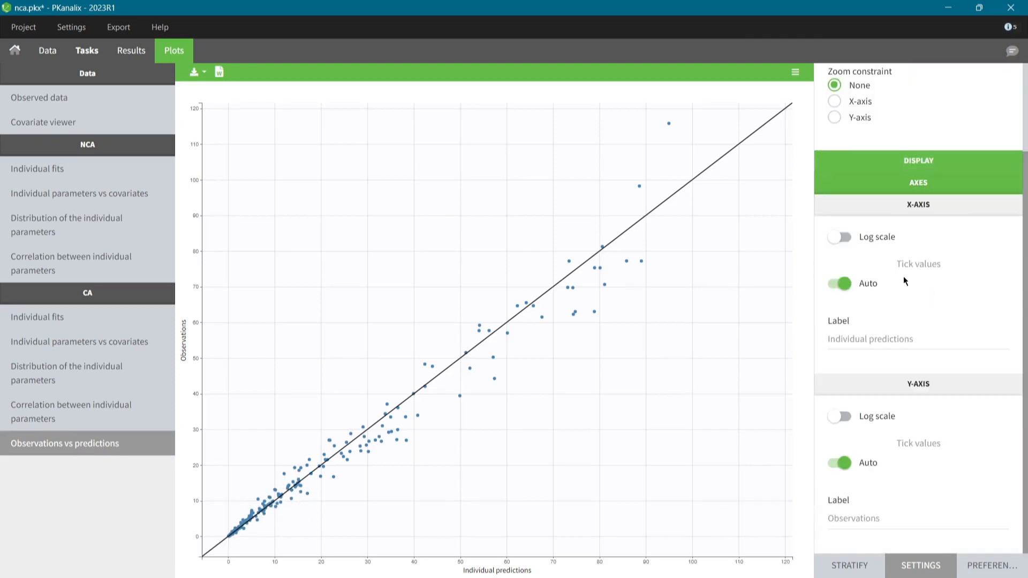
Put both the predictions and observations axes of the plot on a logarithmic scale.
click(840, 237)
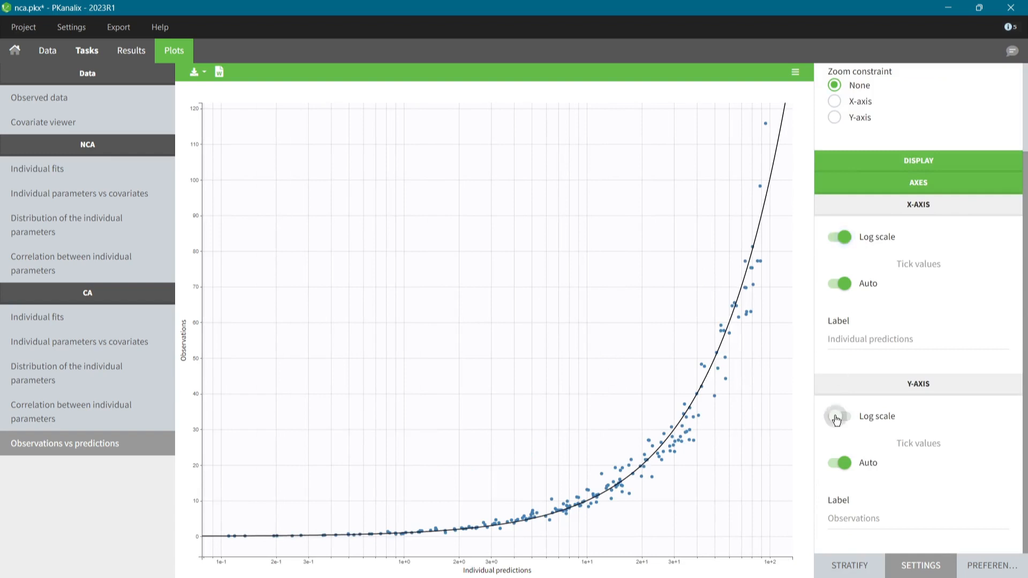
click(838, 415)
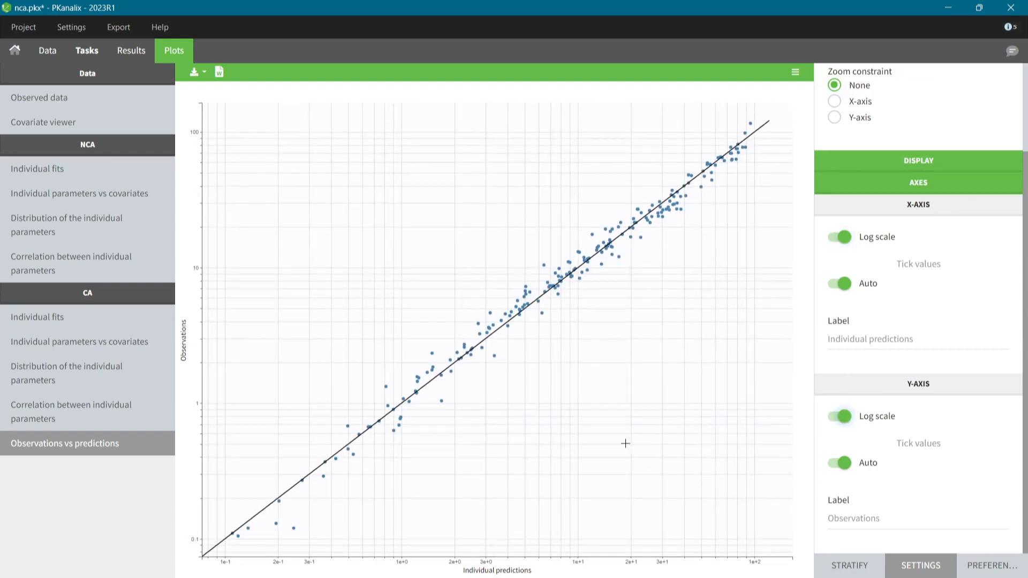
mouse_move(479, 466)
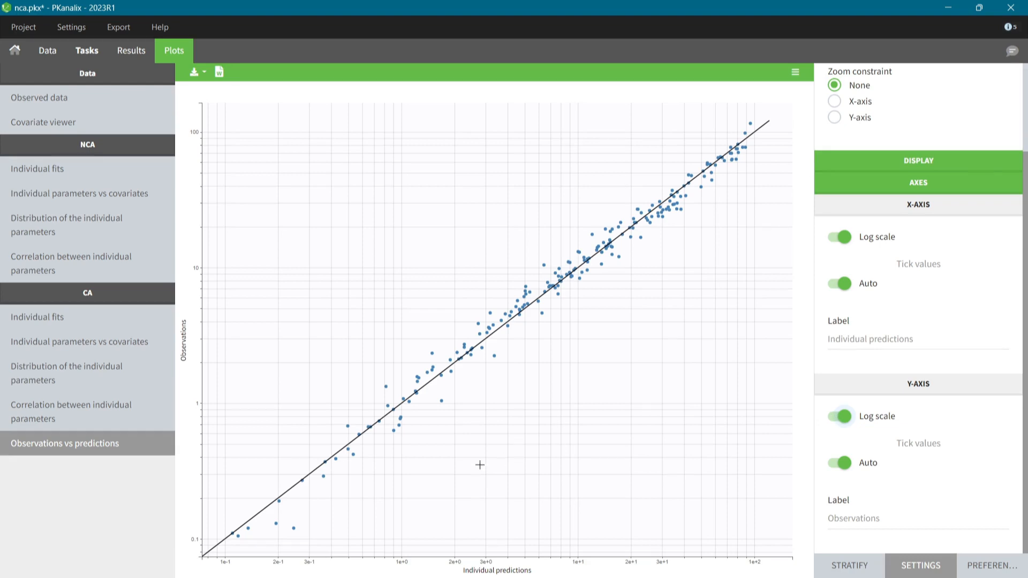
mouse_move(372, 489)
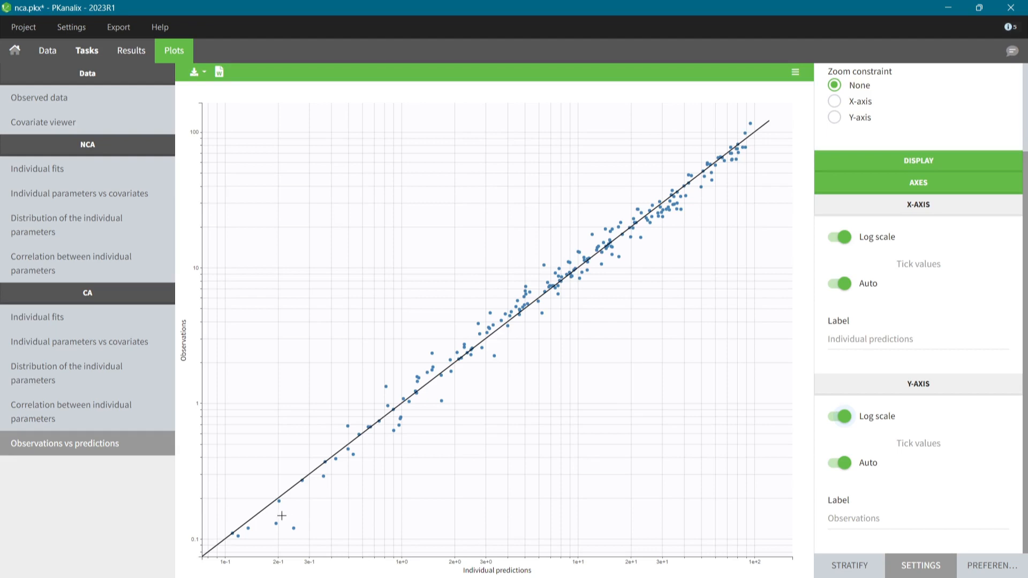
mouse_move(271, 524)
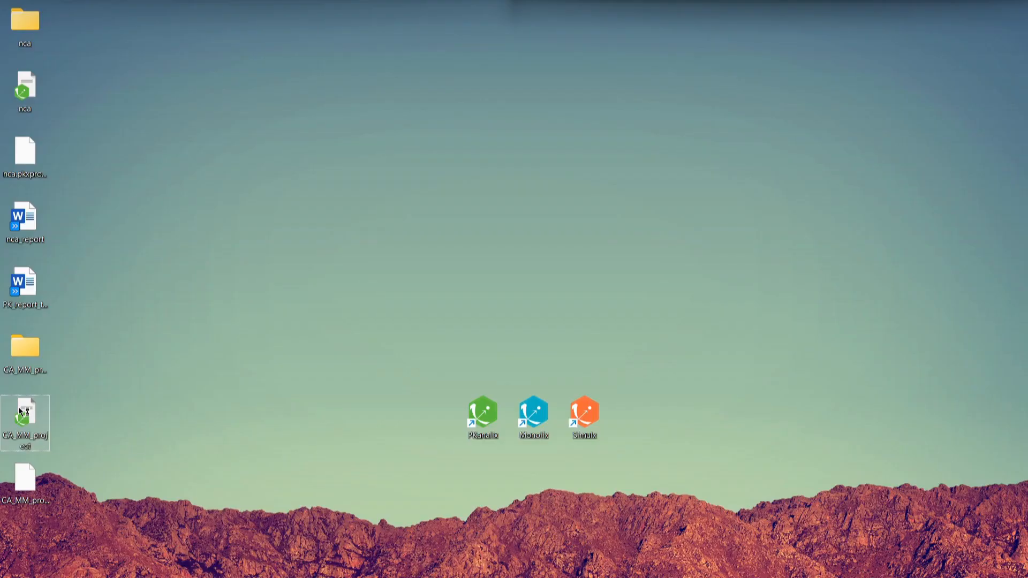
Load CA_MM_project.pkx from the desktop and show its individual fits.
double_click(484, 414)
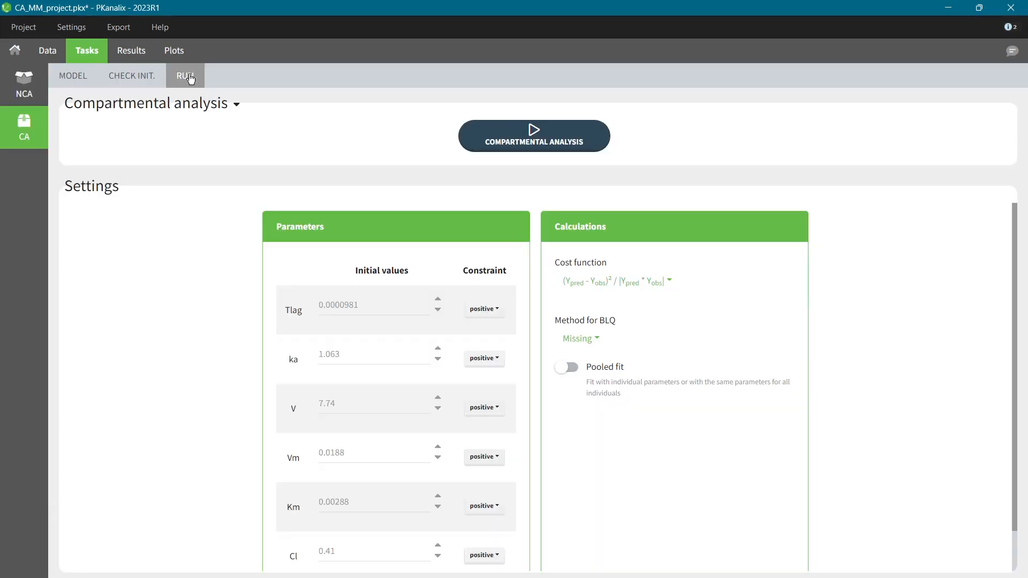
click(174, 51)
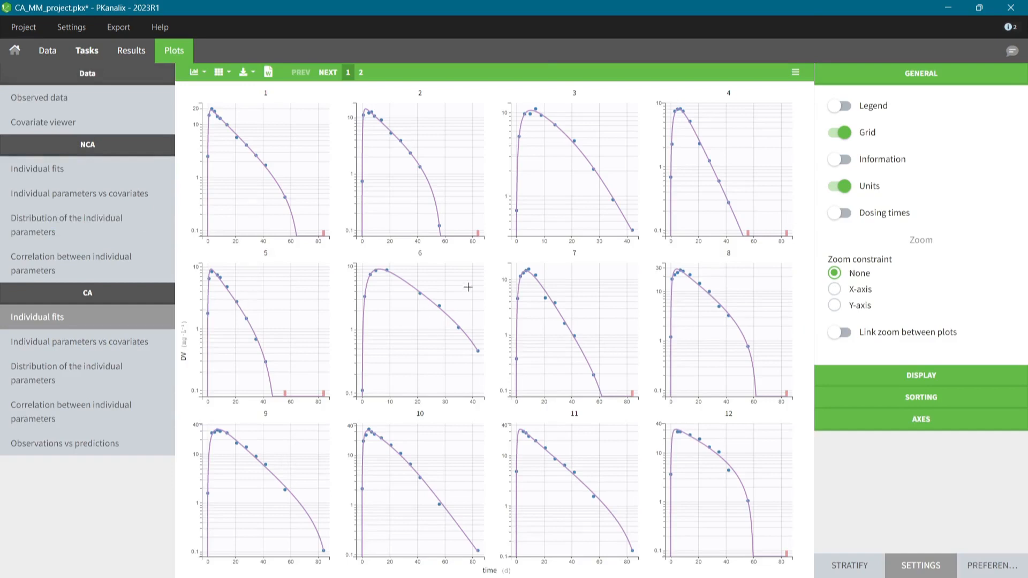
mouse_move(640, 565)
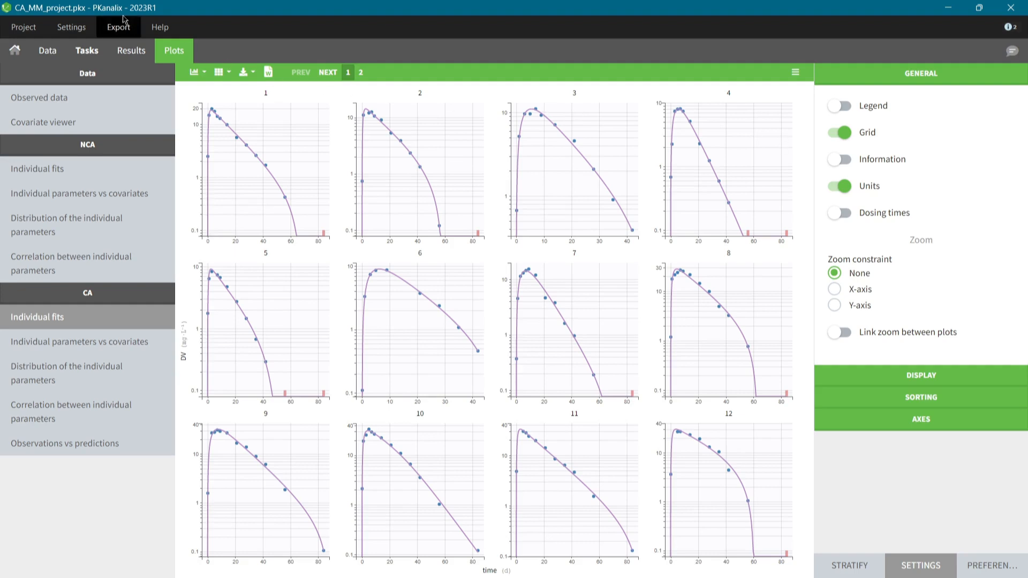
Export the project to Simulx and view the pkx_Indiv and pkx_IndivGeoMean individual parameter sets.
click(118, 27)
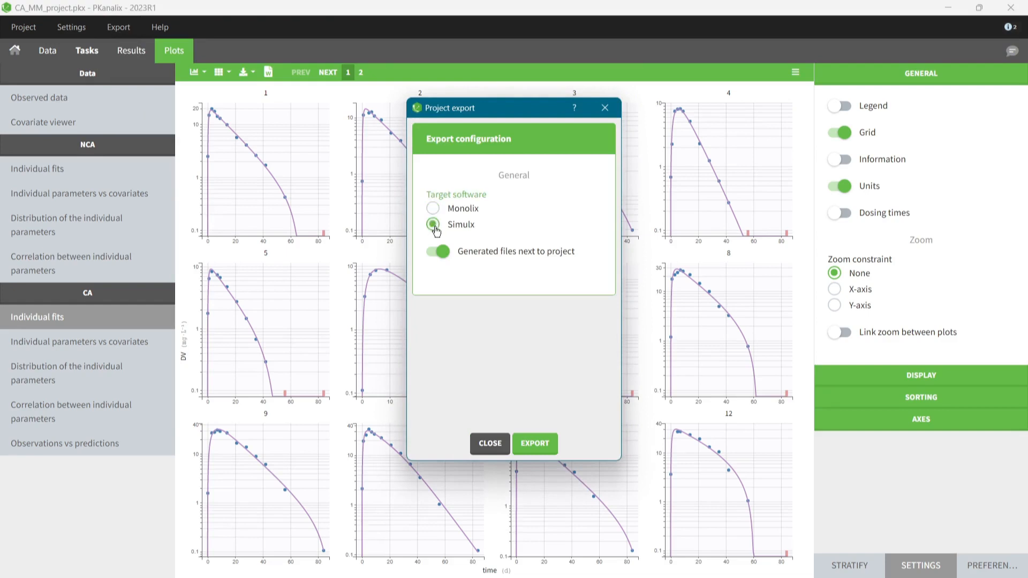
click(533, 443)
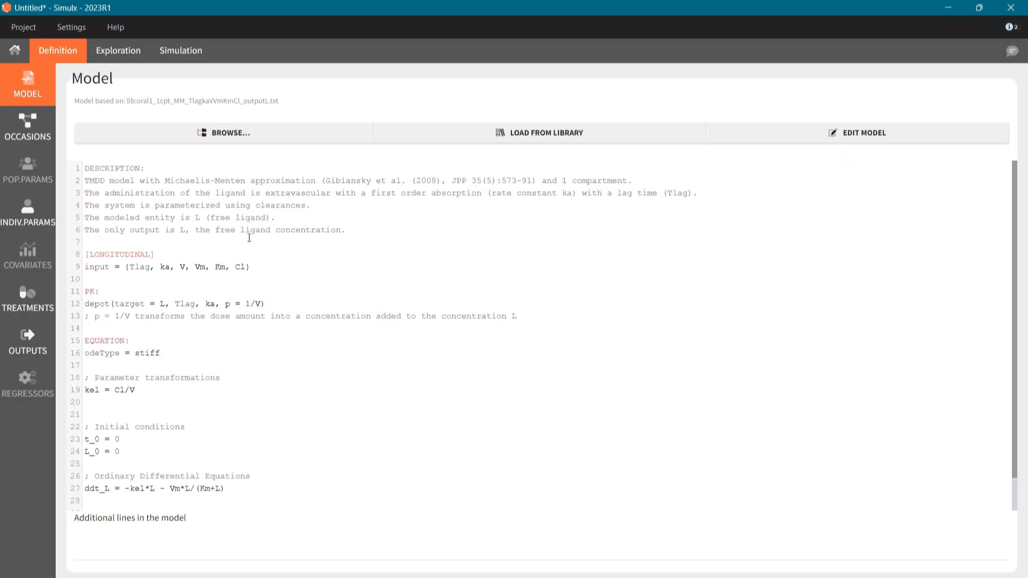
click(28, 210)
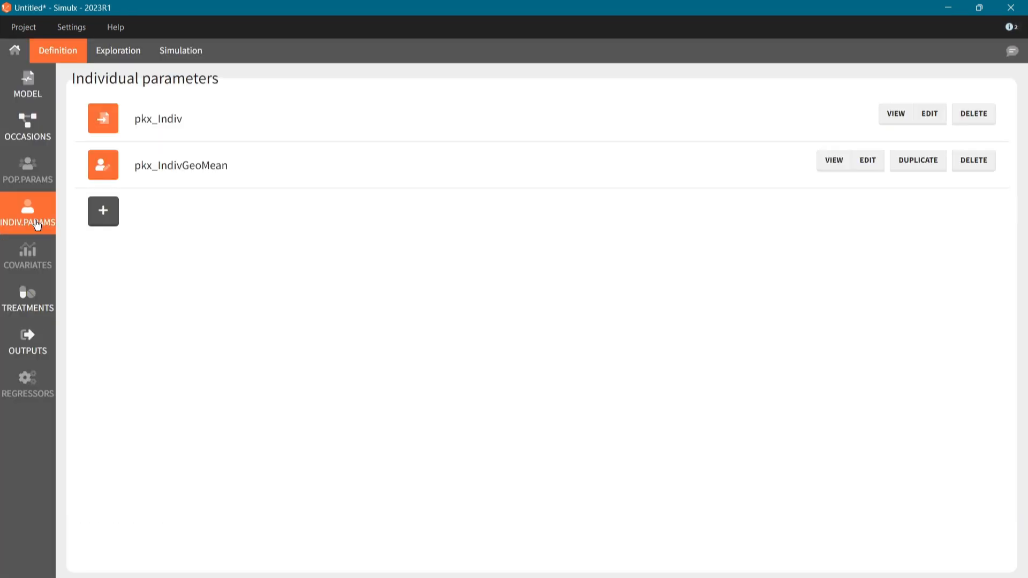
mouse_move(36, 235)
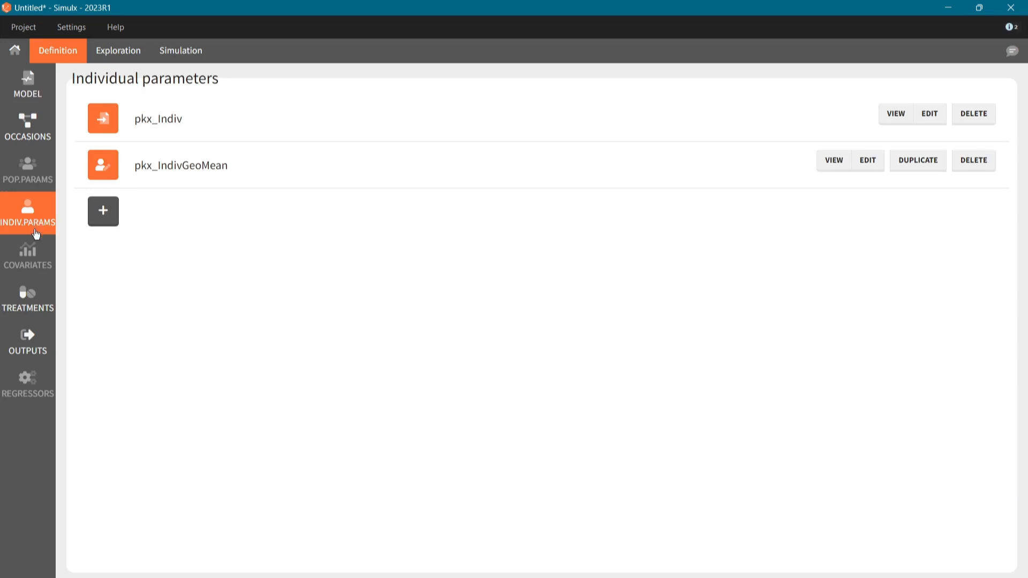
Add a regular treatment with interdose interval 28, 6 doses and amount 40.
click(28, 299)
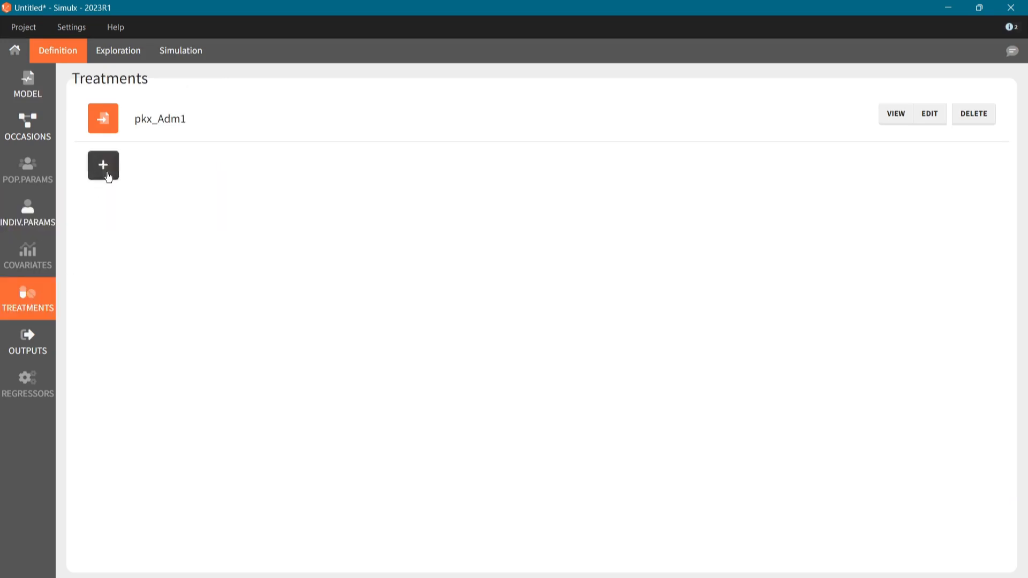
click(103, 165)
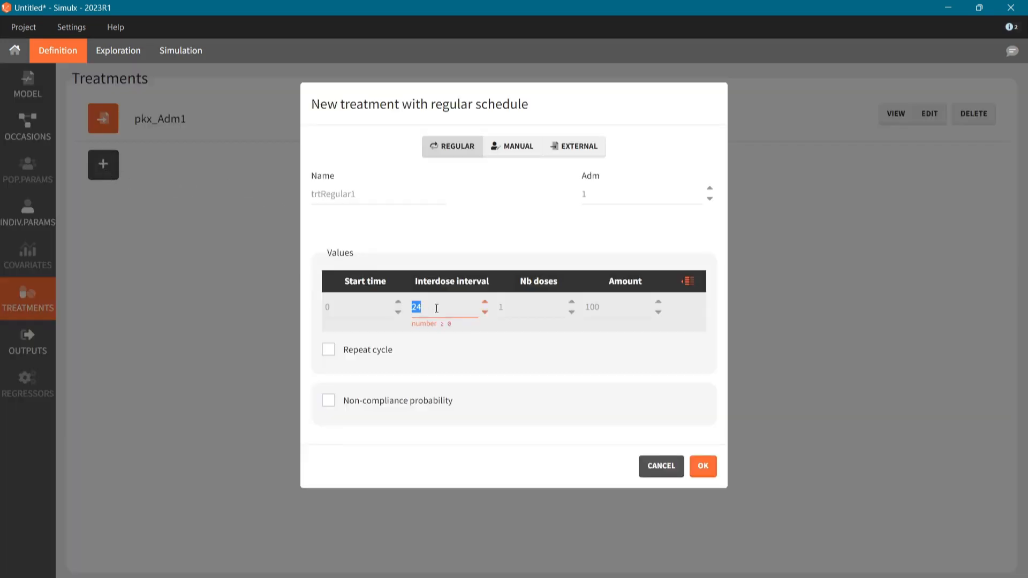
text(28)
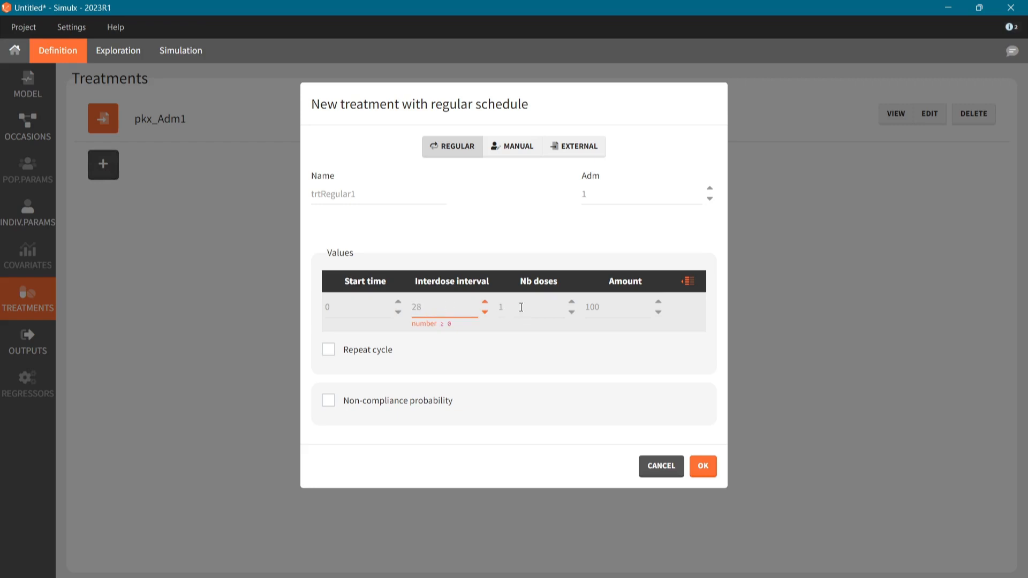
click(538, 307)
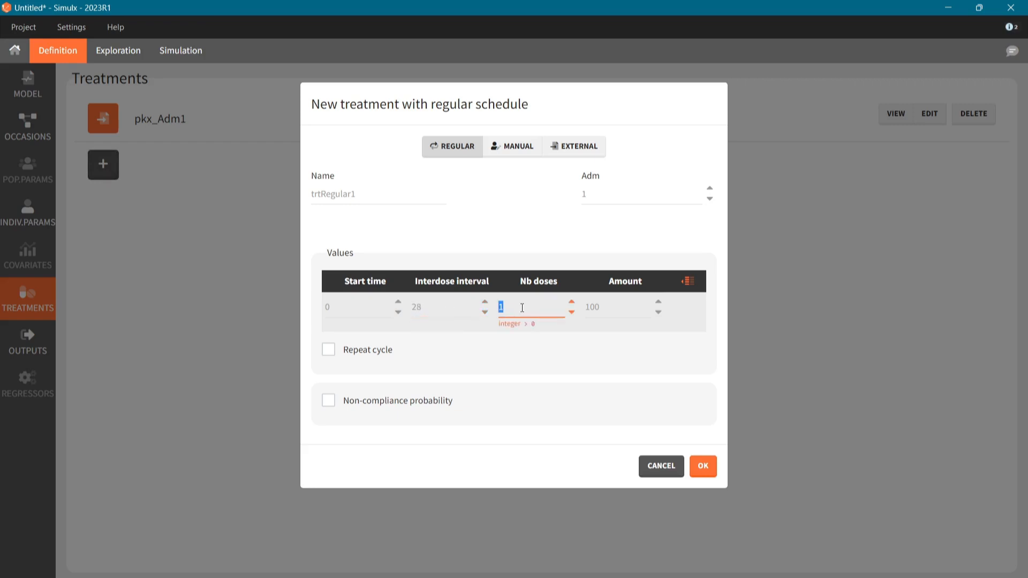
text(6)
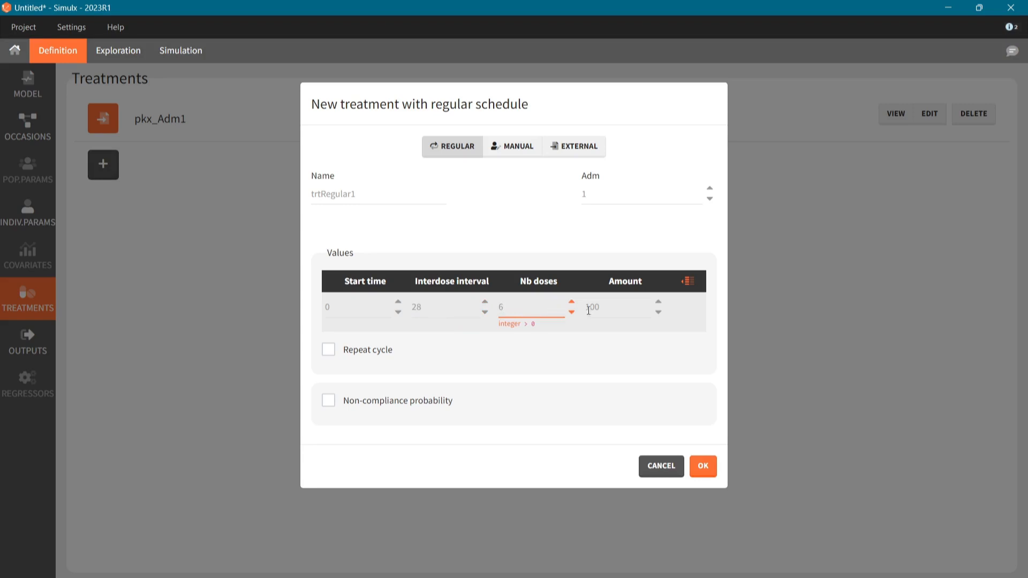
text(40)
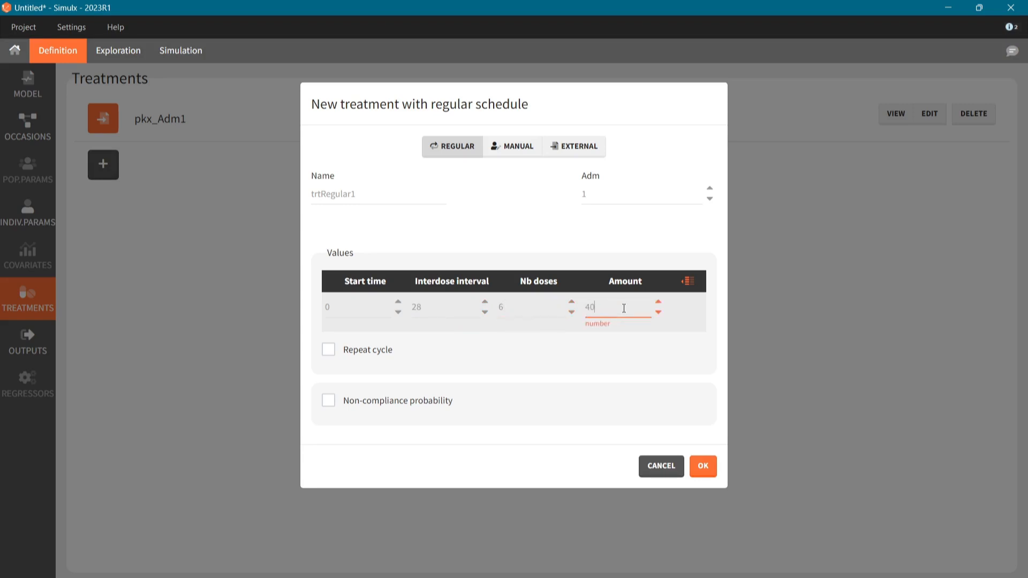
click(703, 466)
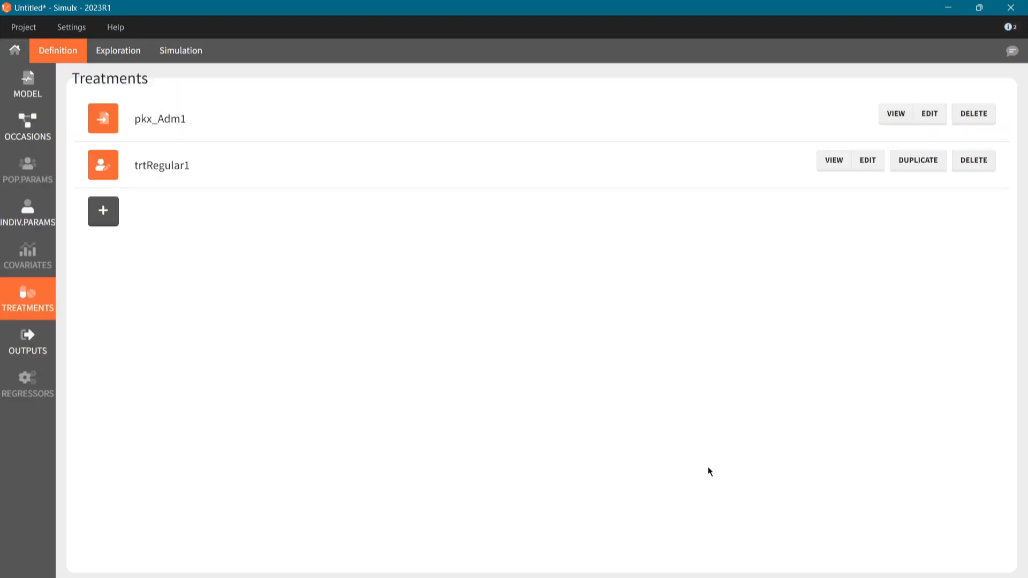
Extend the pkx_L_FineGrid output's final time to 168.
click(28, 341)
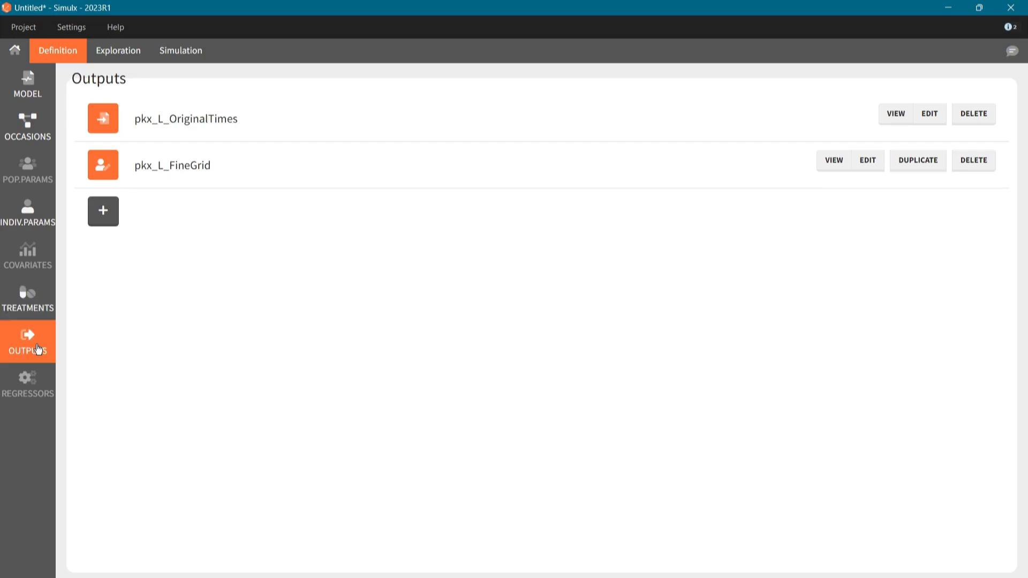
click(866, 159)
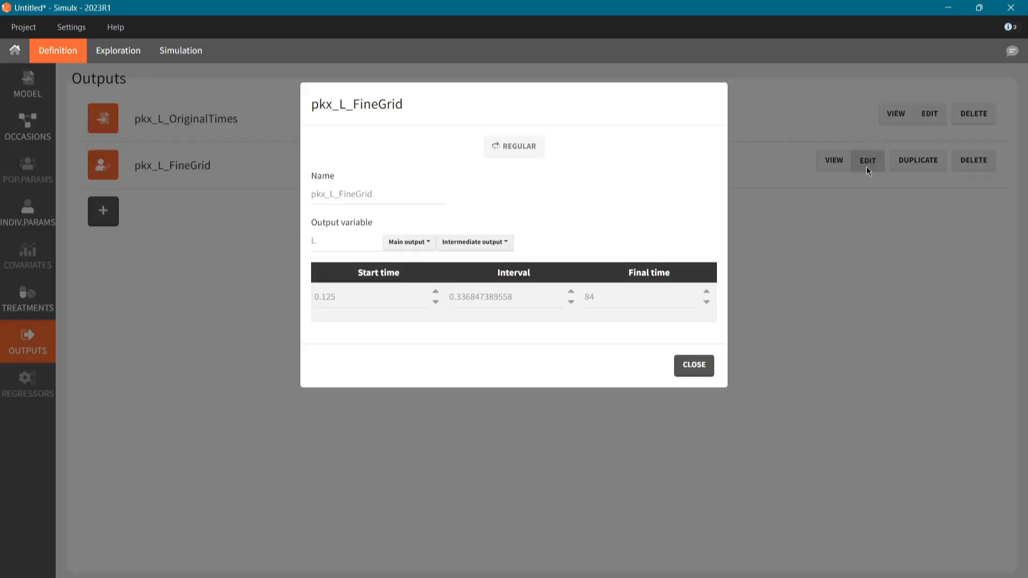
click(642, 297)
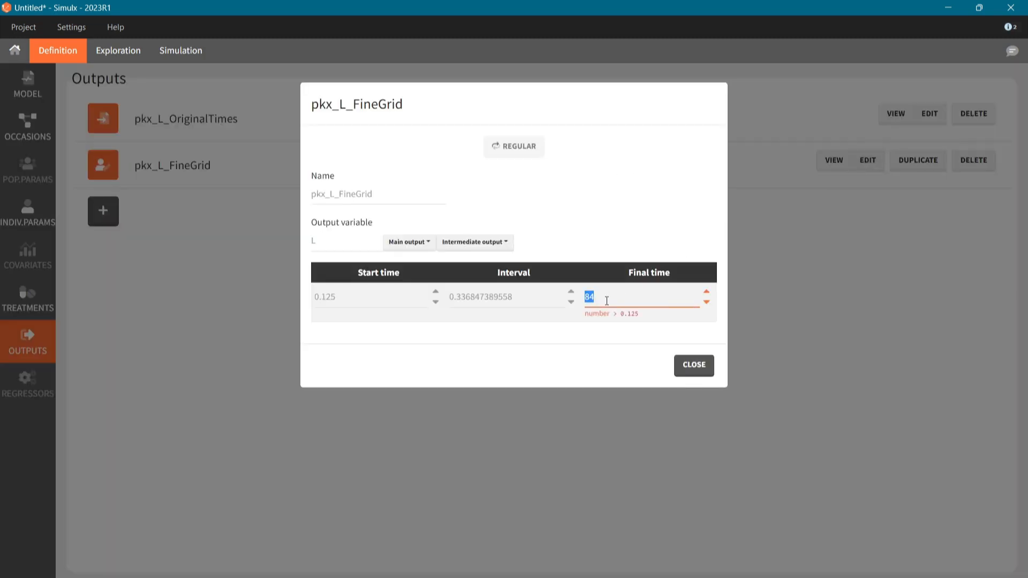
text(168)
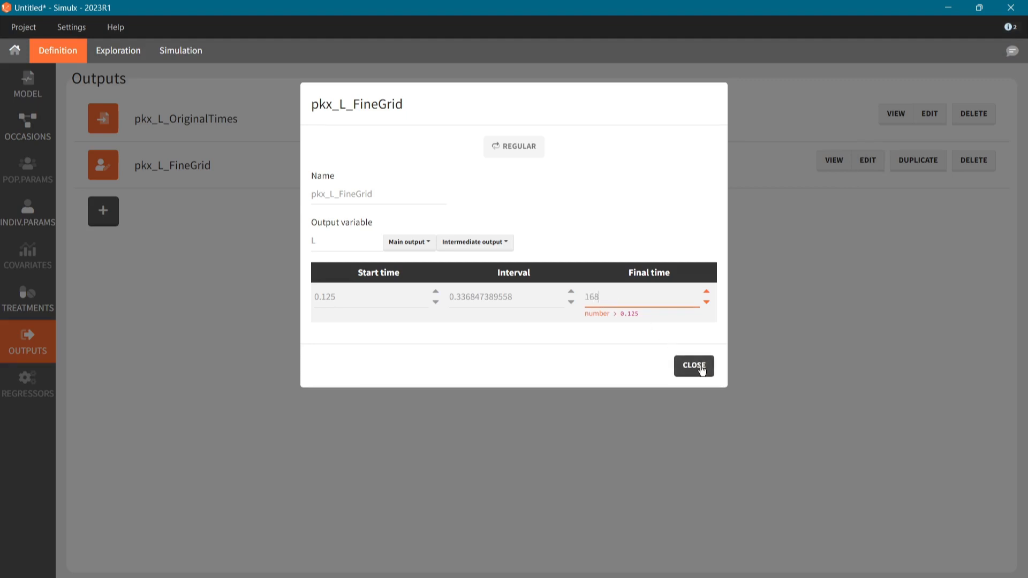
click(693, 367)
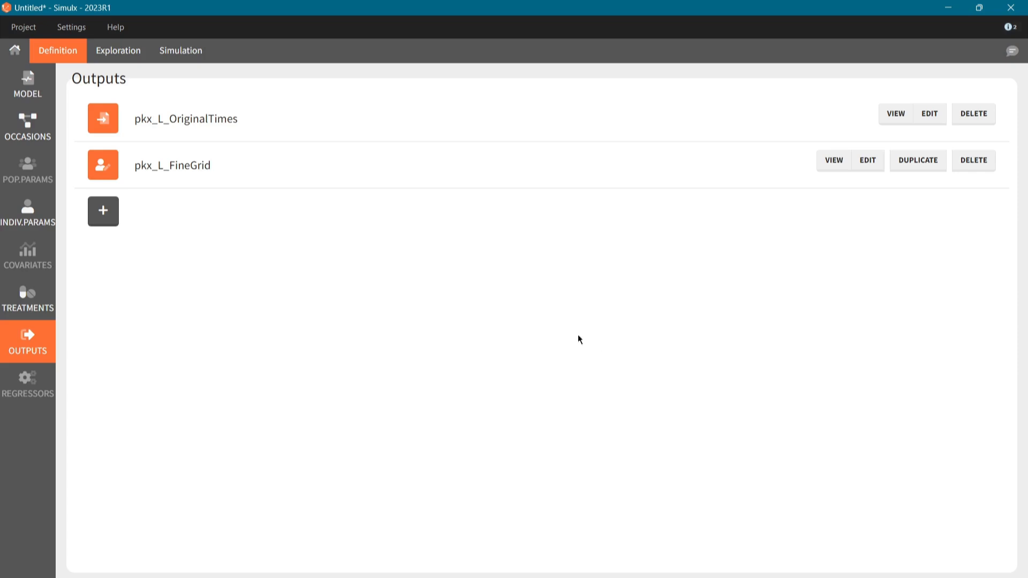
Run the simulation with trtRegular1 and pkx_L_FineGrid and show the output distribution plot.
click(180, 50)
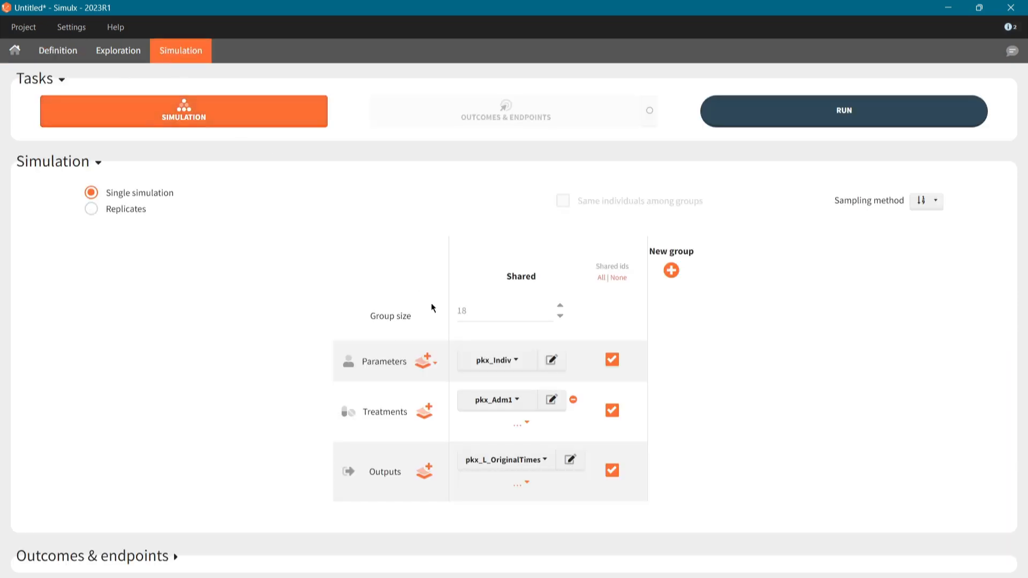
click(495, 400)
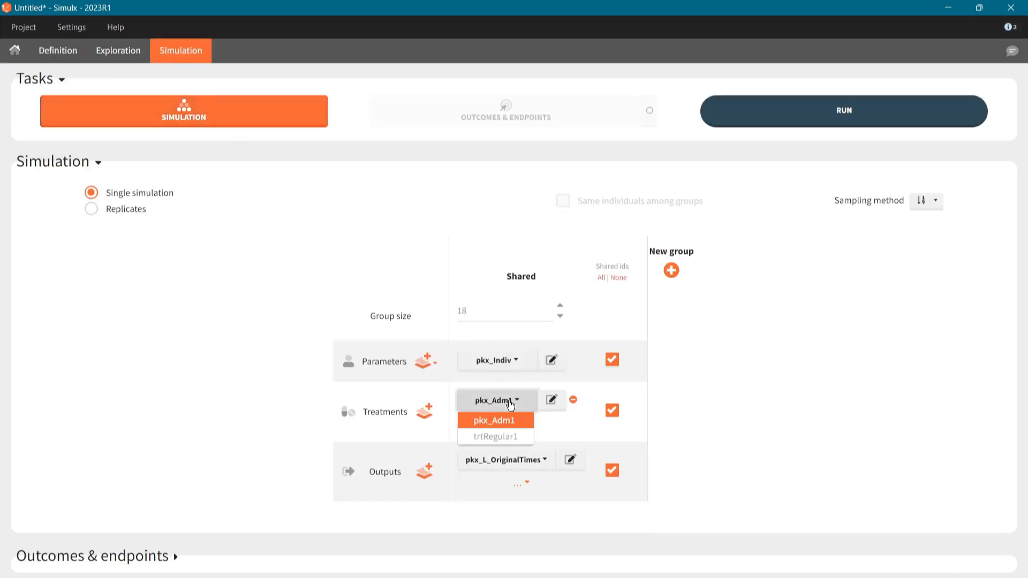
click(496, 437)
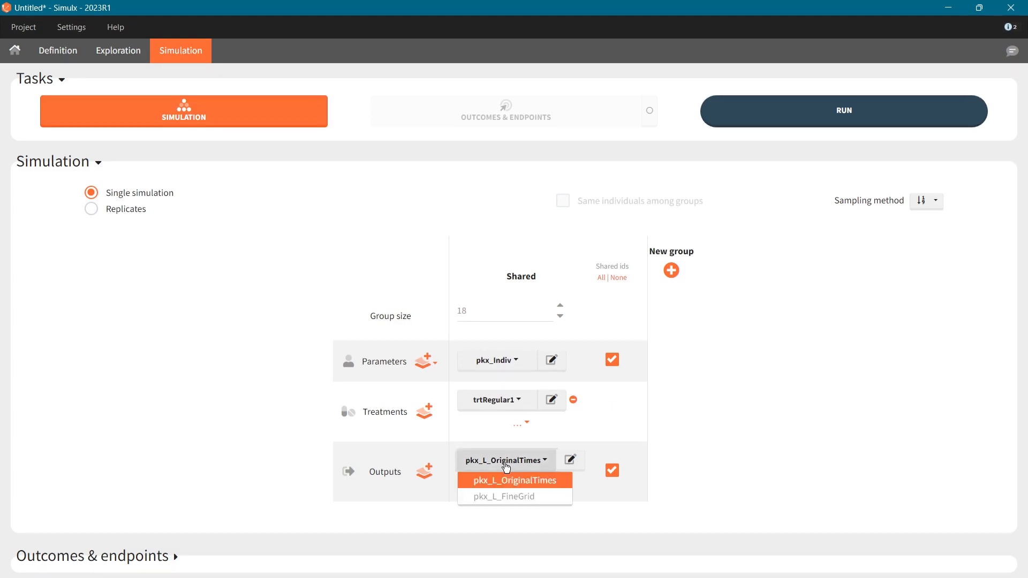
click(498, 496)
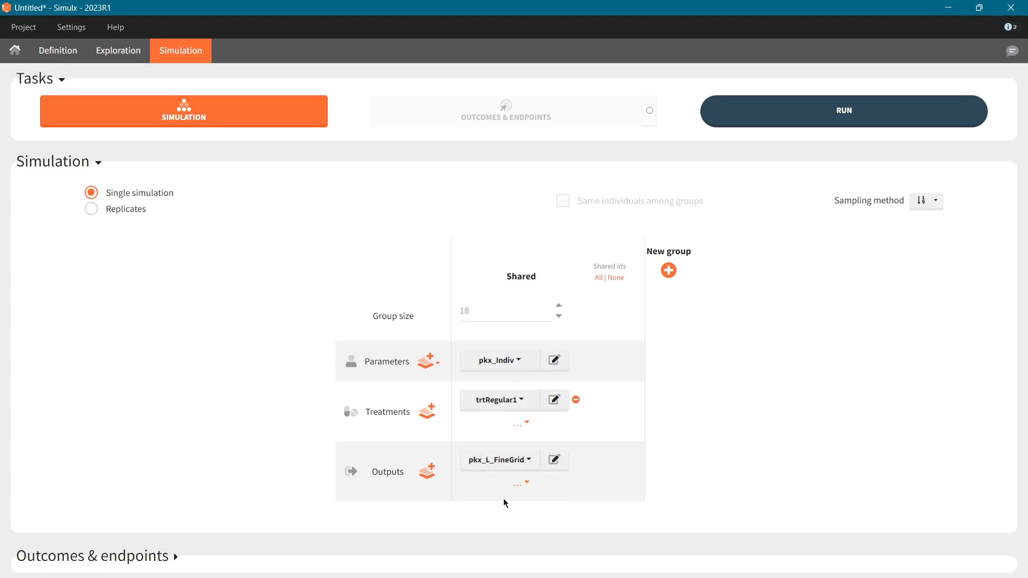
click(183, 110)
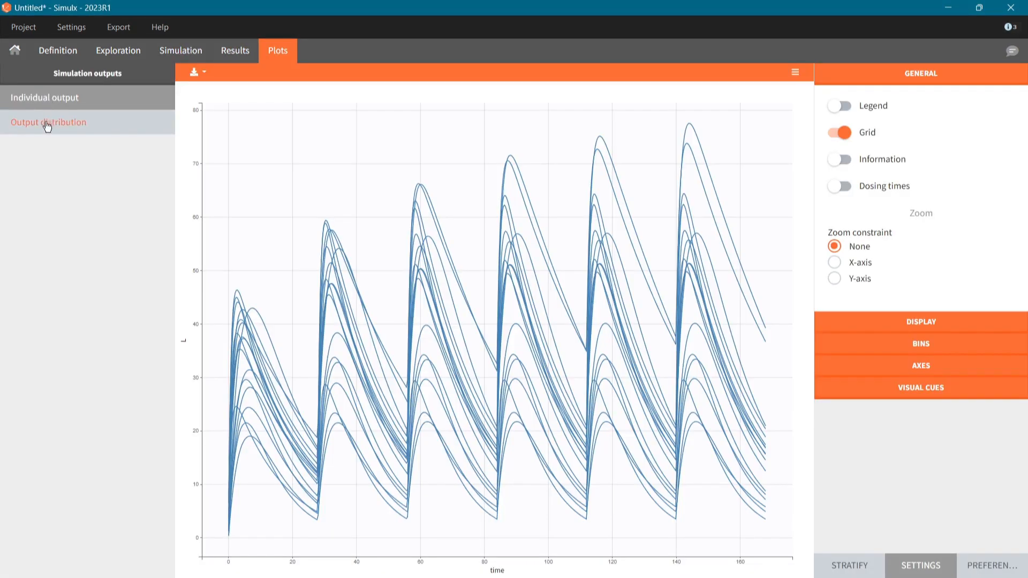
click(48, 123)
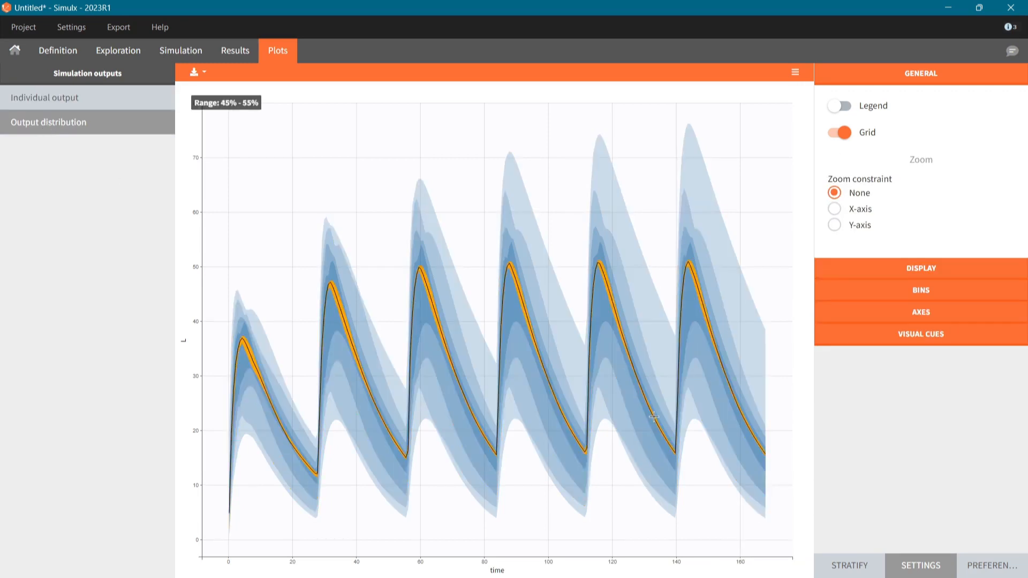
click(180, 51)
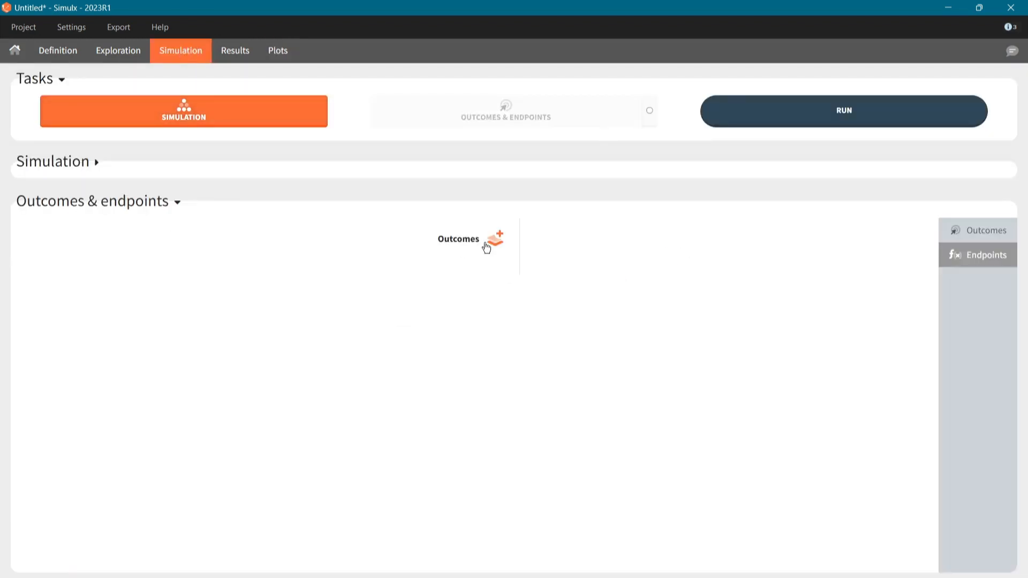
Preview the output-processing choices for a new outcome, then switch back to PKanalix's export menu.
click(494, 237)
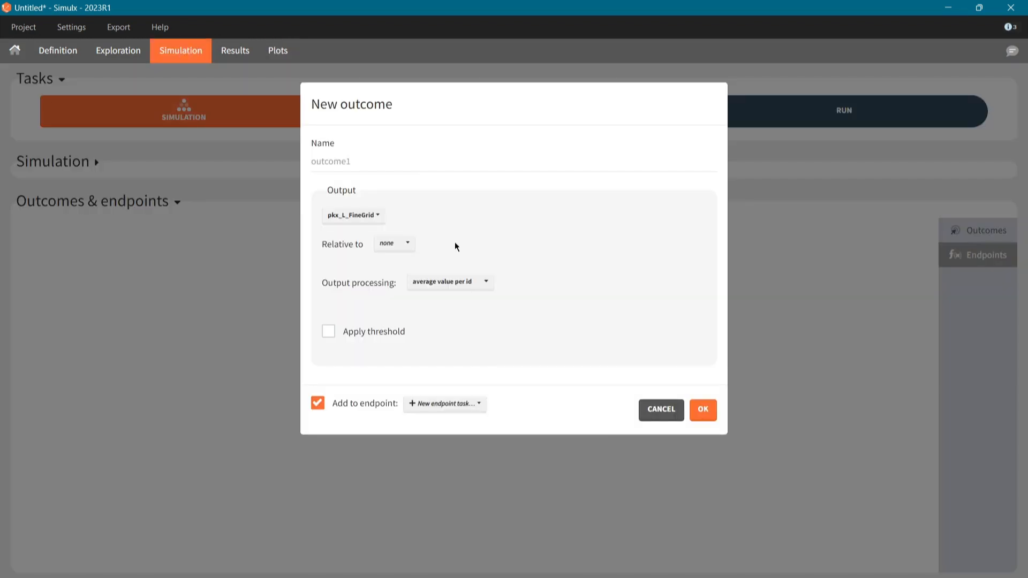
click(450, 282)
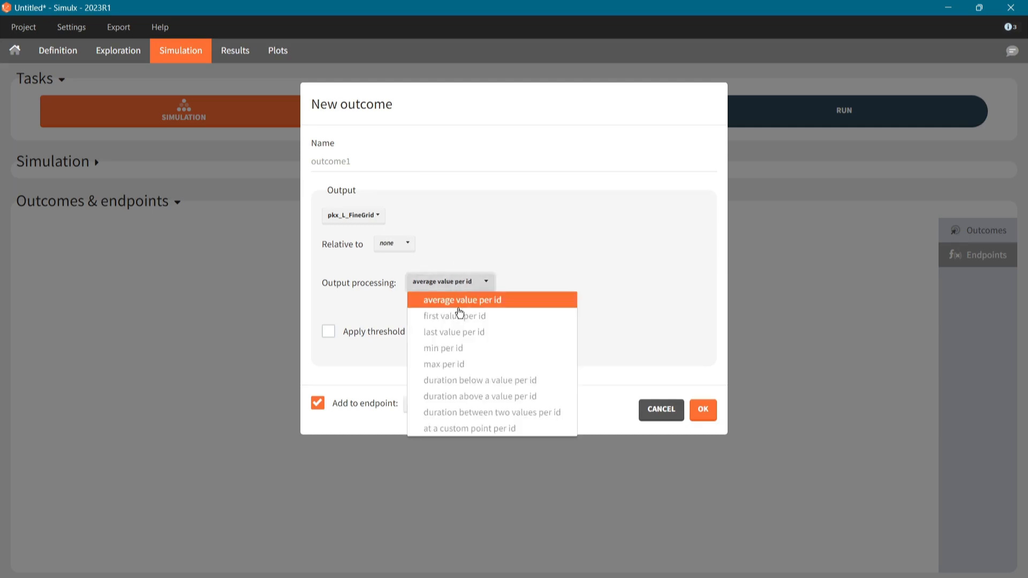
click(443, 364)
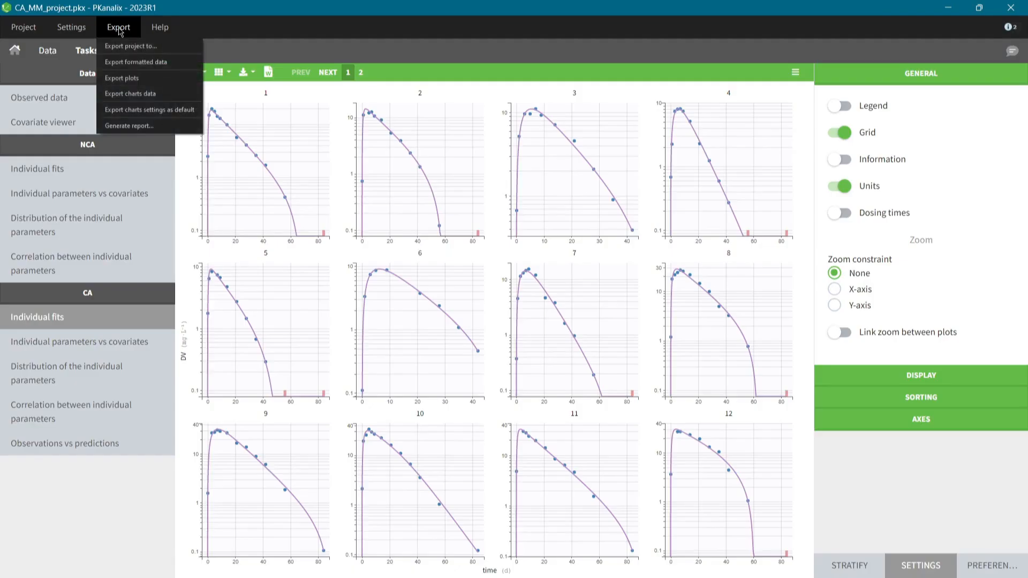
Export CA_MM_project to Monolix as the target software.
click(129, 46)
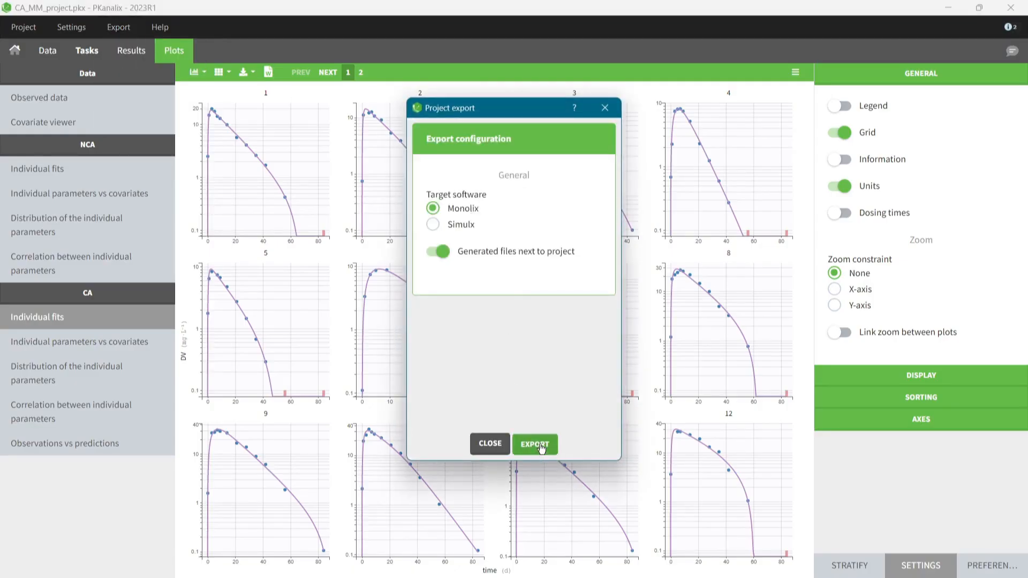
click(536, 444)
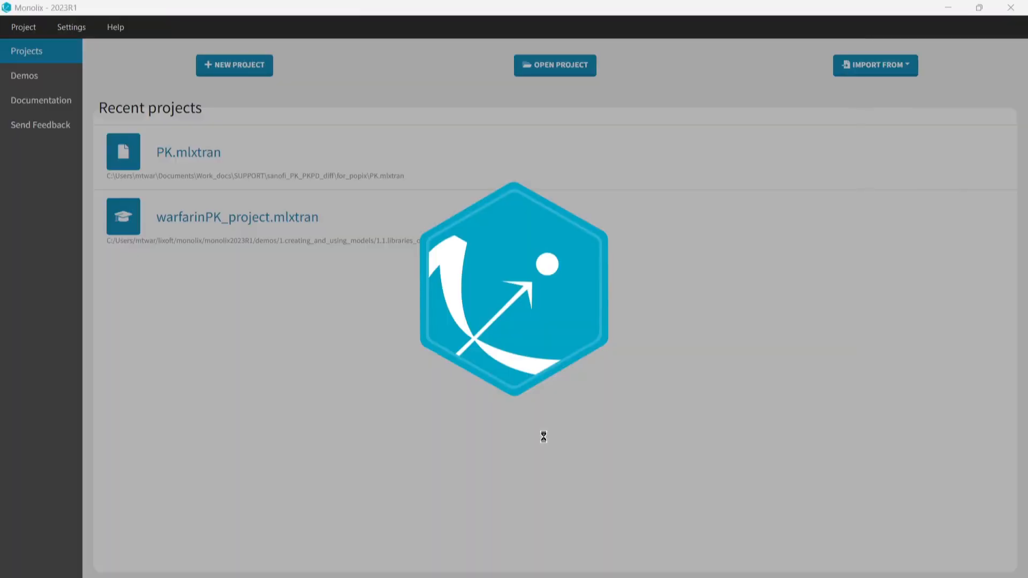
click(238, 218)
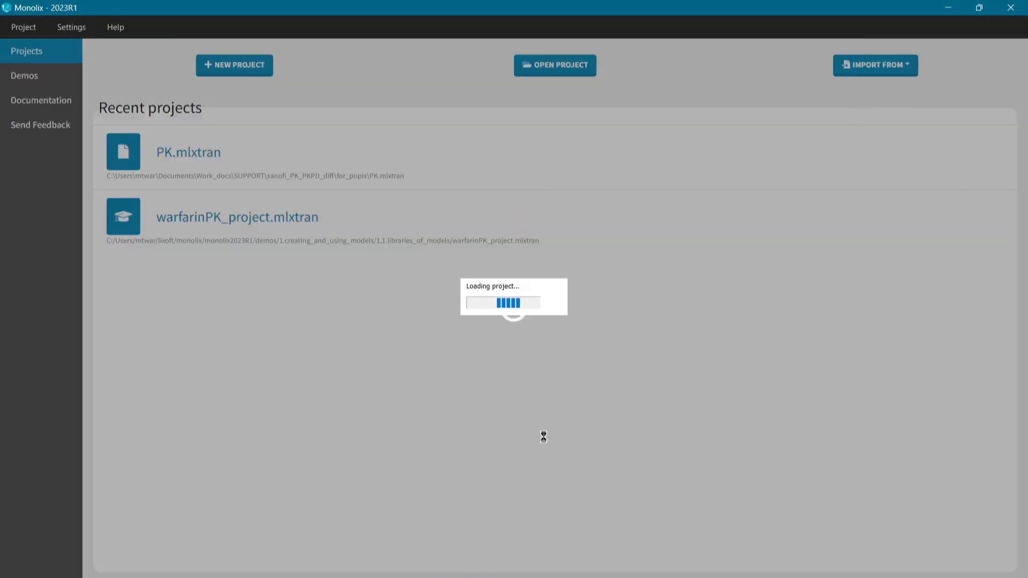